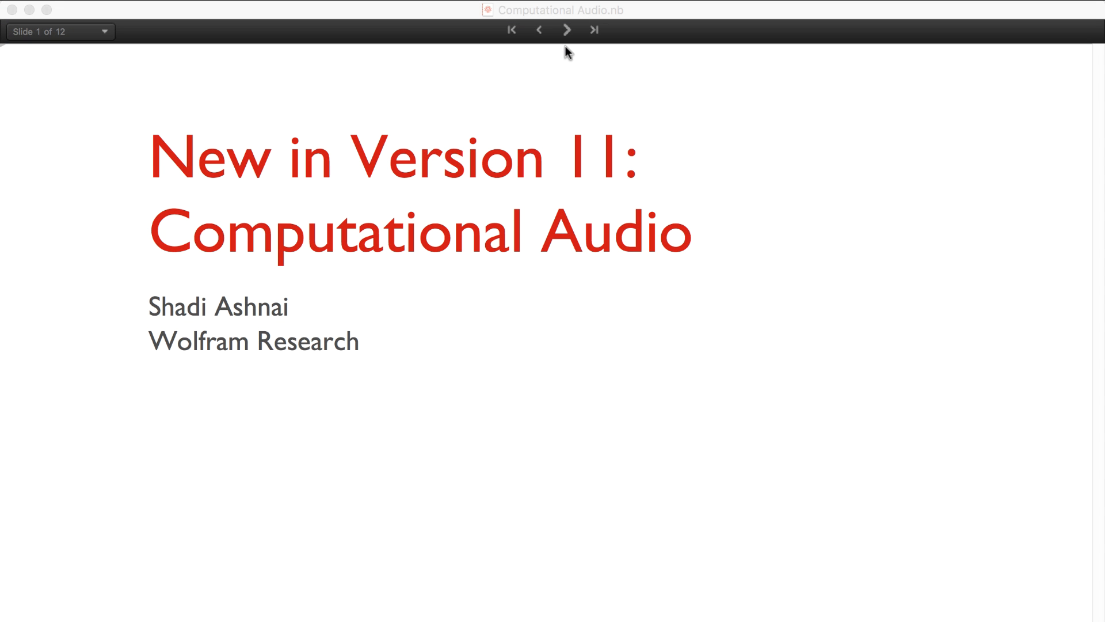
mouse_move(567, 48)
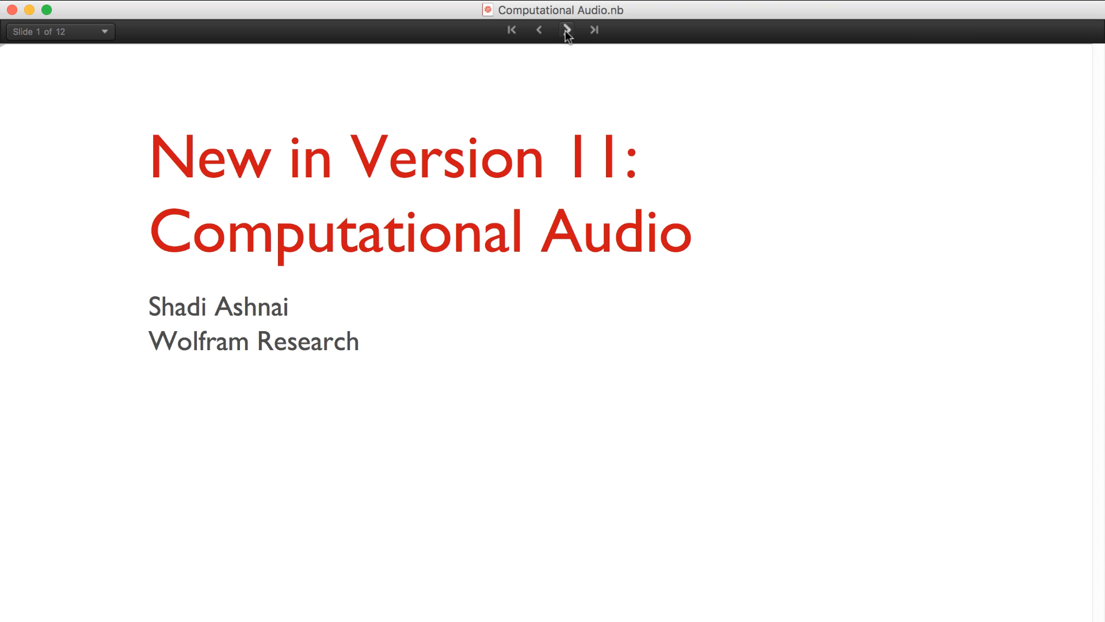
Move to the Hello Audio slide and scroll through the bach.mp3 audio and comparison Dataset.
click(567, 29)
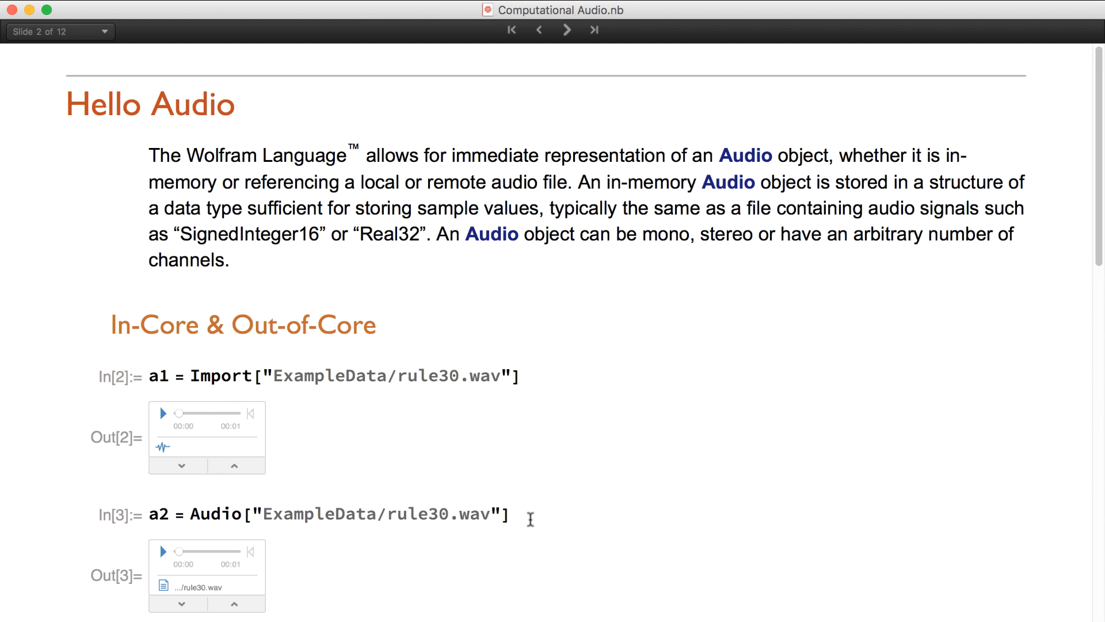
scroll(down, 3)
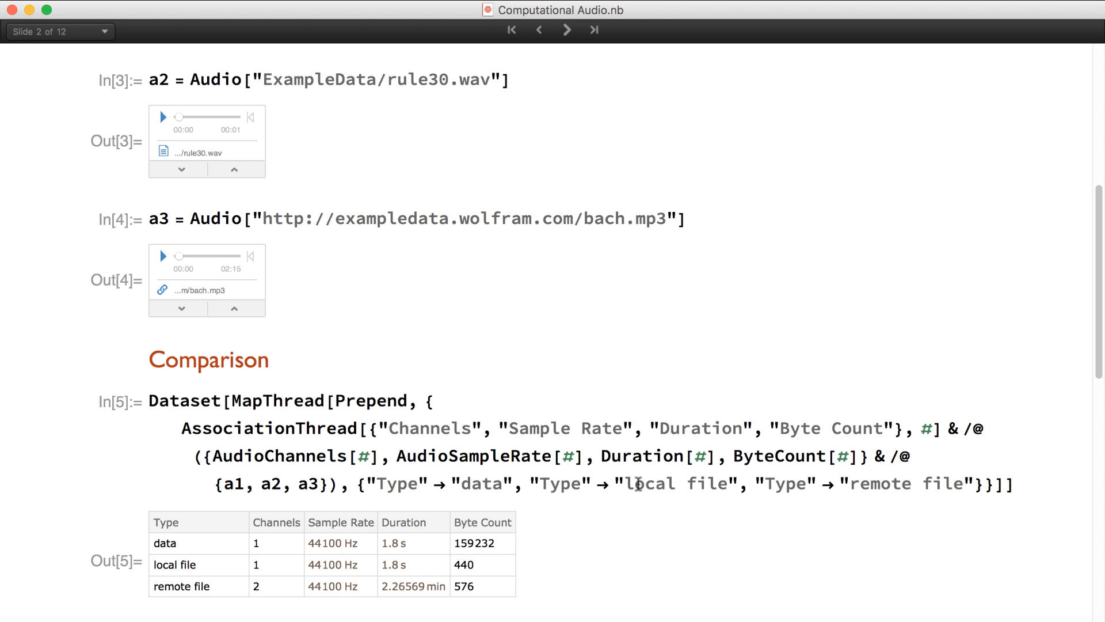
mouse_move(458, 556)
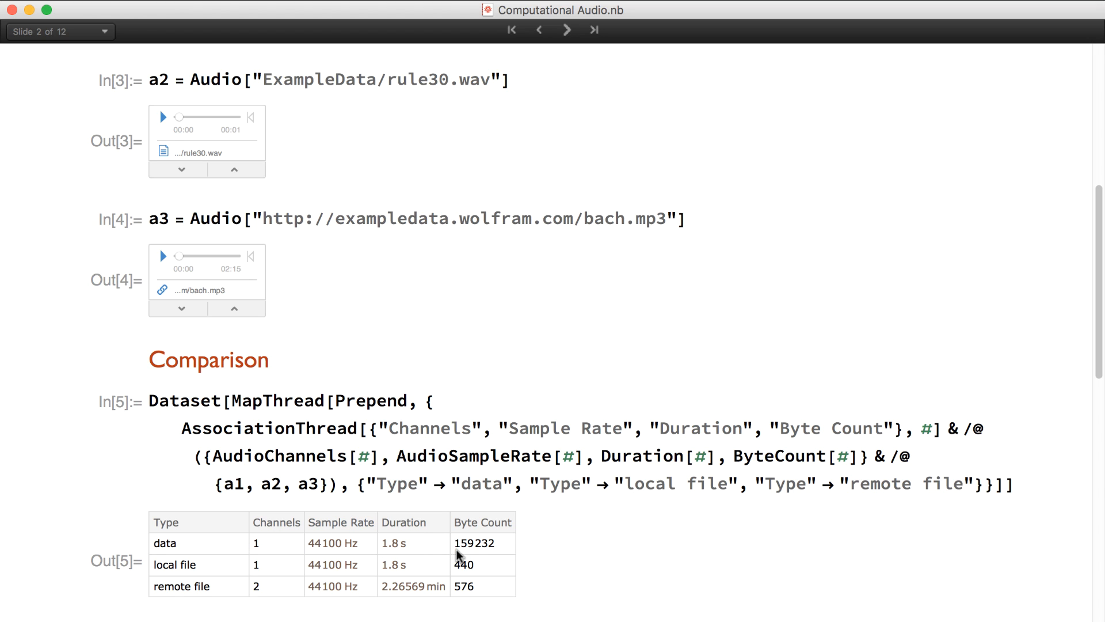
mouse_move(204, 562)
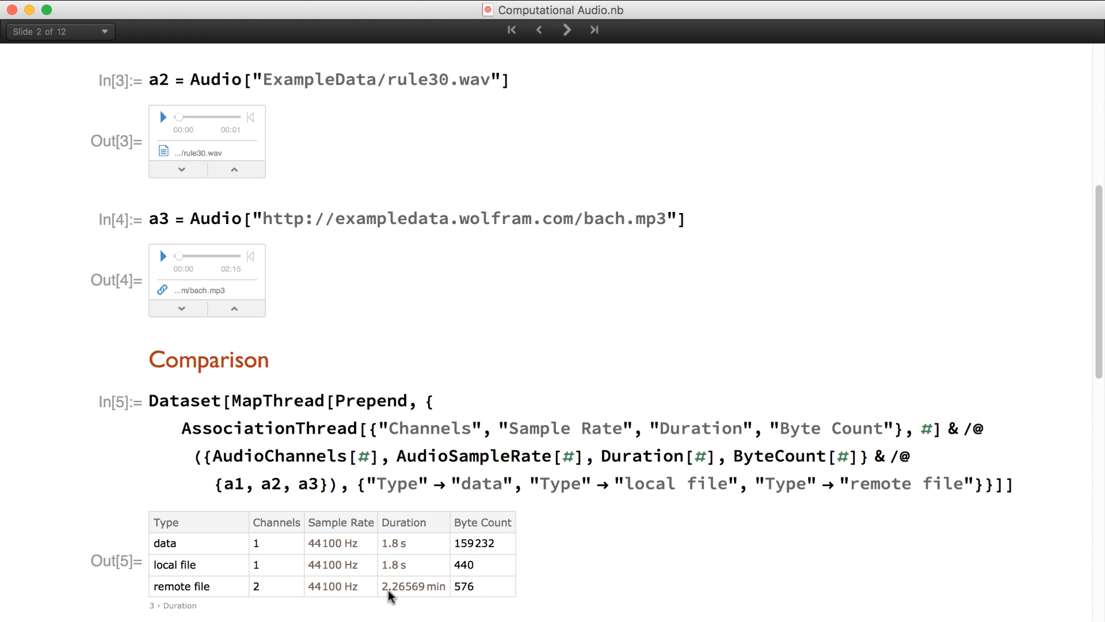
mouse_move(465, 586)
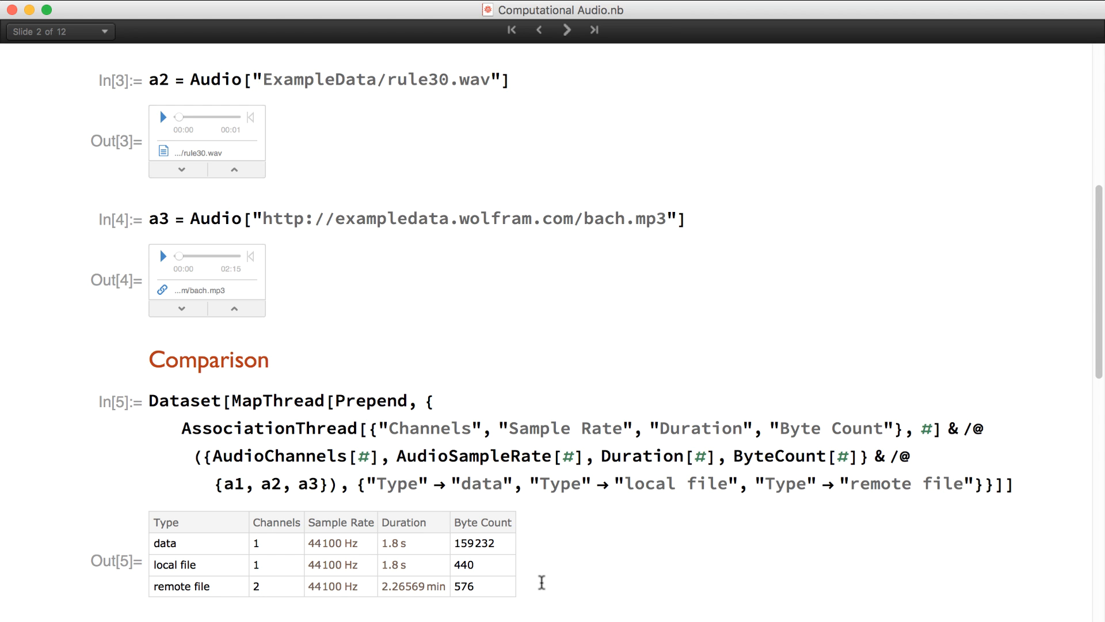
Show rule30.wav in Basic, Minimal and Detailed styles and play the Detailed player.
scroll(down, 3)
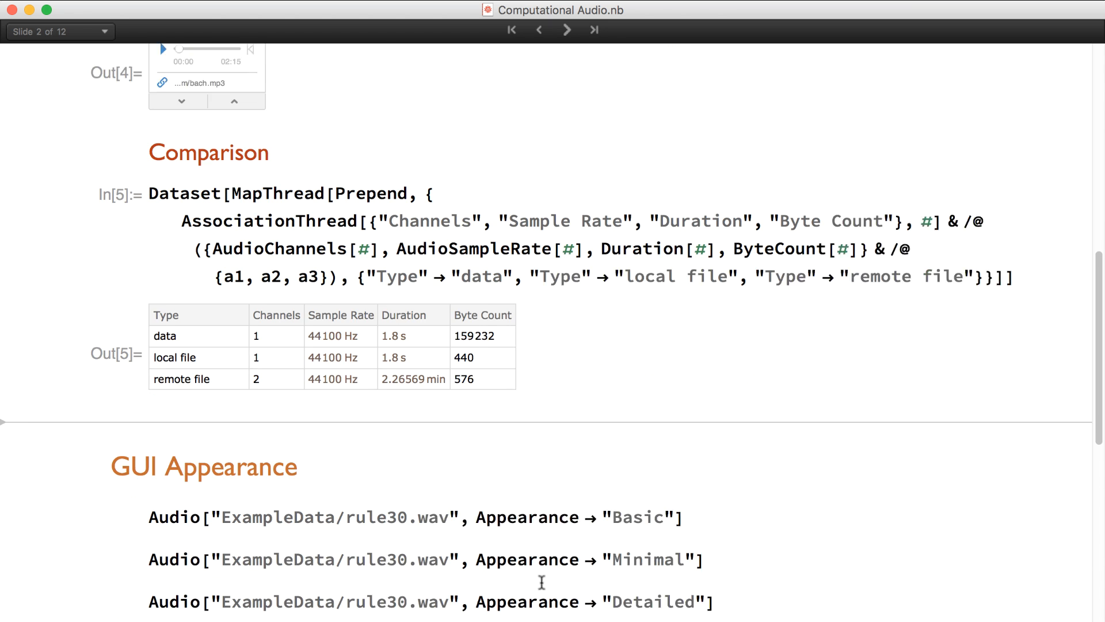
scroll(down, 3)
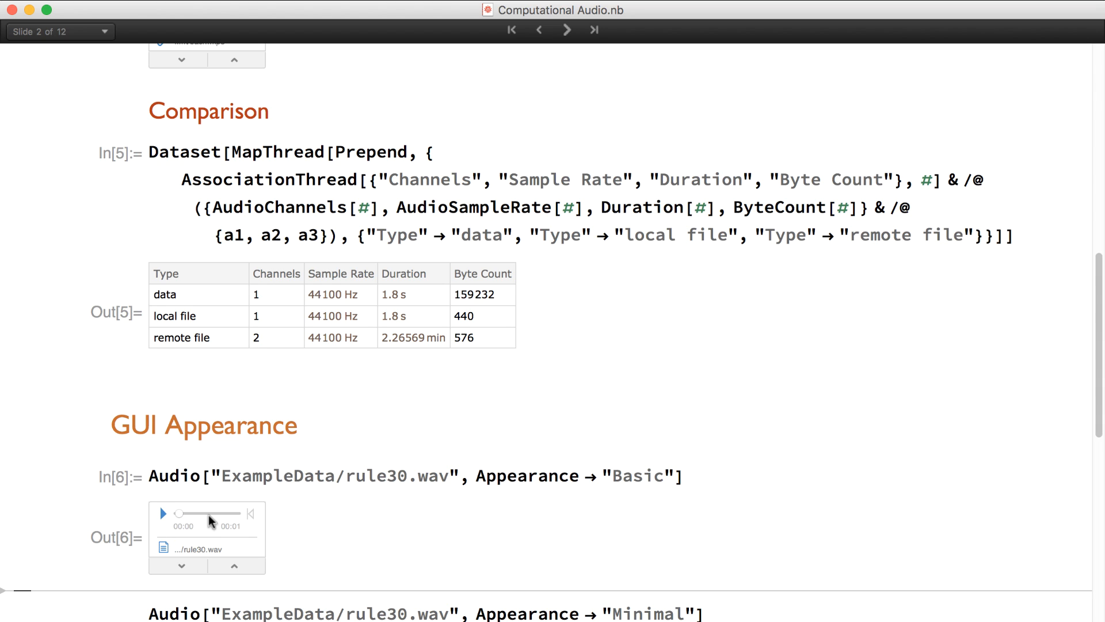
mouse_move(223, 519)
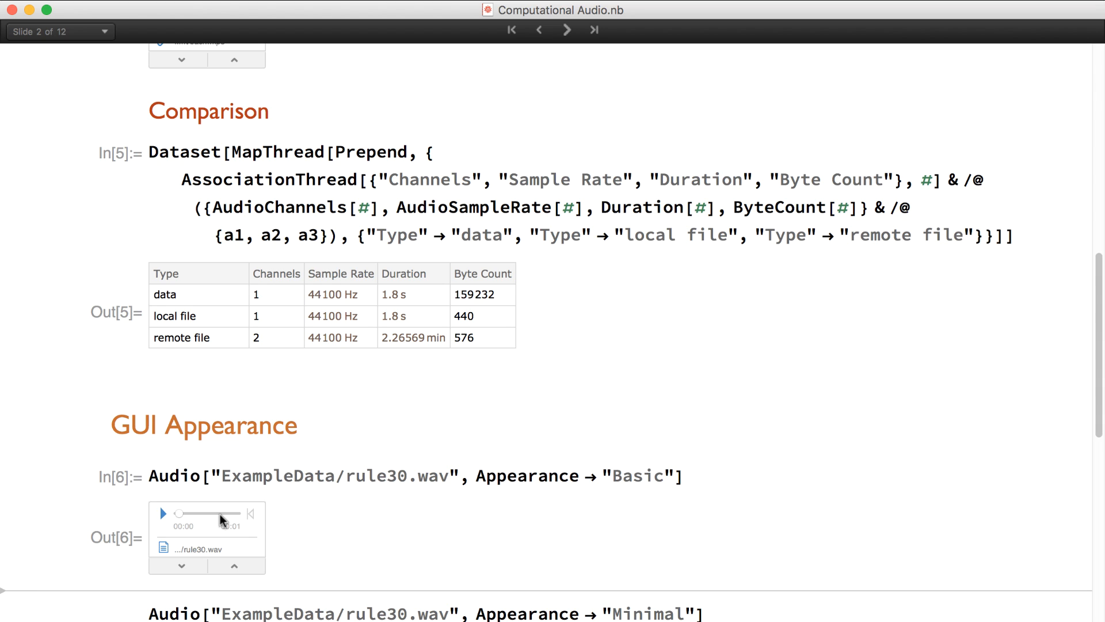
mouse_move(253, 520)
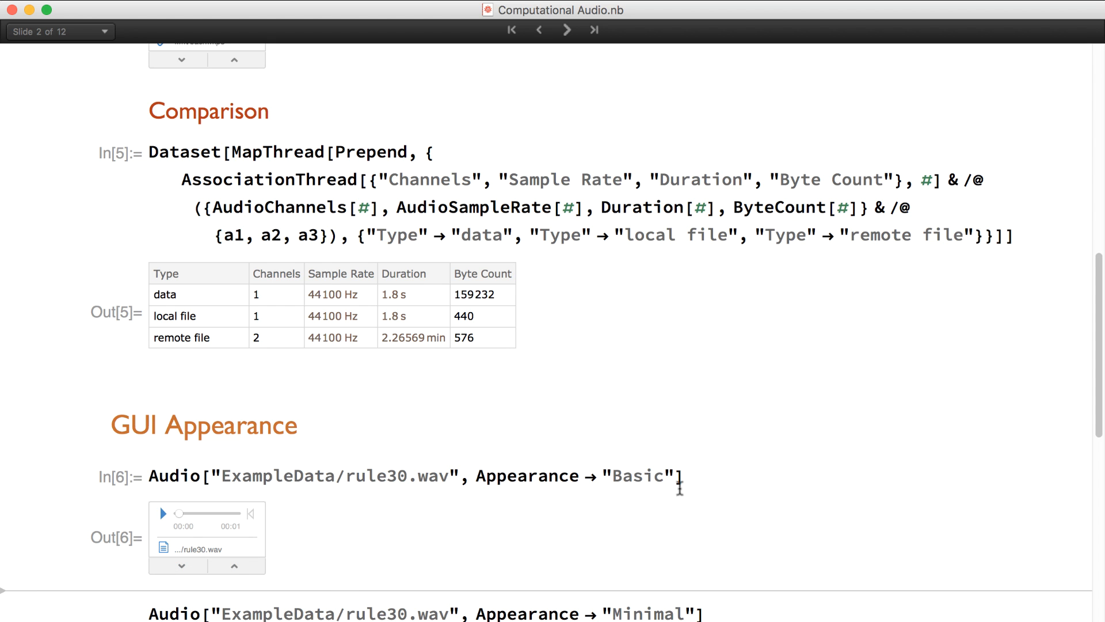
scroll(down, 3)
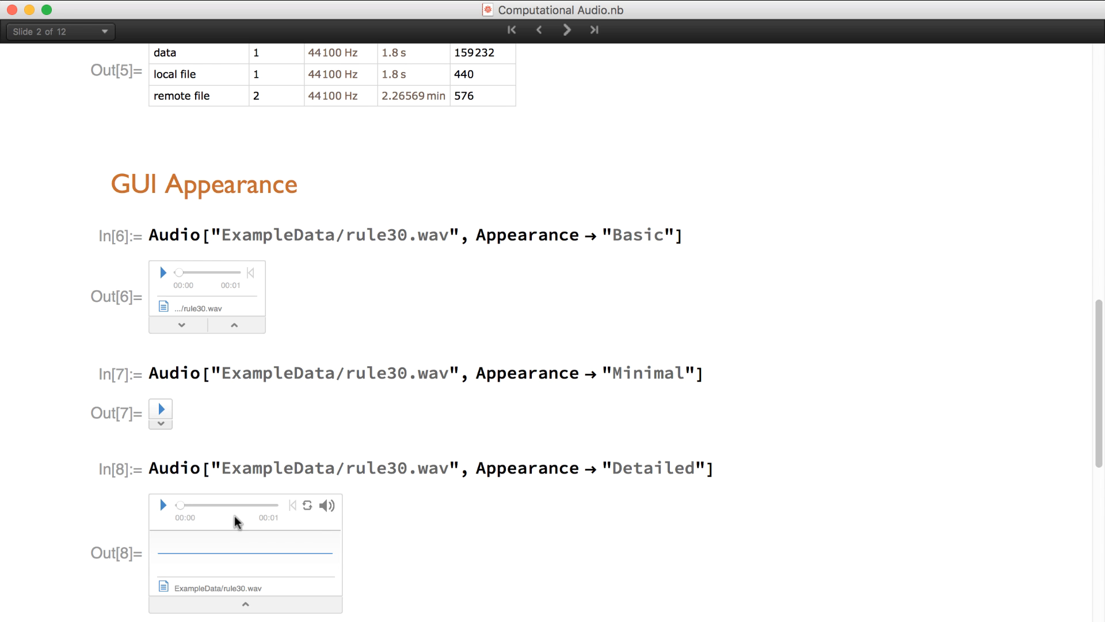
mouse_move(279, 516)
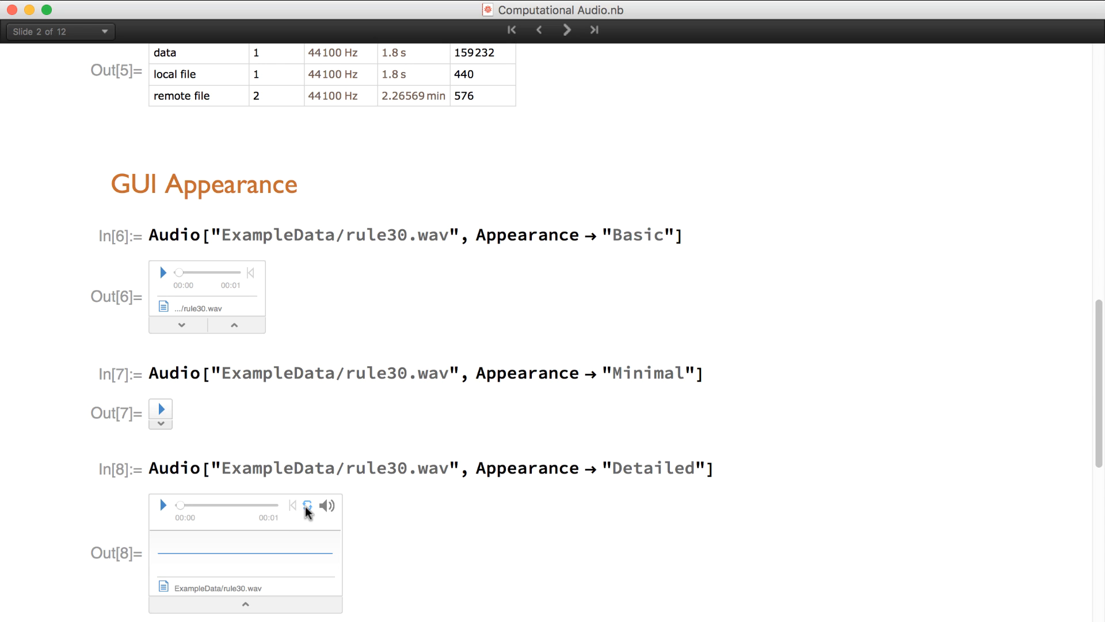
mouse_move(327, 505)
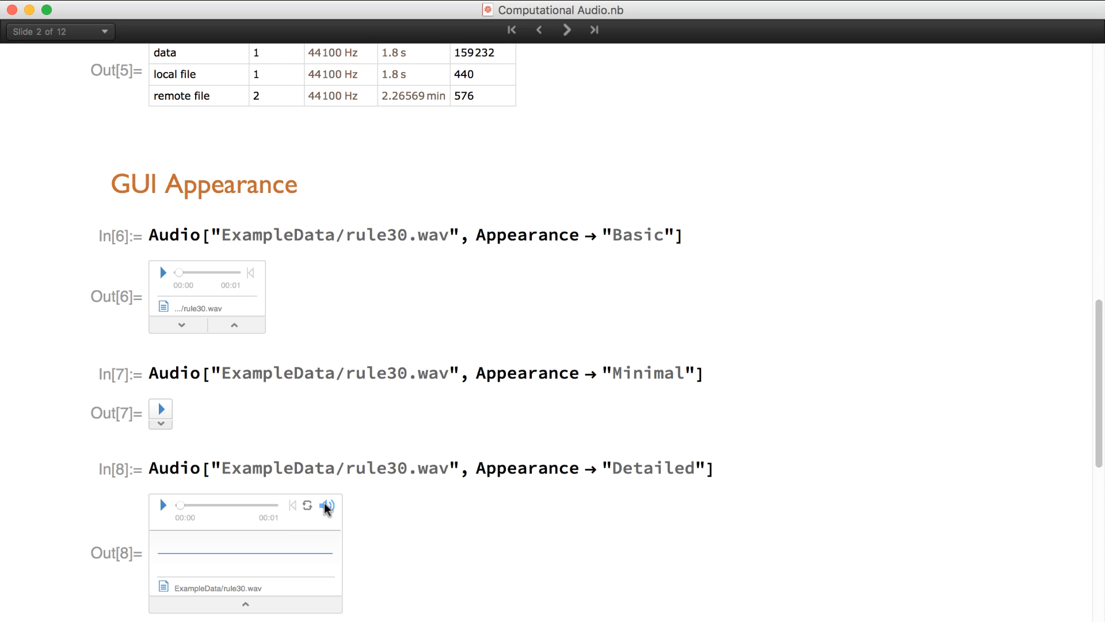
mouse_move(275, 522)
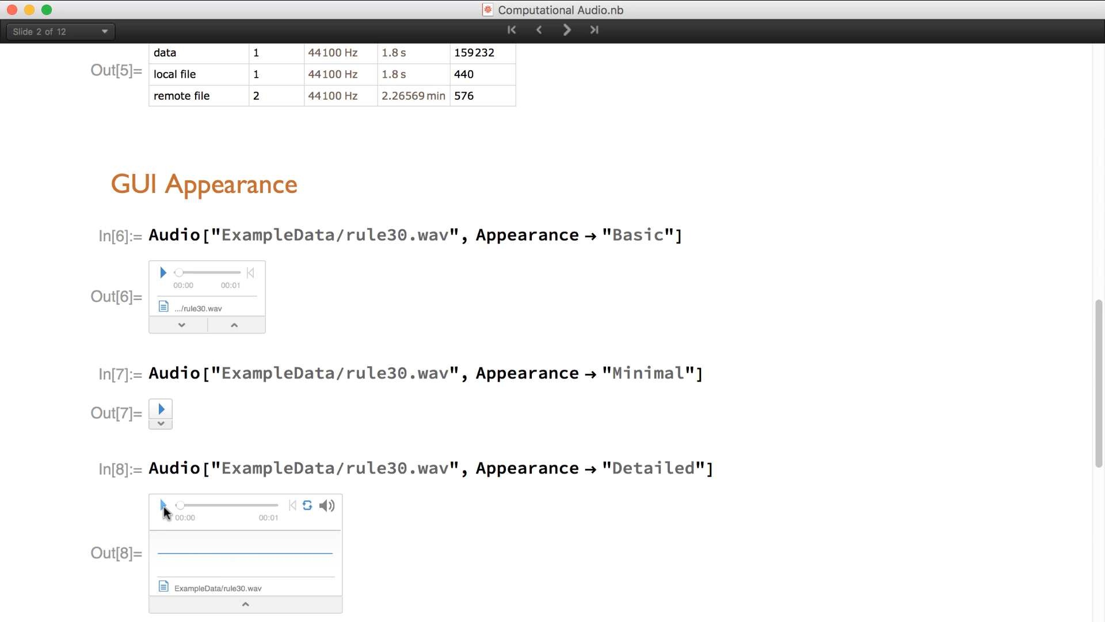
click(162, 505)
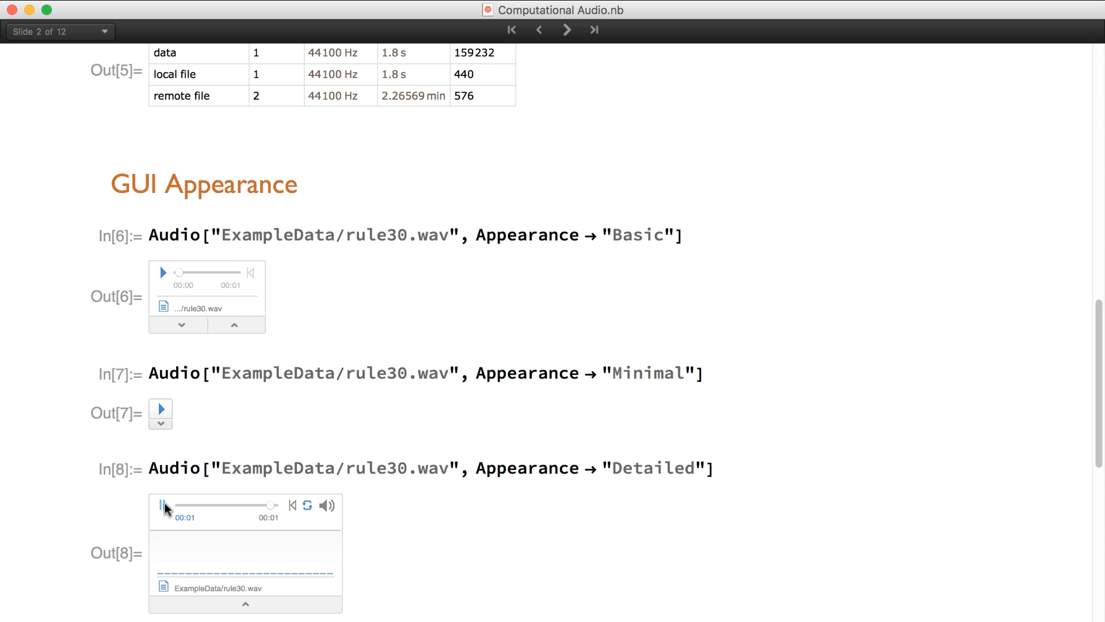
Scroll past the Properties and Options tables and advance to slide 3.
scroll(down, 3)
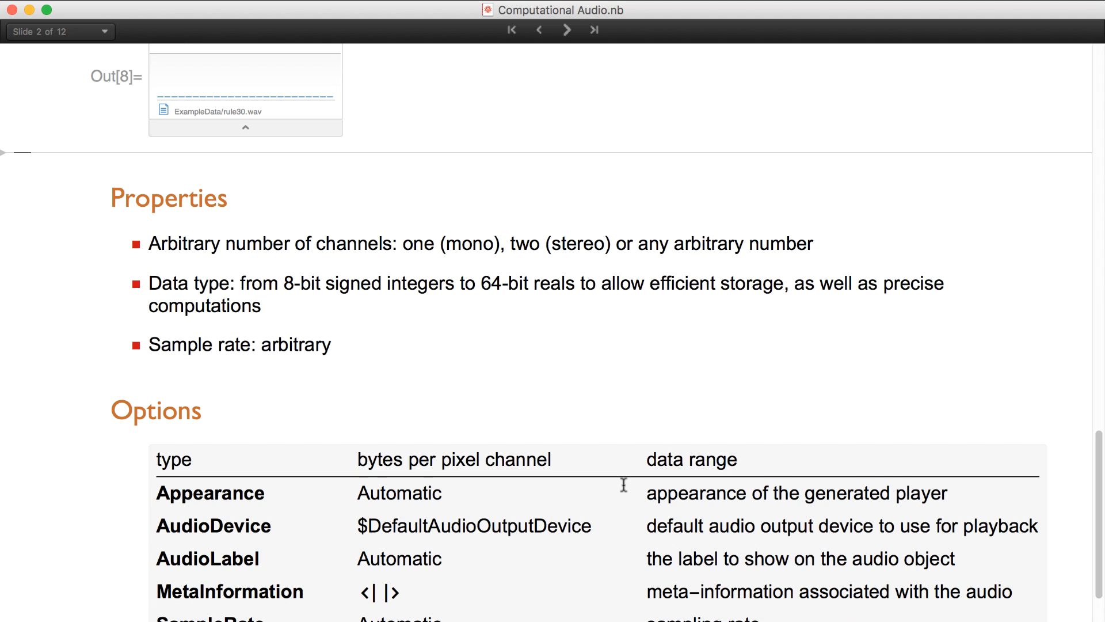
mouse_move(267, 392)
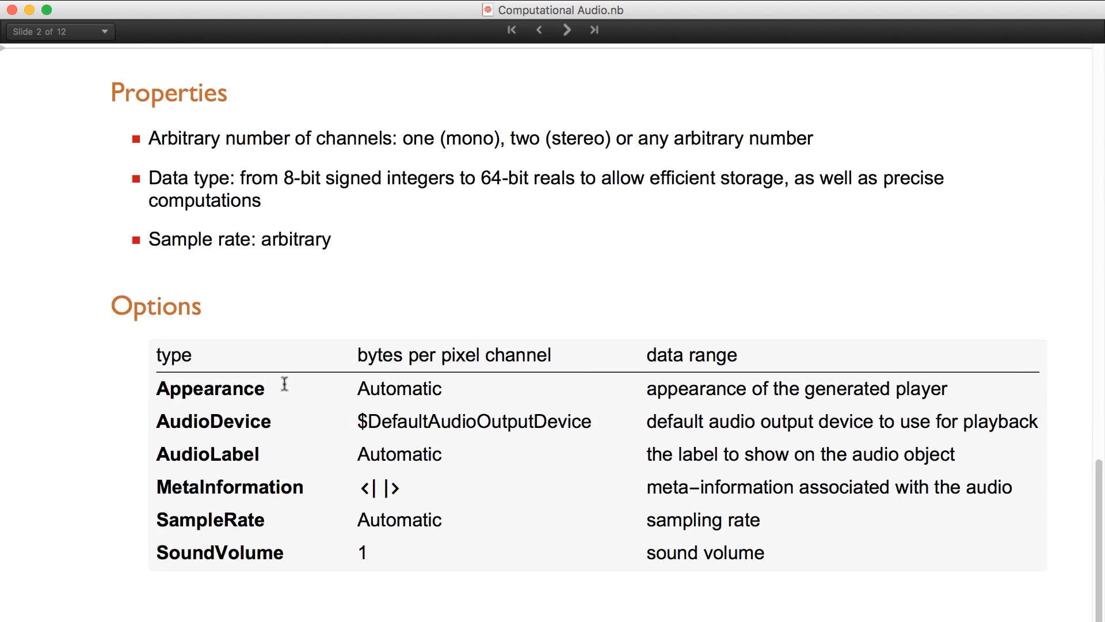
mouse_move(229, 476)
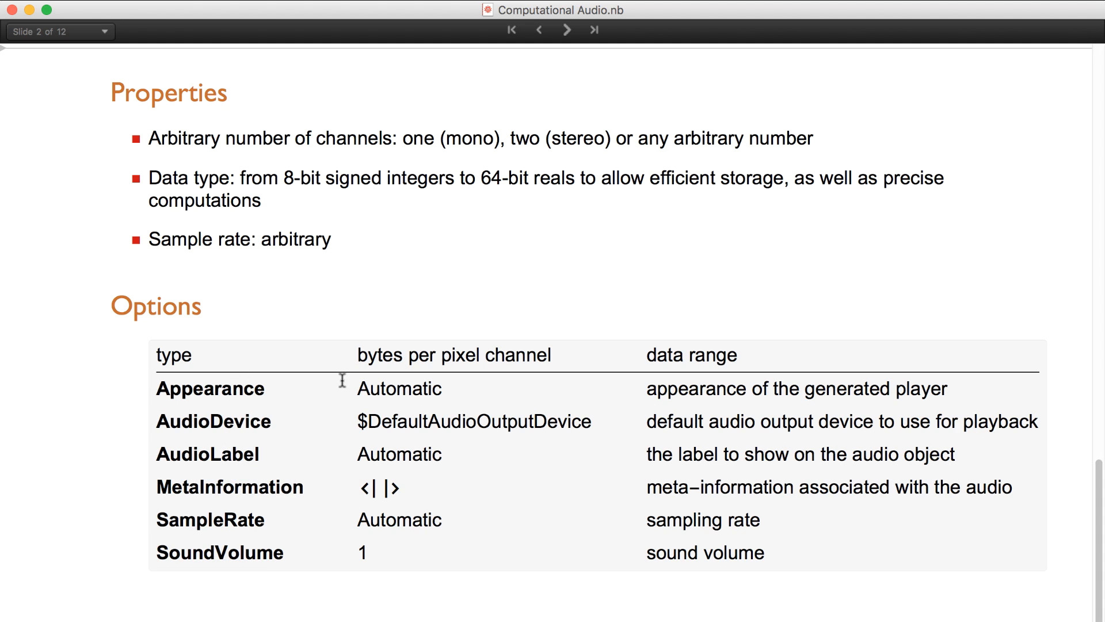
click(567, 30)
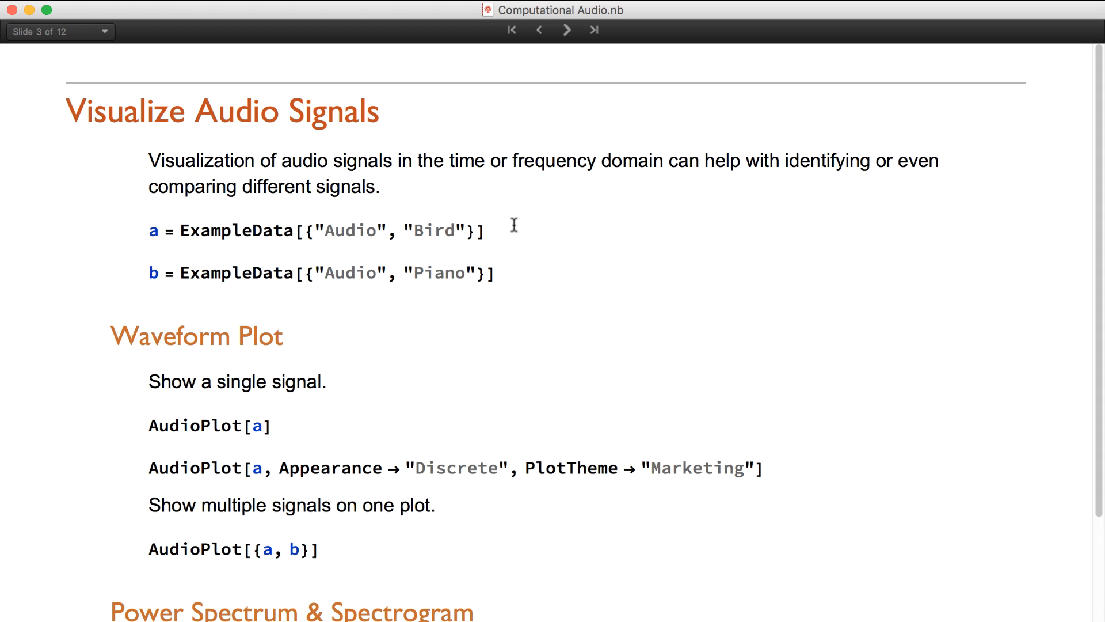
Evaluate Bird and Piano audio, their AudioPlots, and the bird periodogram and spectrogram.
click(487, 230)
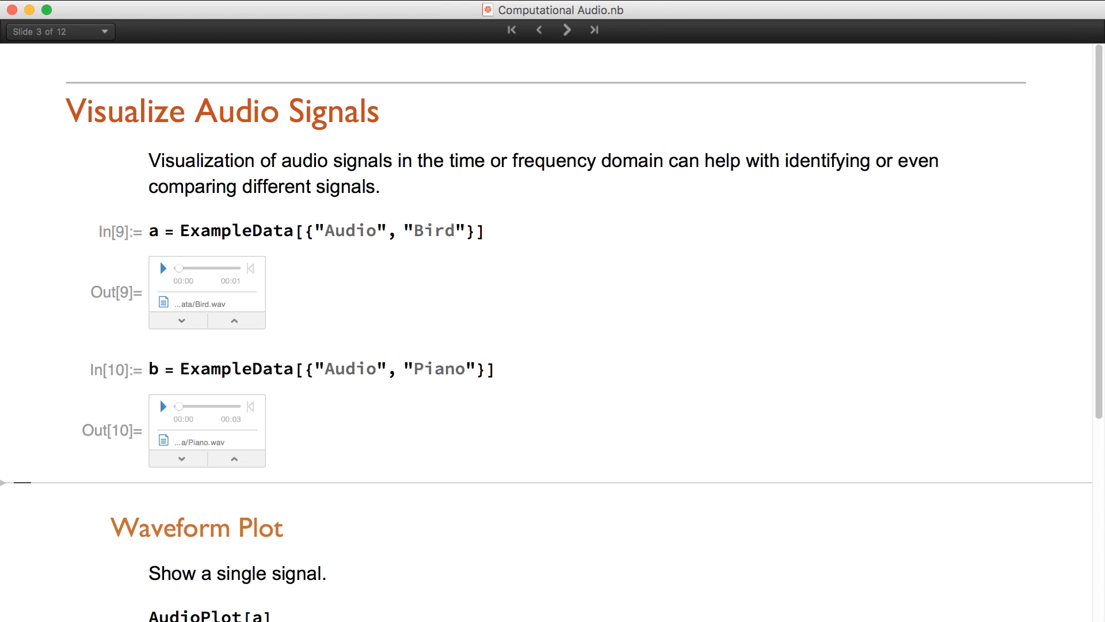
scroll(down, 3)
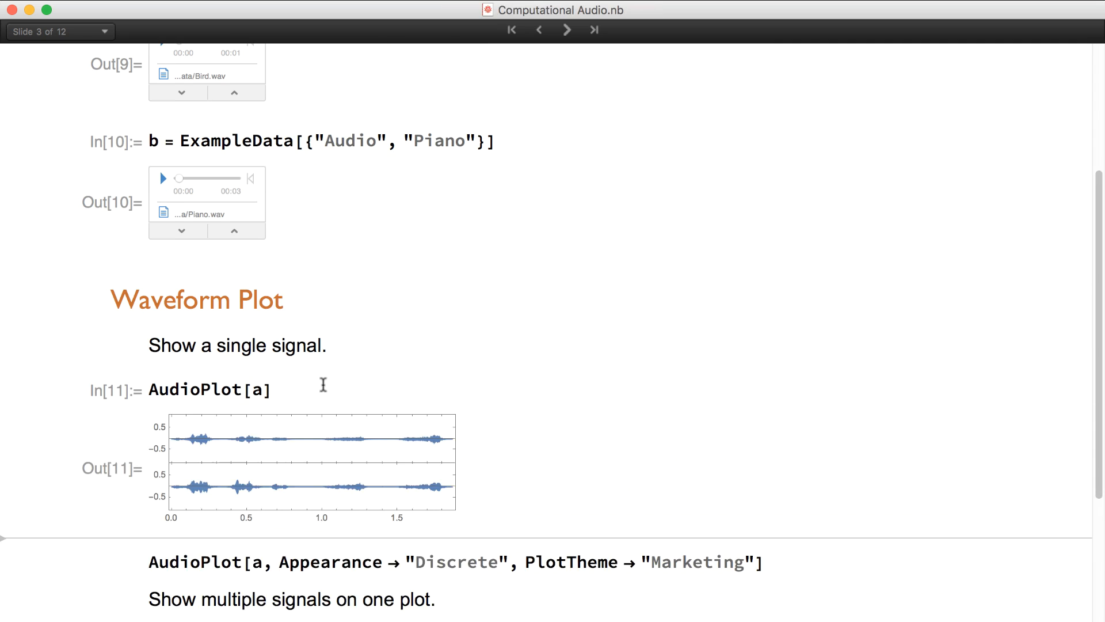
mouse_move(299, 450)
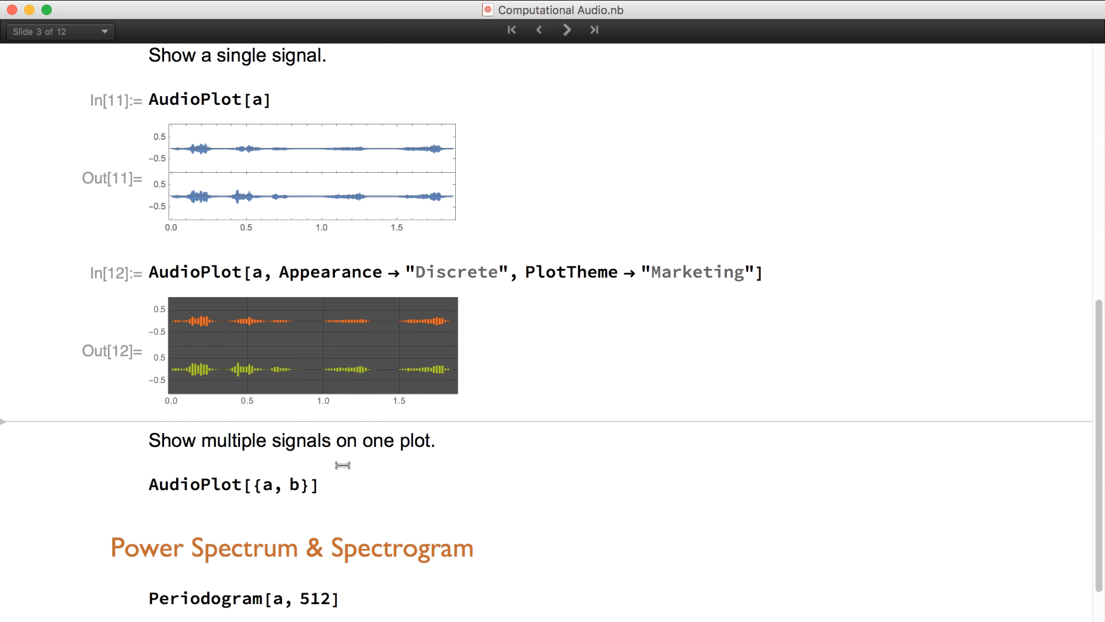
mouse_move(276, 365)
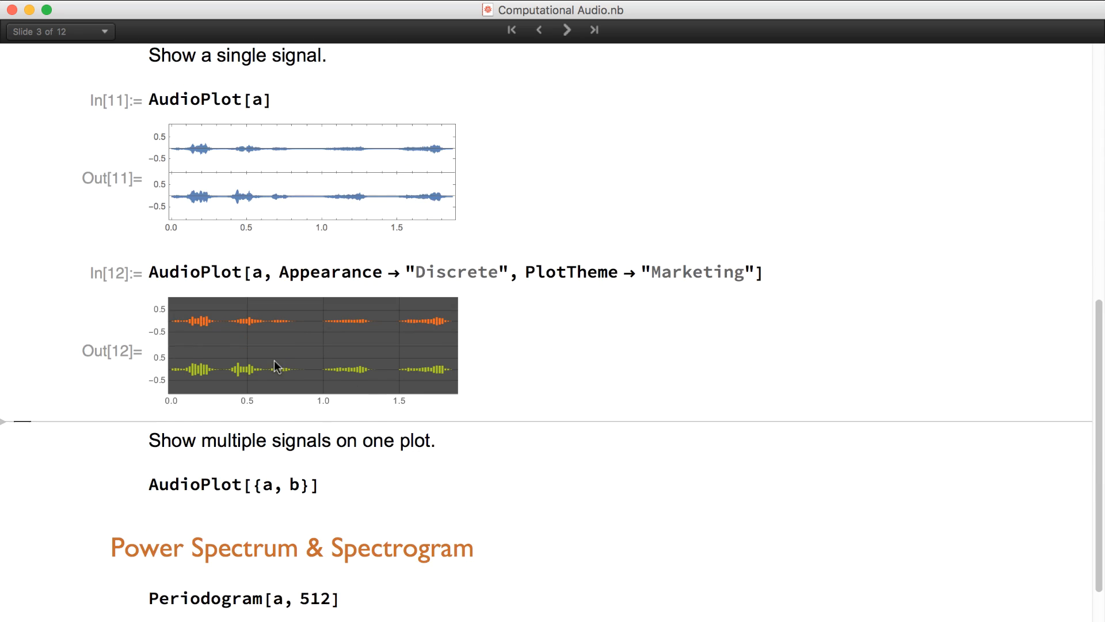
mouse_move(228, 379)
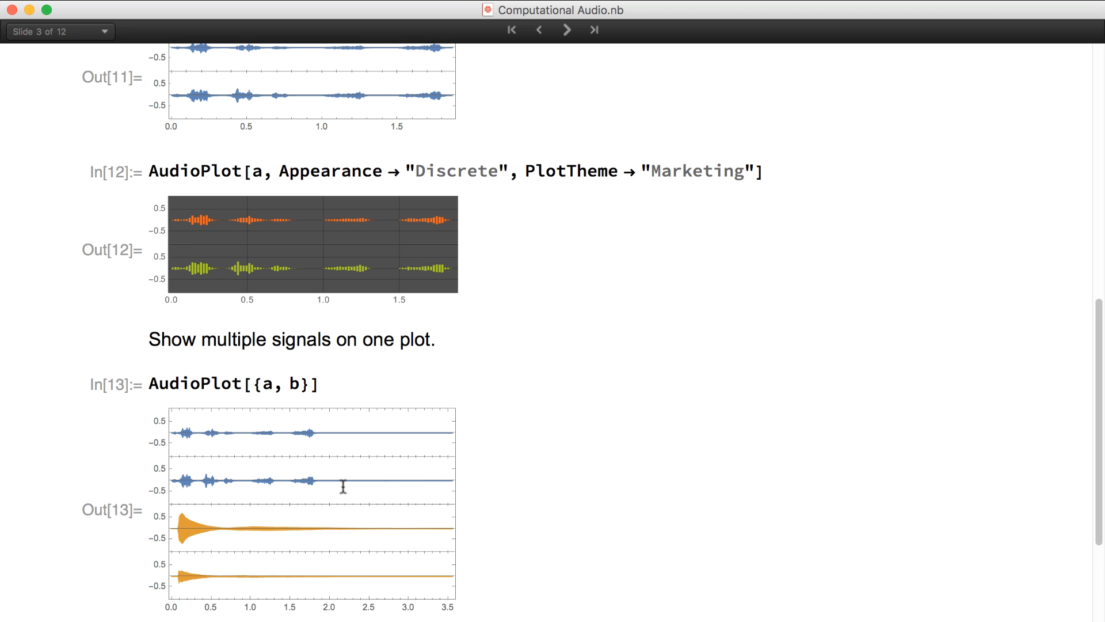
scroll(down, 3)
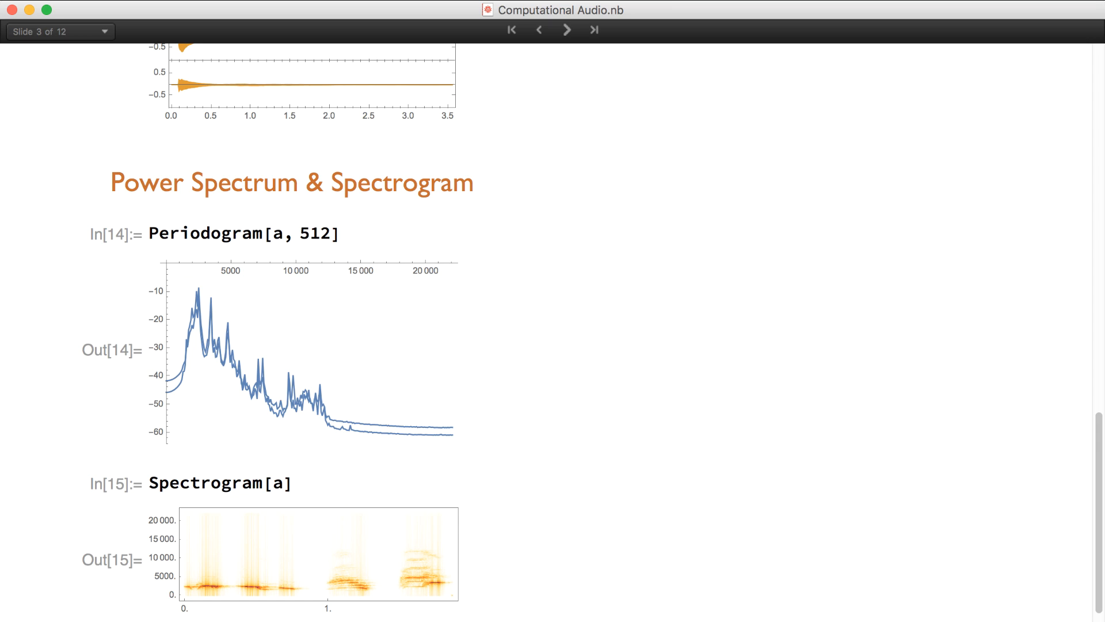
mouse_move(365, 473)
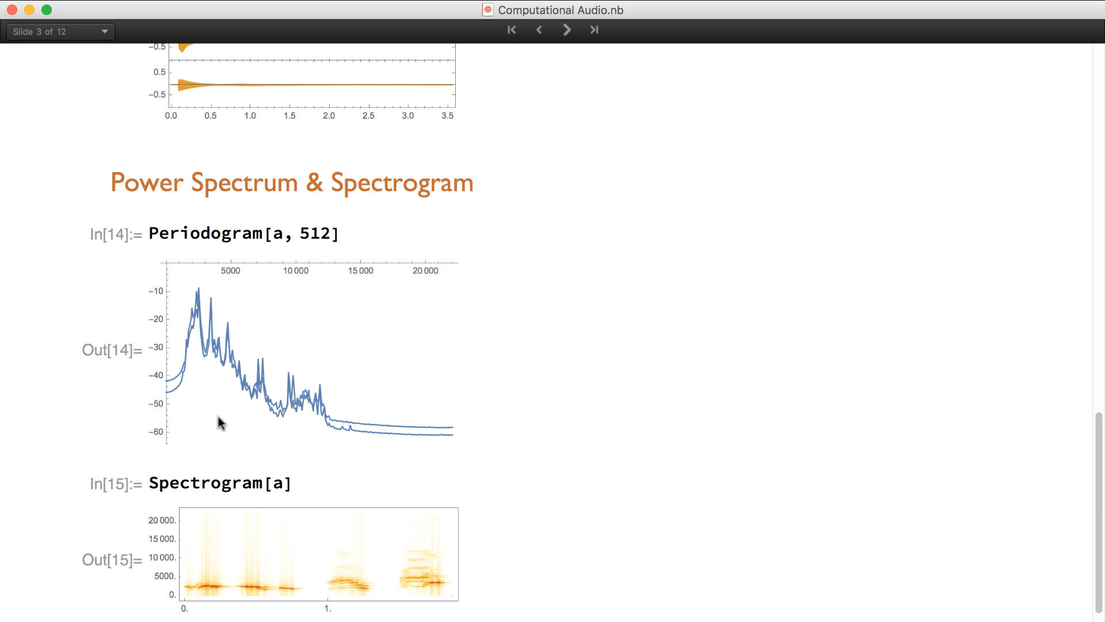
mouse_move(202, 417)
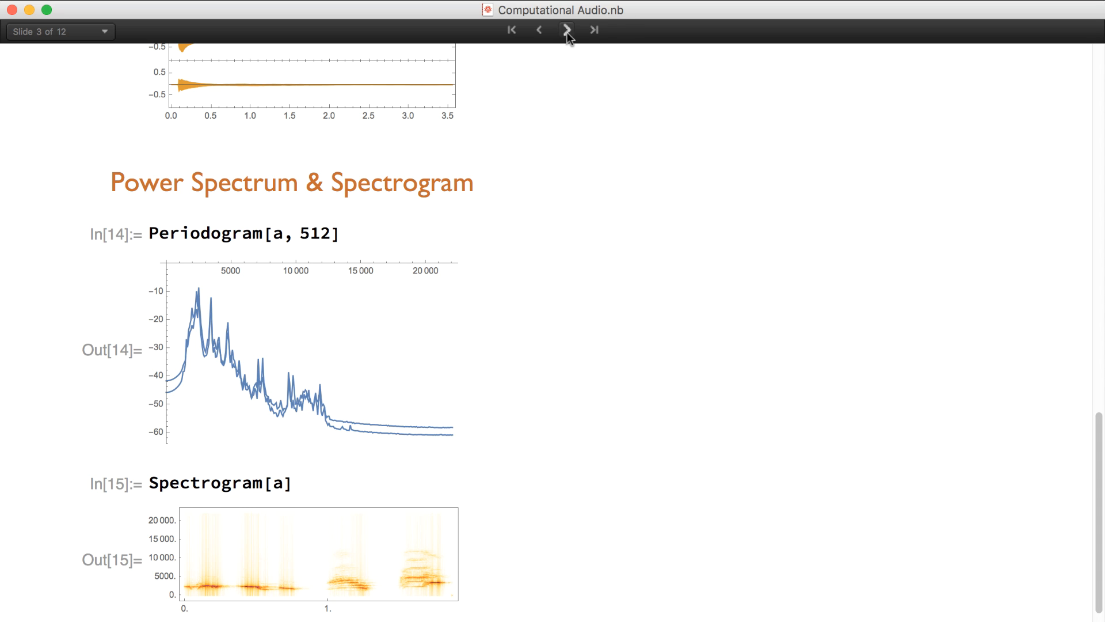
Move to slide 4 and play the mixed bird and piano audio.
click(566, 29)
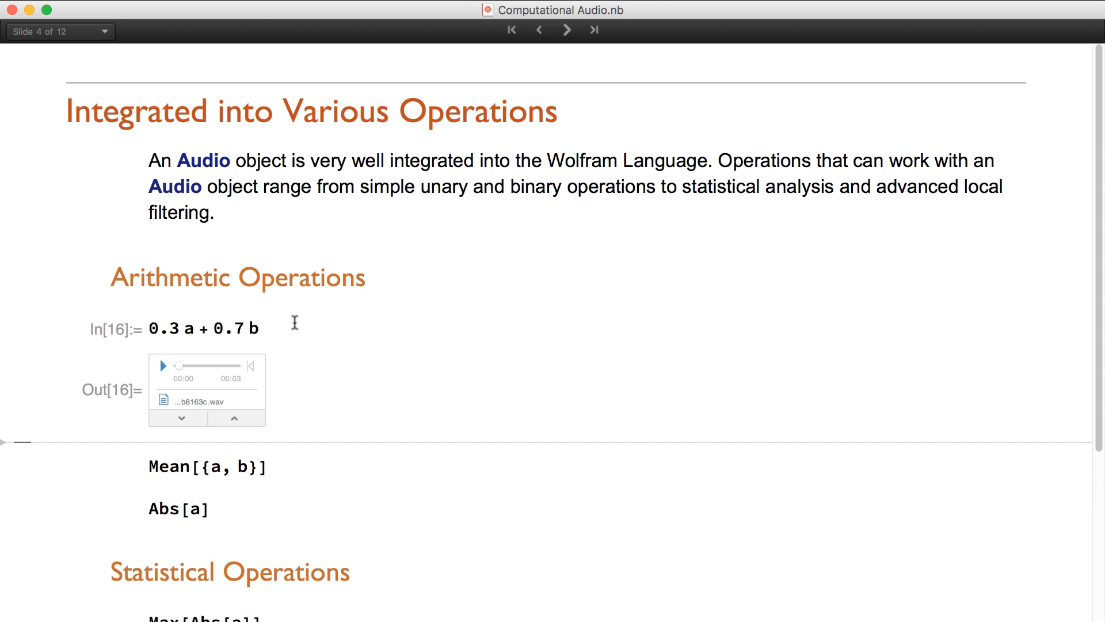
mouse_move(160, 395)
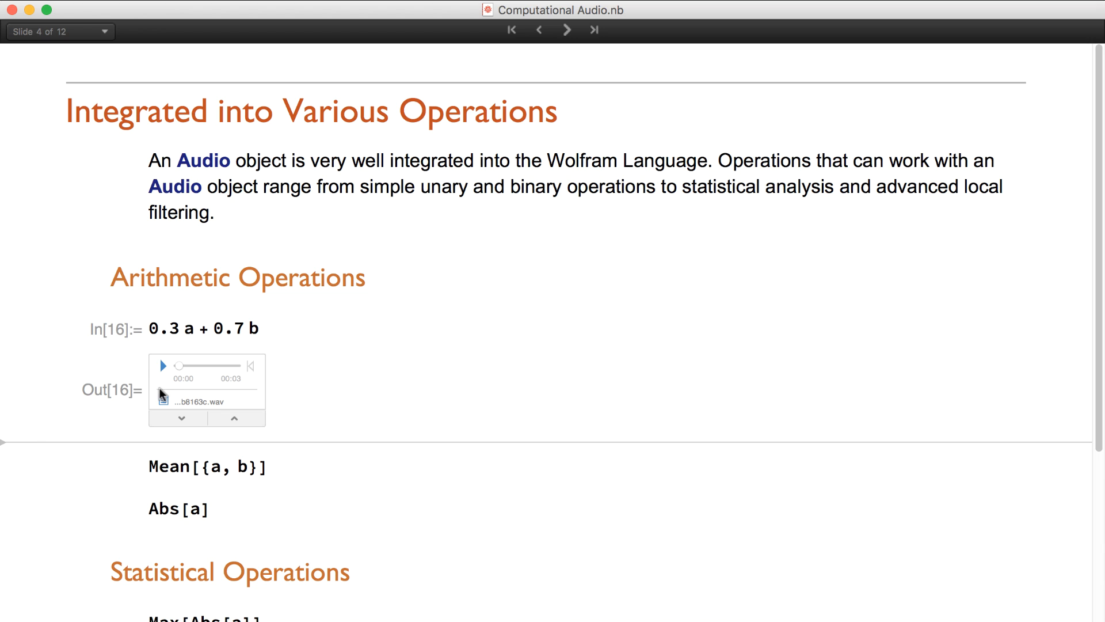
mouse_move(163, 366)
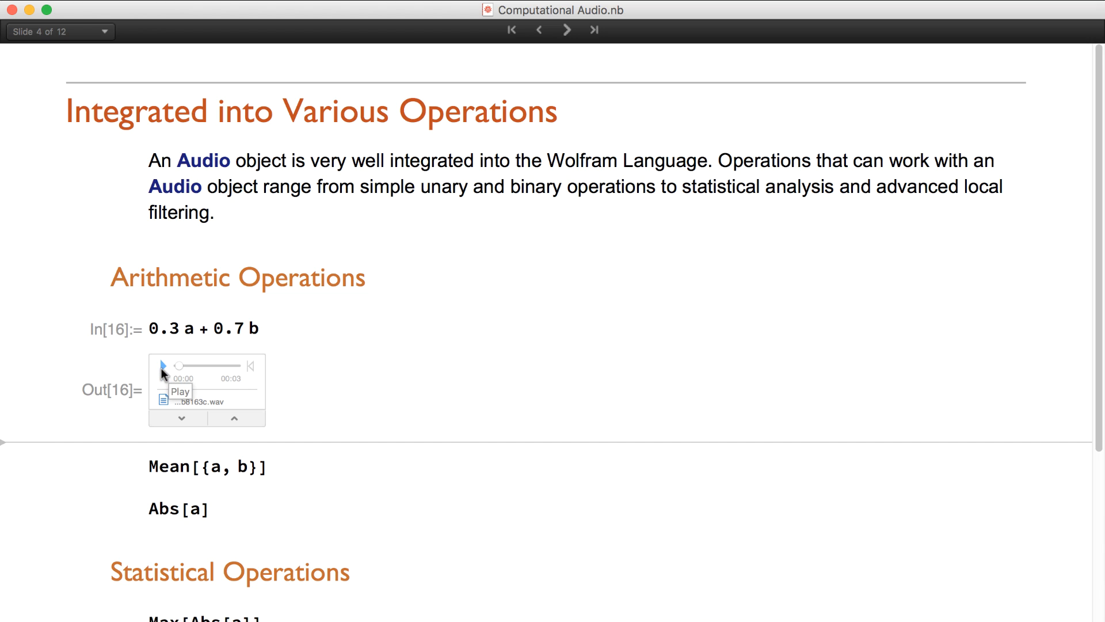
click(162, 364)
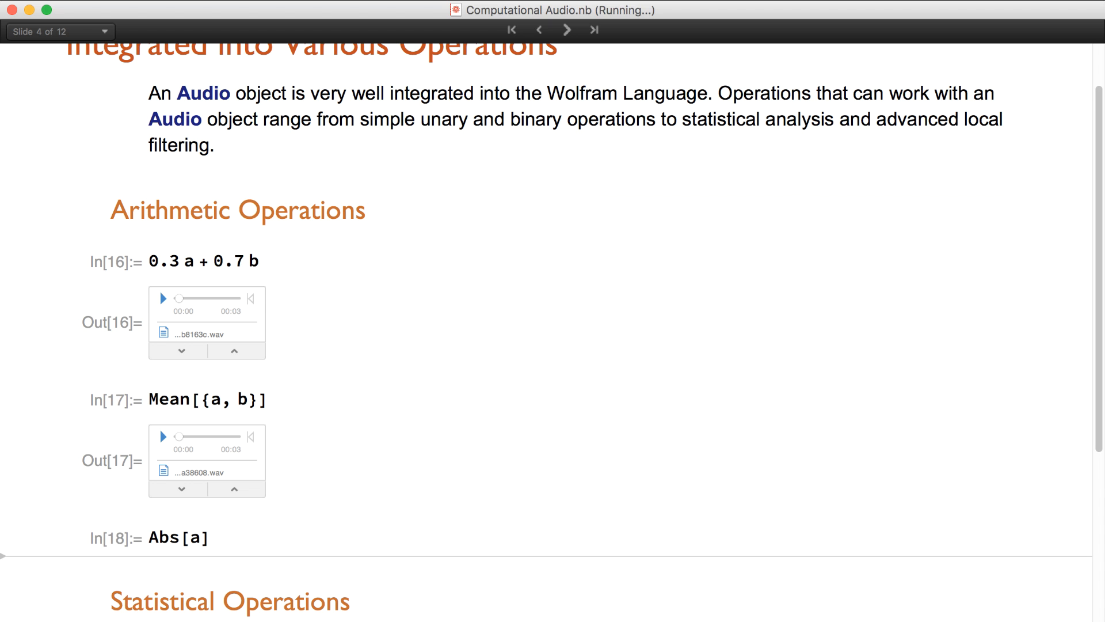
scroll(down, 3)
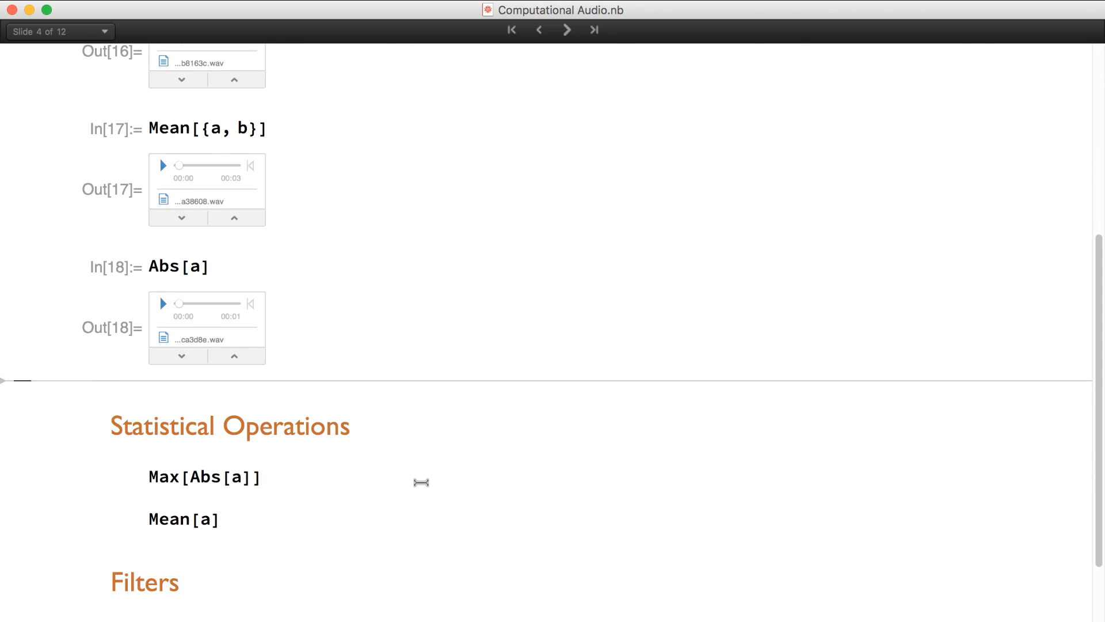
Evaluate Max[Abs[a]] (0.31311) and the LowpassFilter and Wiener filter cells.
click(264, 477)
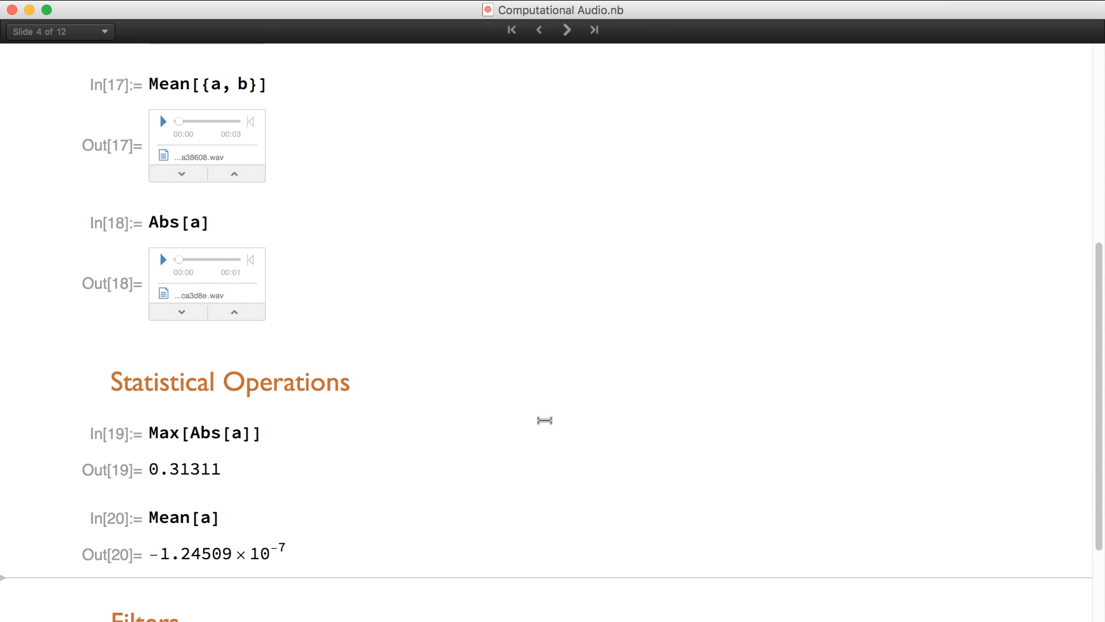
scroll(down, 3)
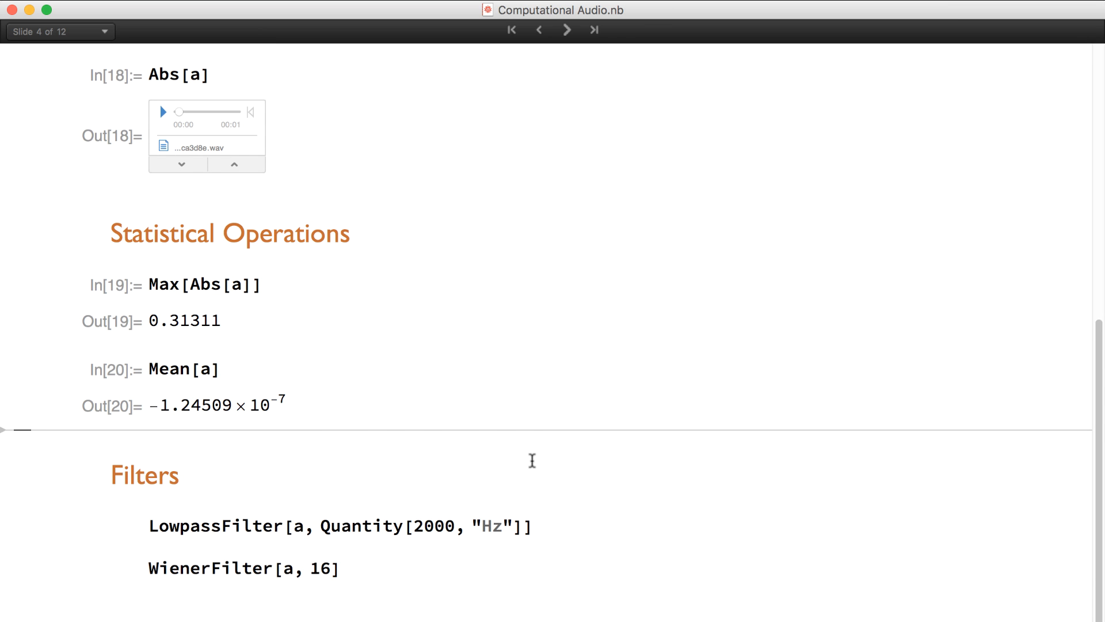
mouse_move(569, 527)
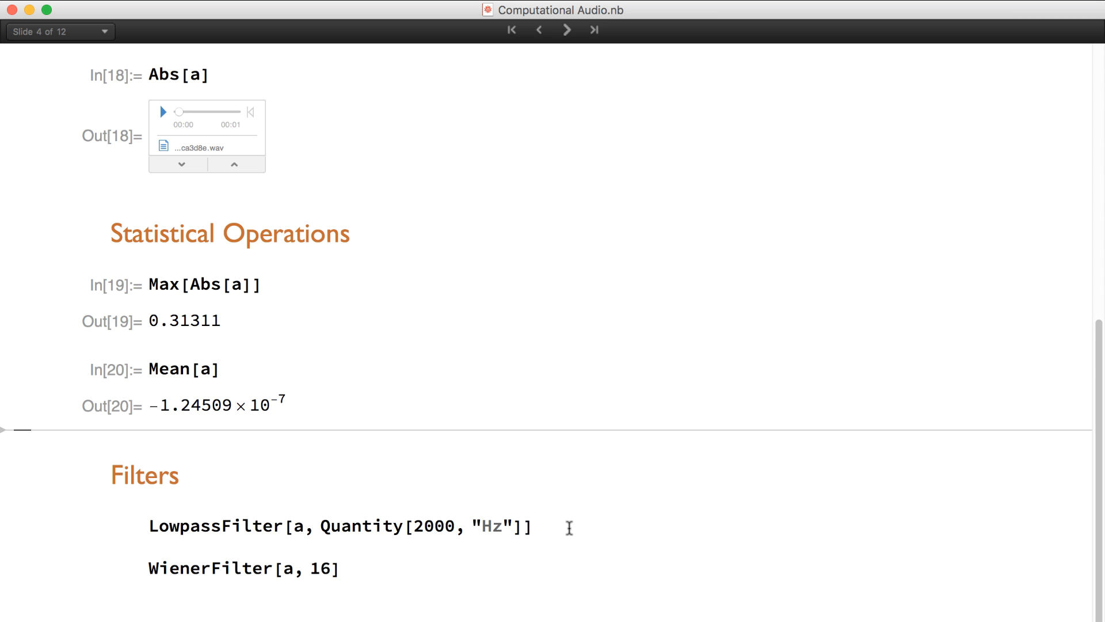
click(533, 525)
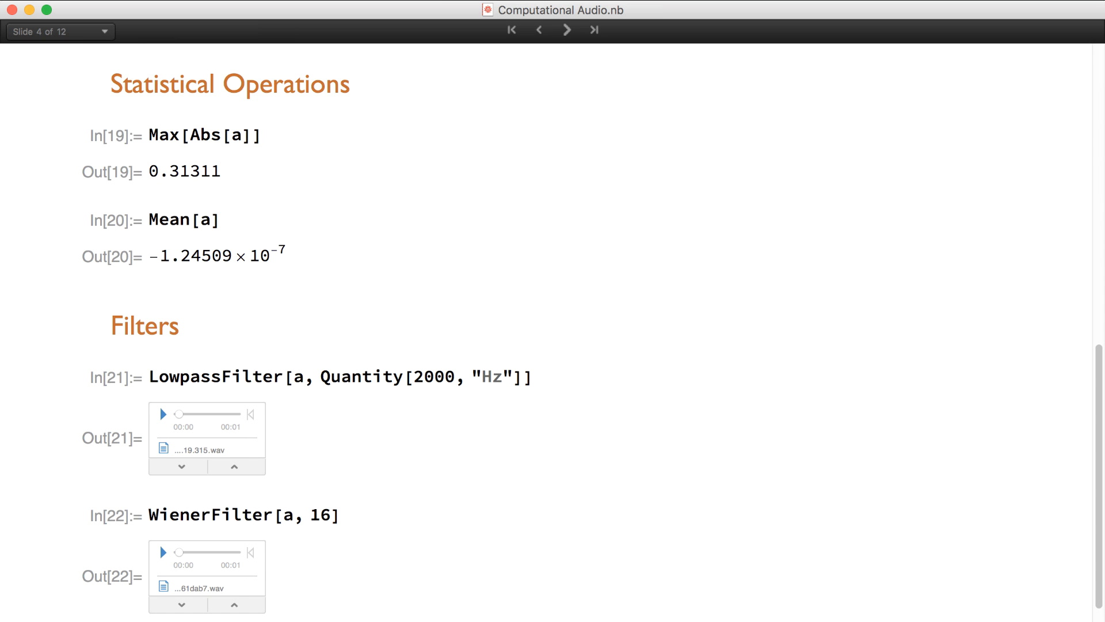
mouse_move(484, 340)
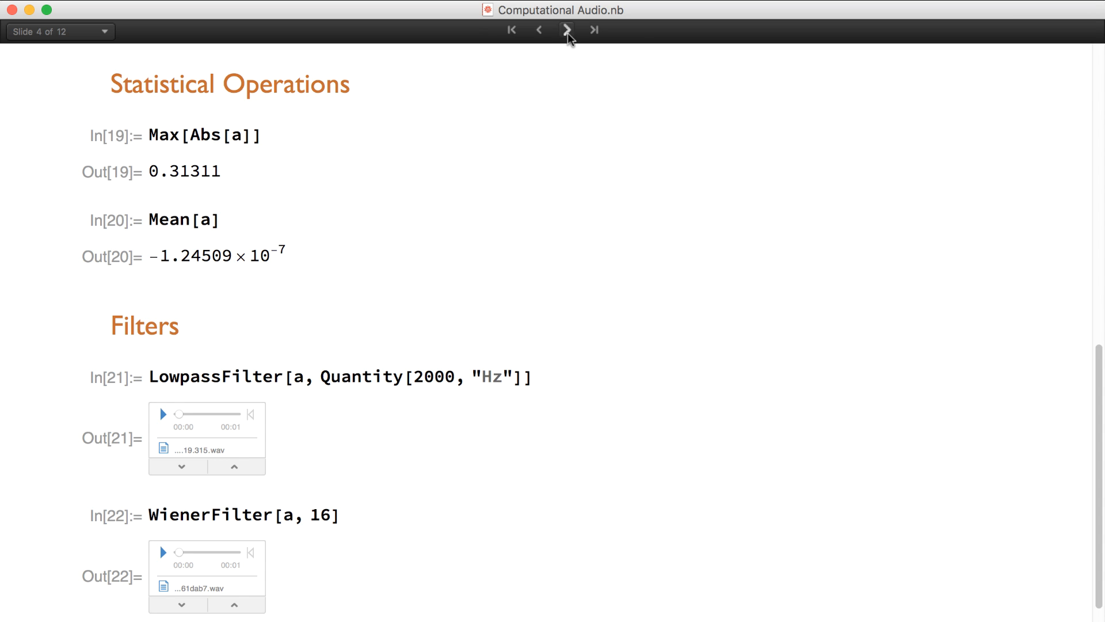
Move to the Audio Generation slide and play the 500 Hz sine tone.
click(566, 31)
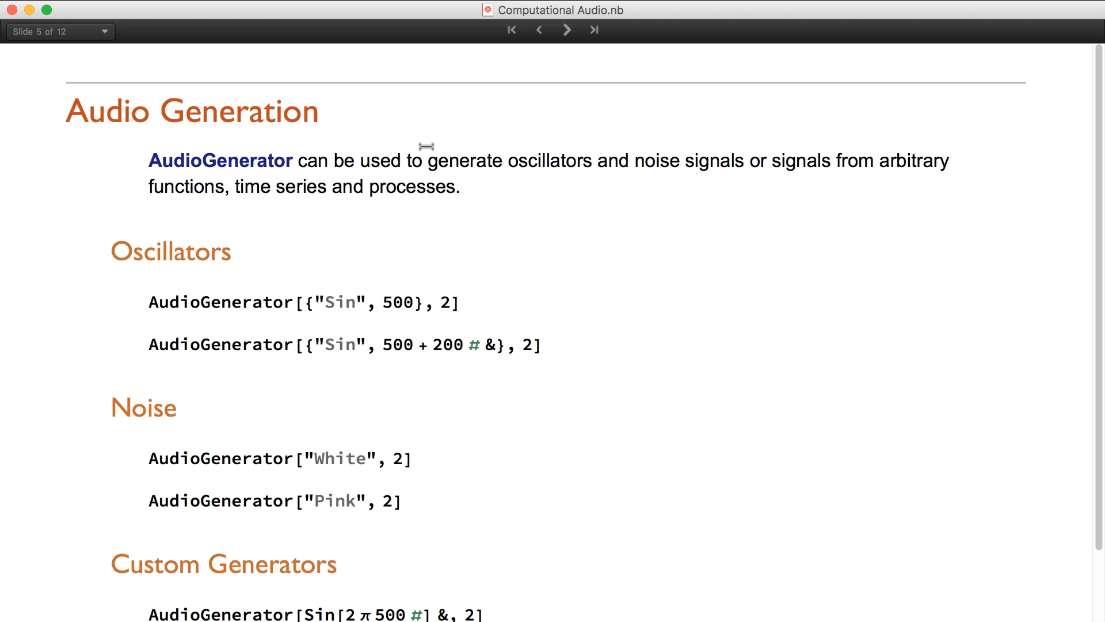
mouse_move(515, 360)
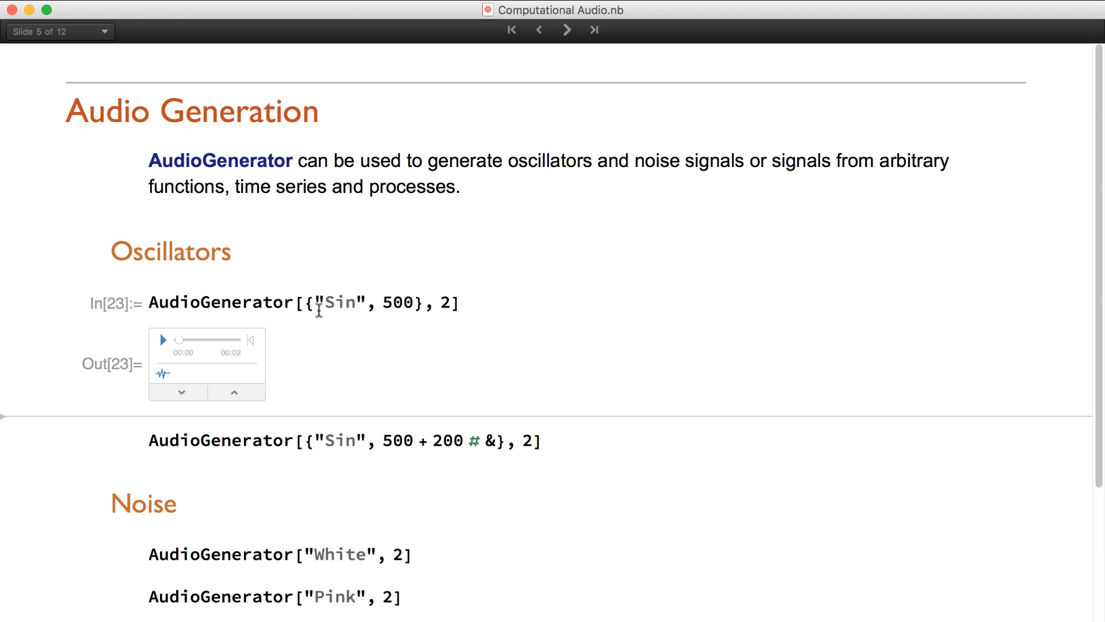
mouse_move(392, 308)
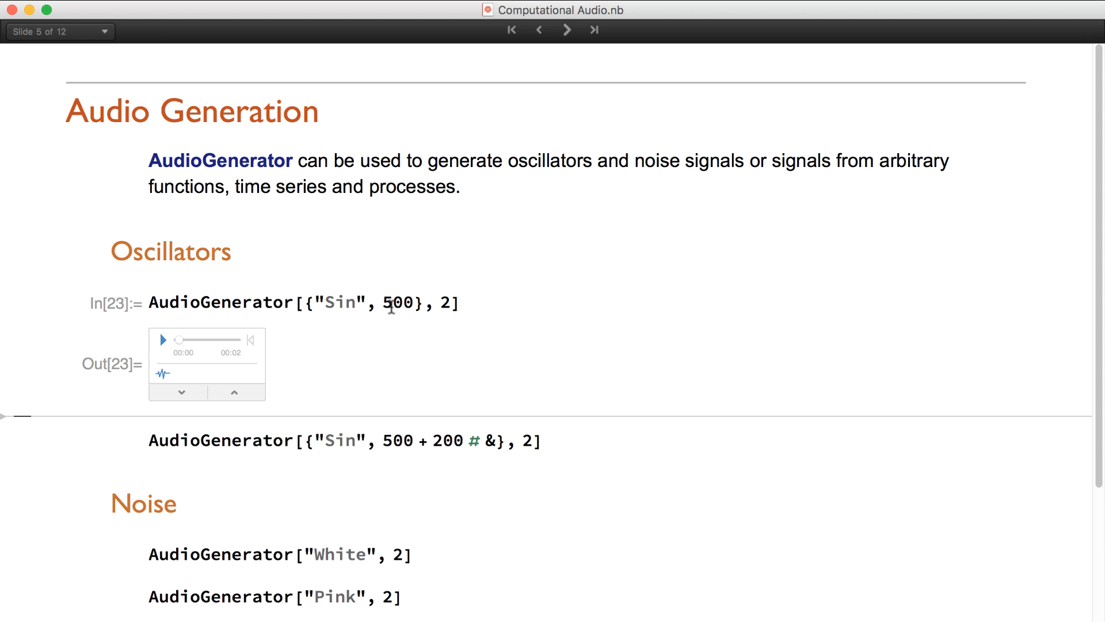
click(163, 340)
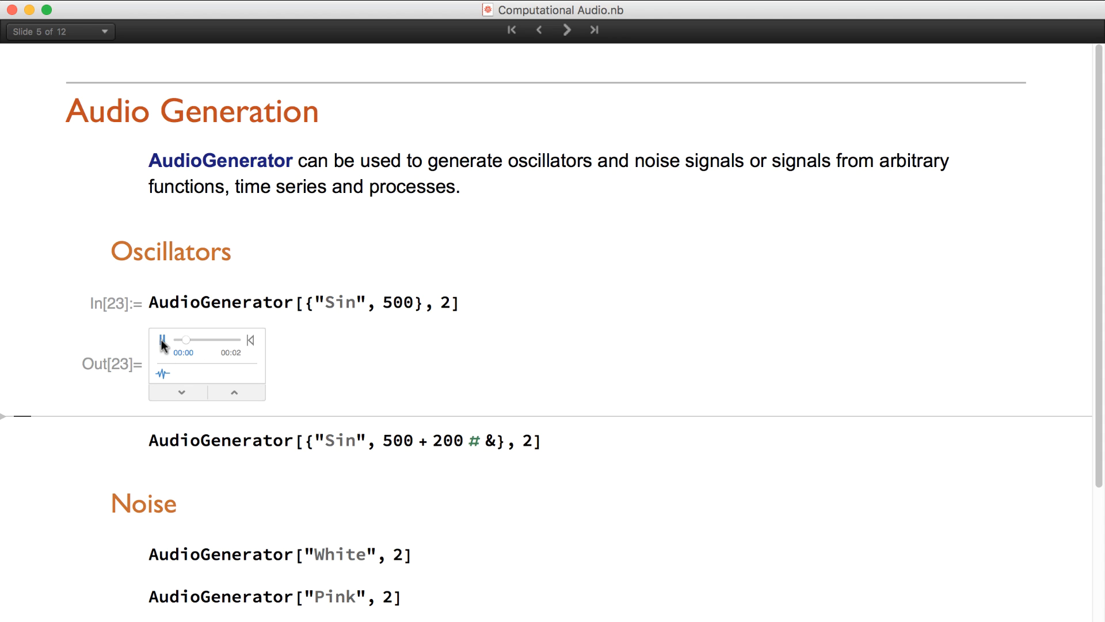
click(162, 340)
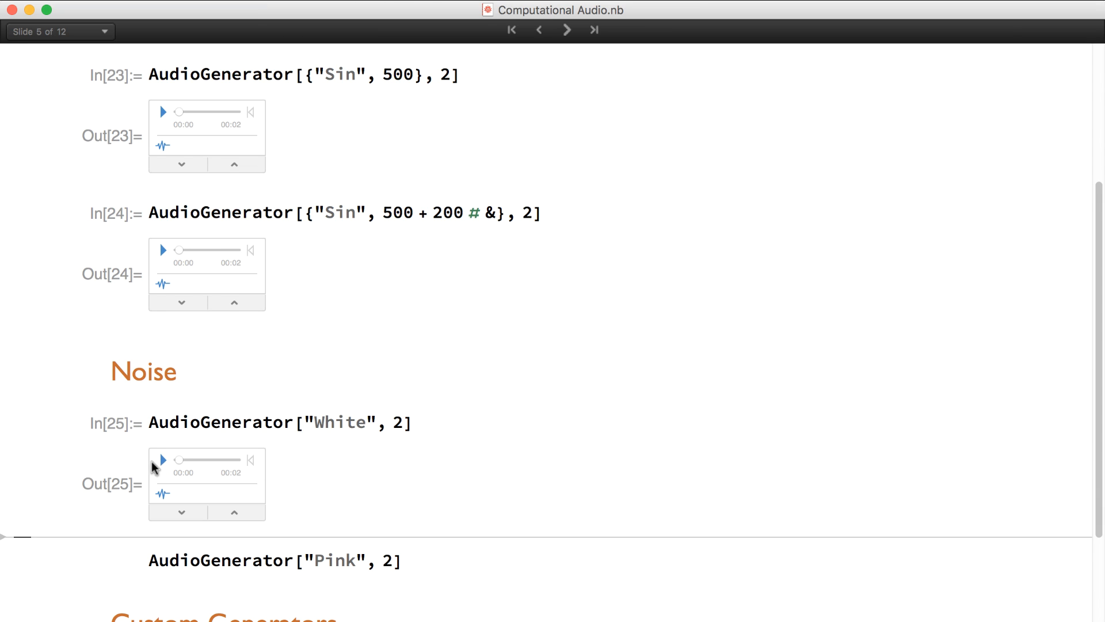
Play the white noise, pink noise and custom sine outputs, then advance to Basic Editing.
click(162, 459)
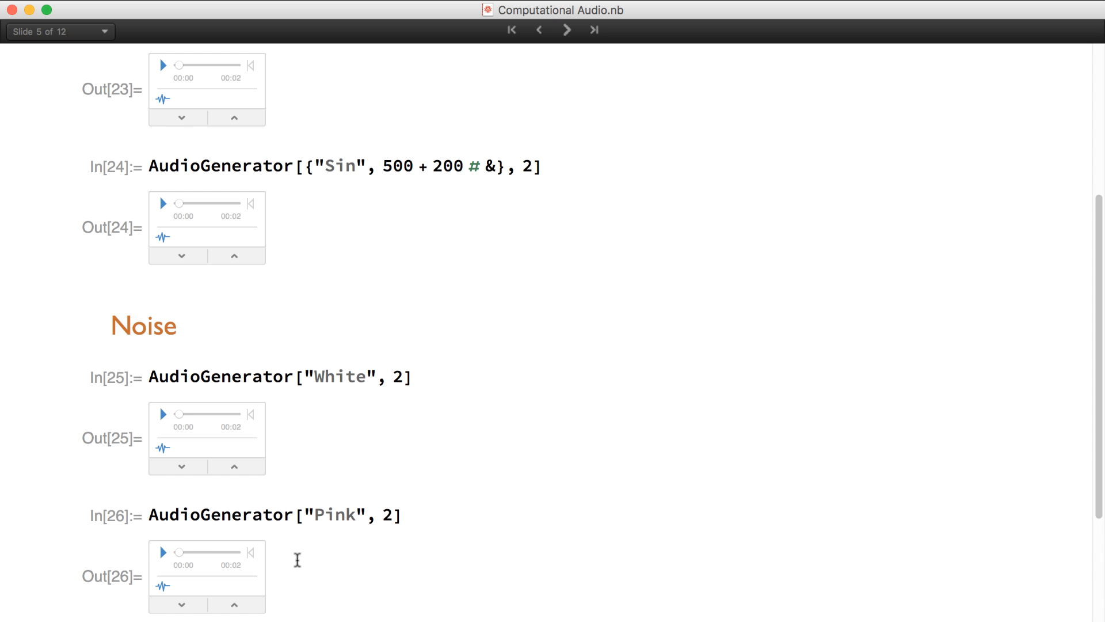
click(162, 552)
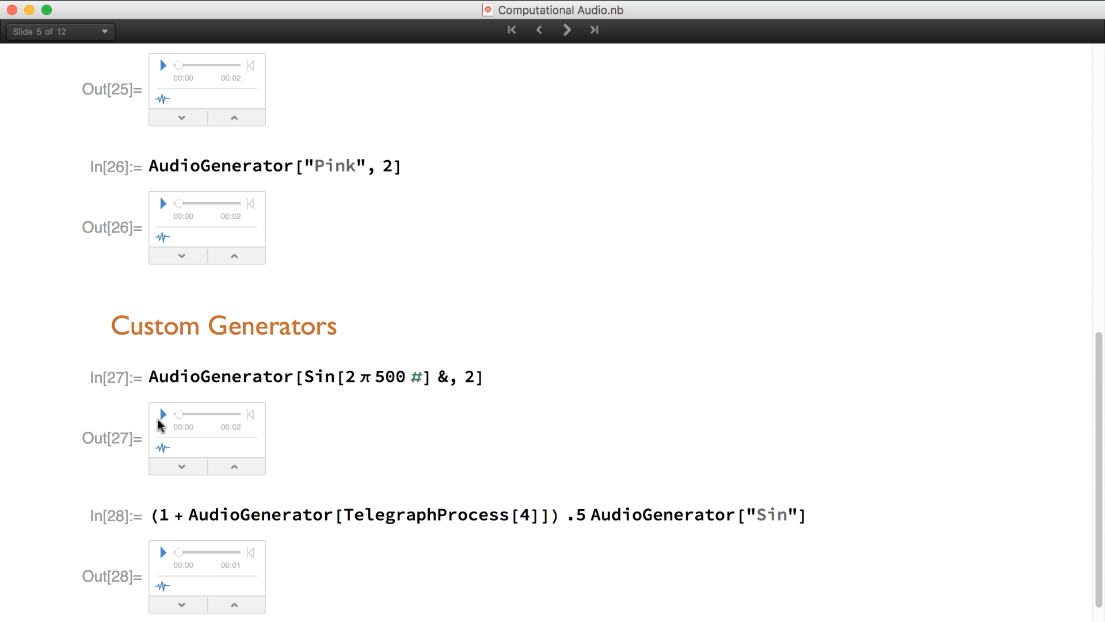
click(163, 414)
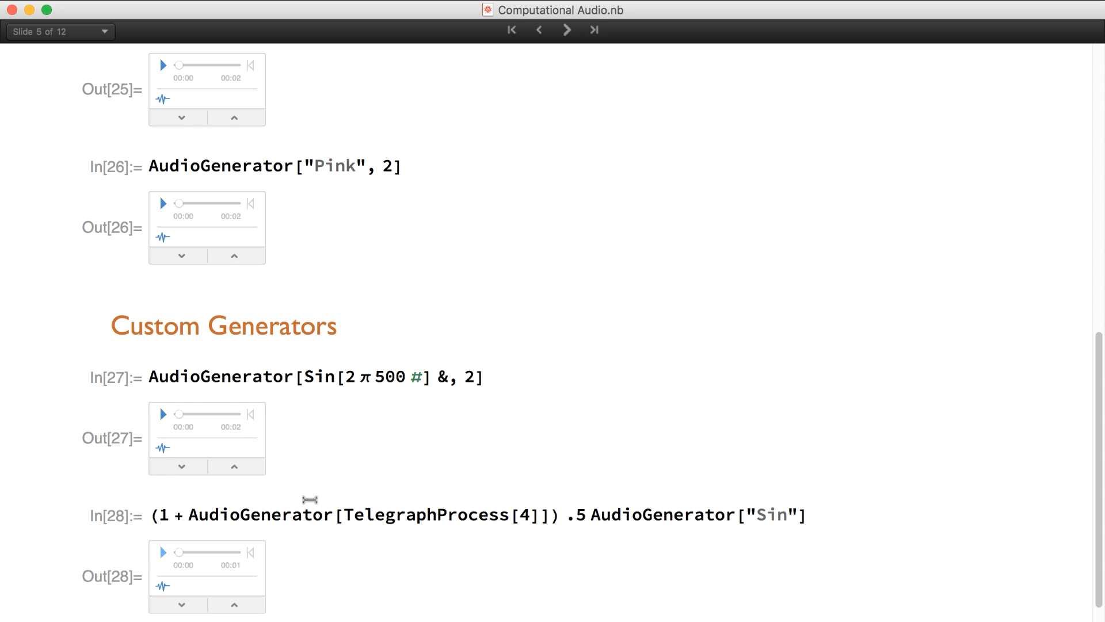
click(566, 30)
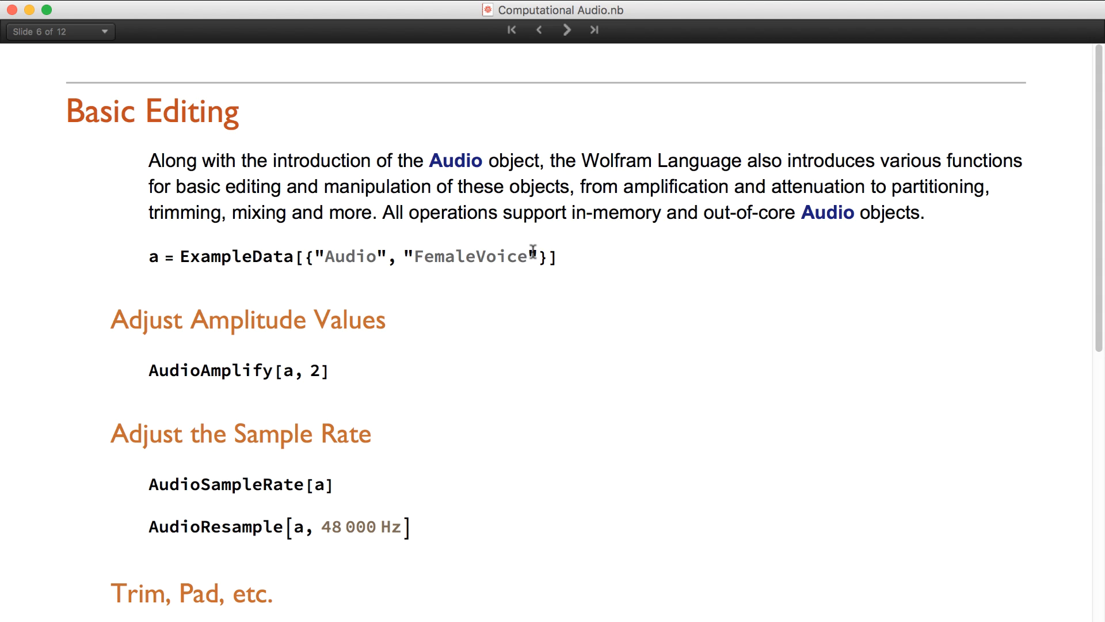
Load and play the FemaleVoice clip and its amplified version.
click(560, 256)
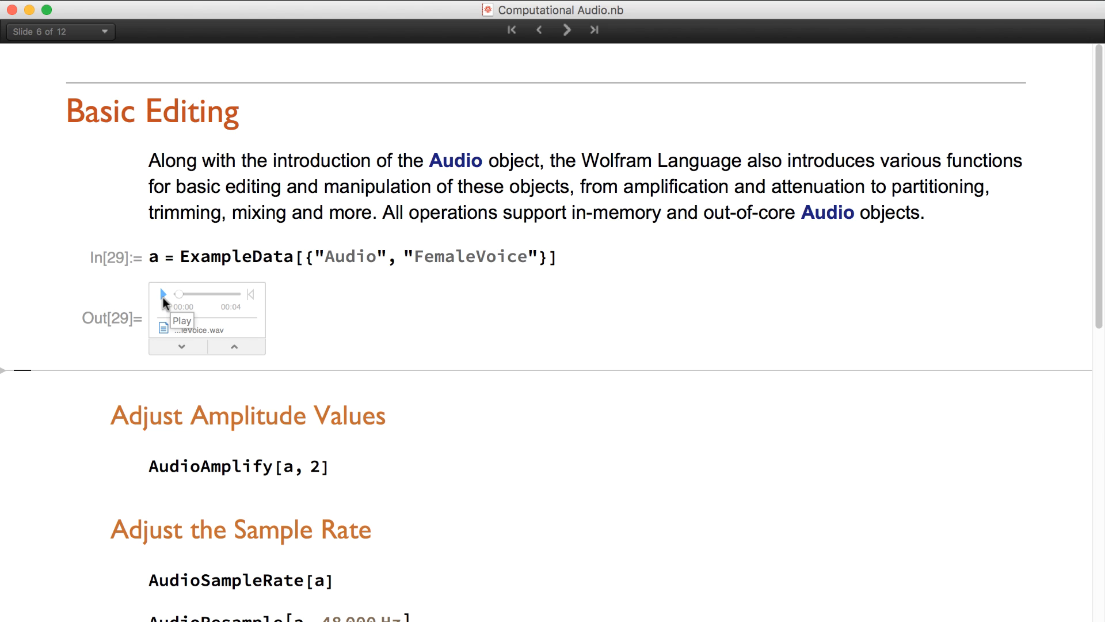
click(161, 294)
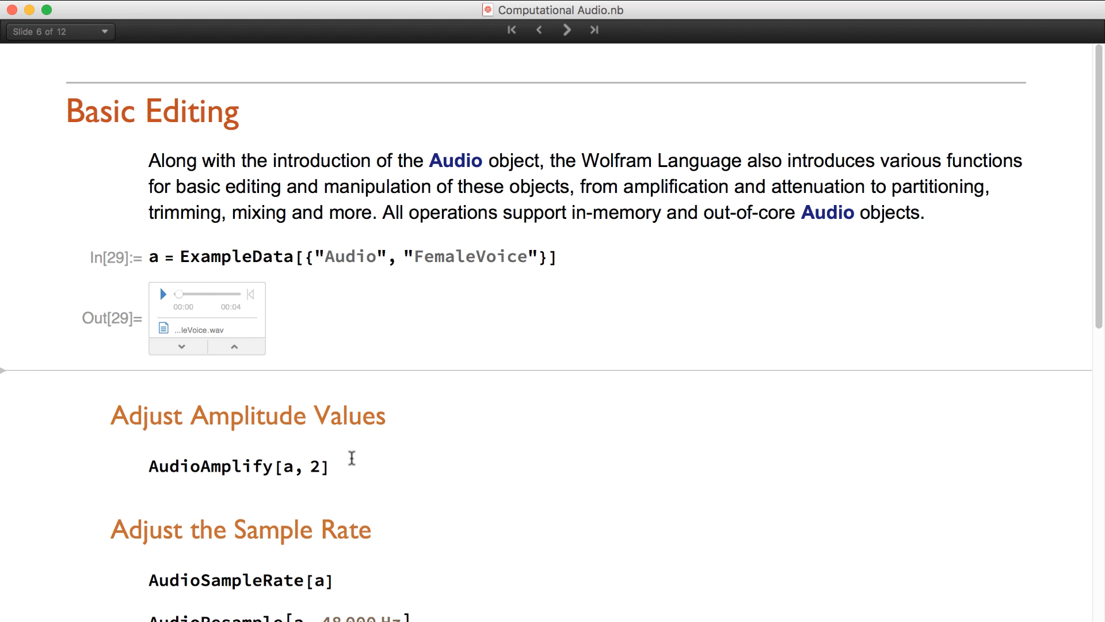
key(shift+enter)
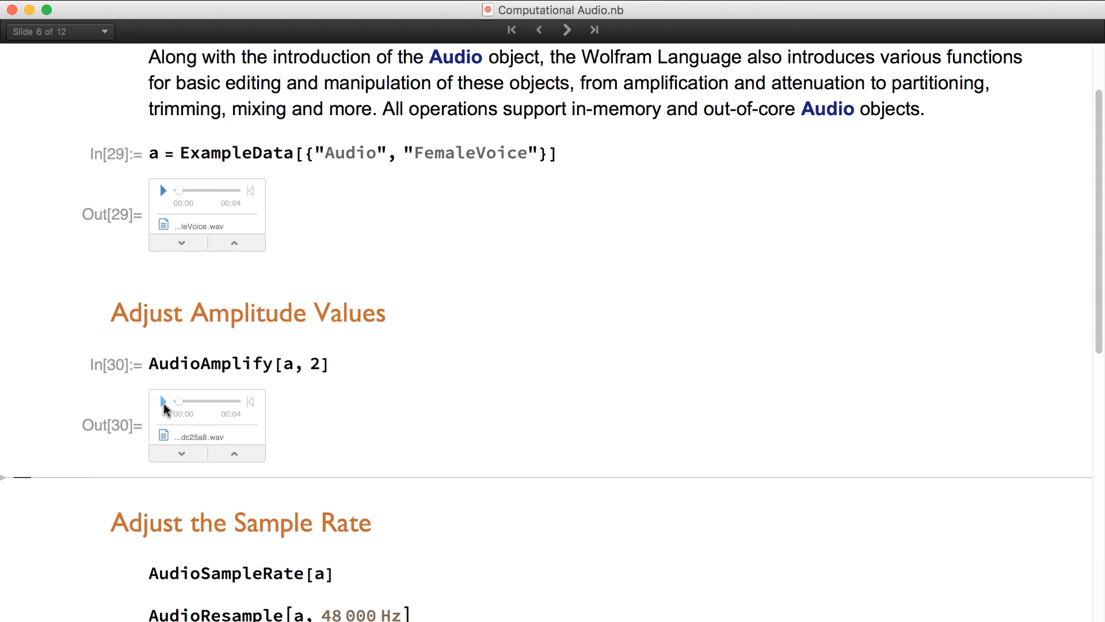
mouse_move(163, 403)
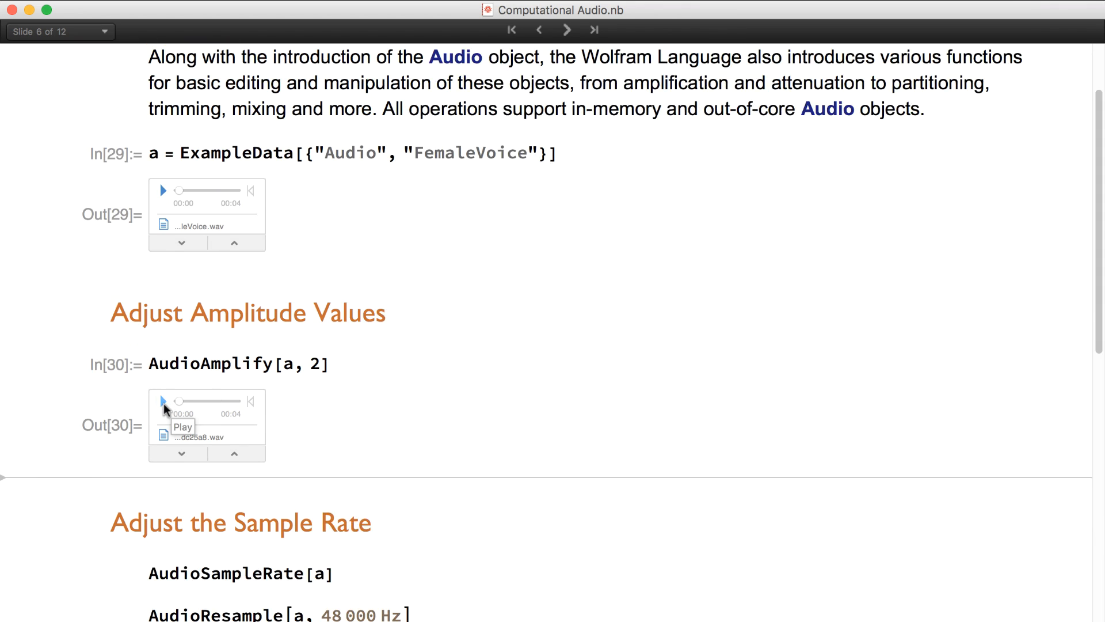
click(163, 401)
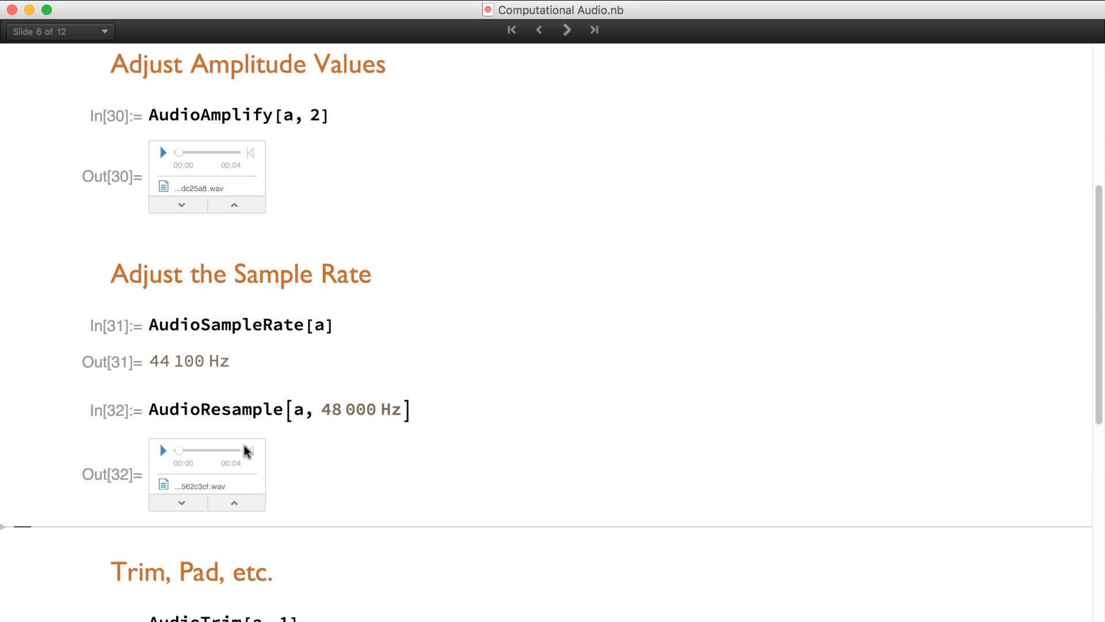
mouse_move(332, 433)
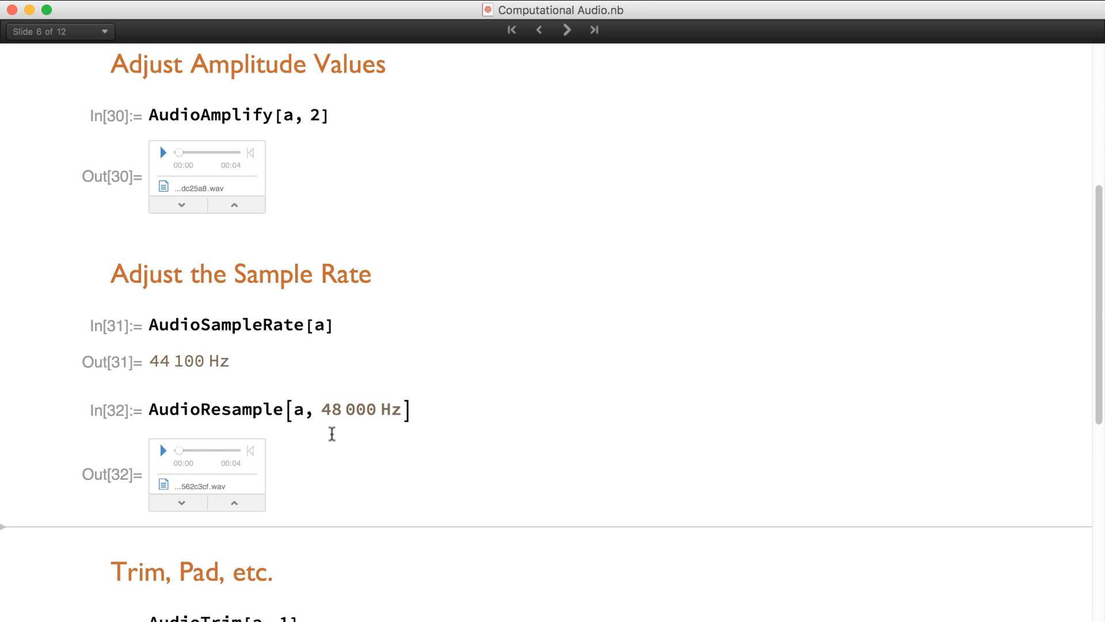
Resample, trim and pad the voice, playing the trimmed and padded clips.
scroll(down, 3)
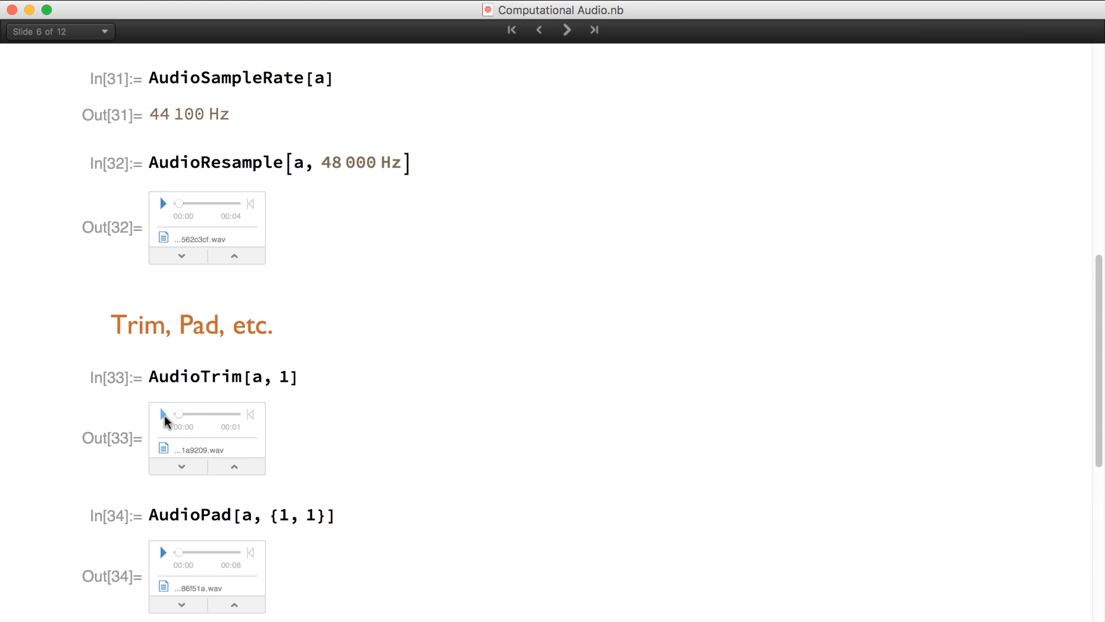
click(163, 414)
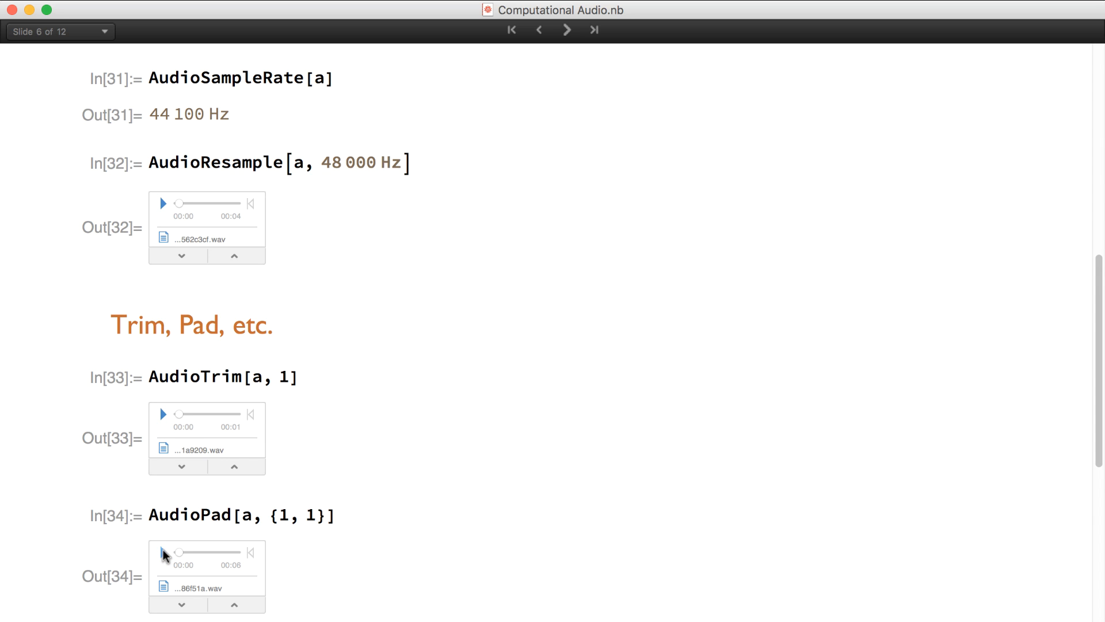
click(163, 552)
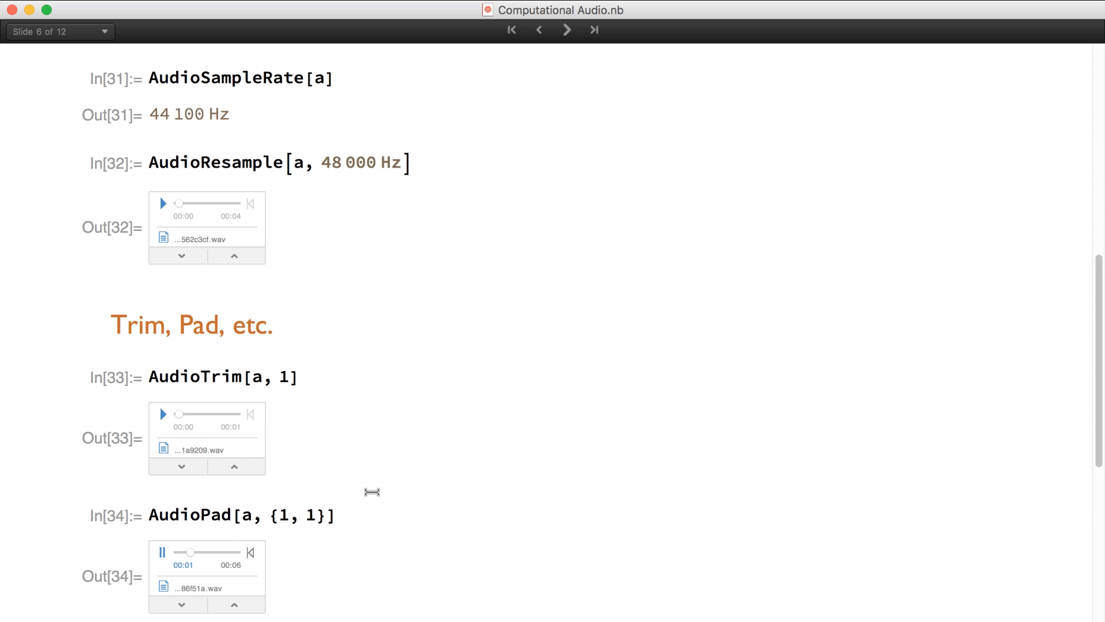
scroll(down, 3)
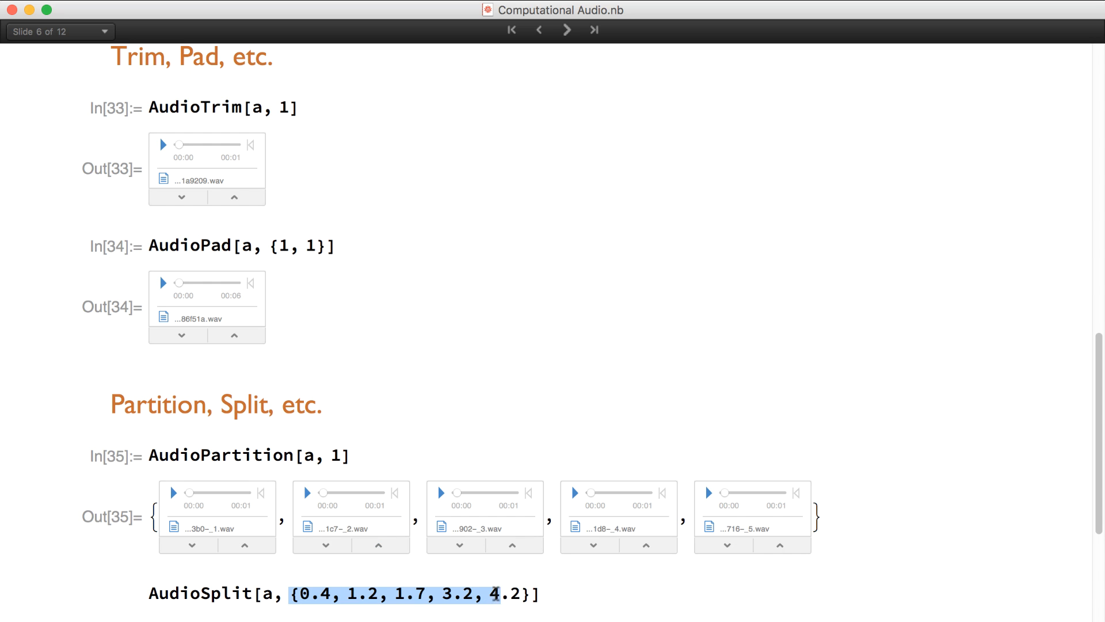
Split the voice with AudioSplit and list ten conformed clips at 2 channels, 48000 Hz.
click(549, 593)
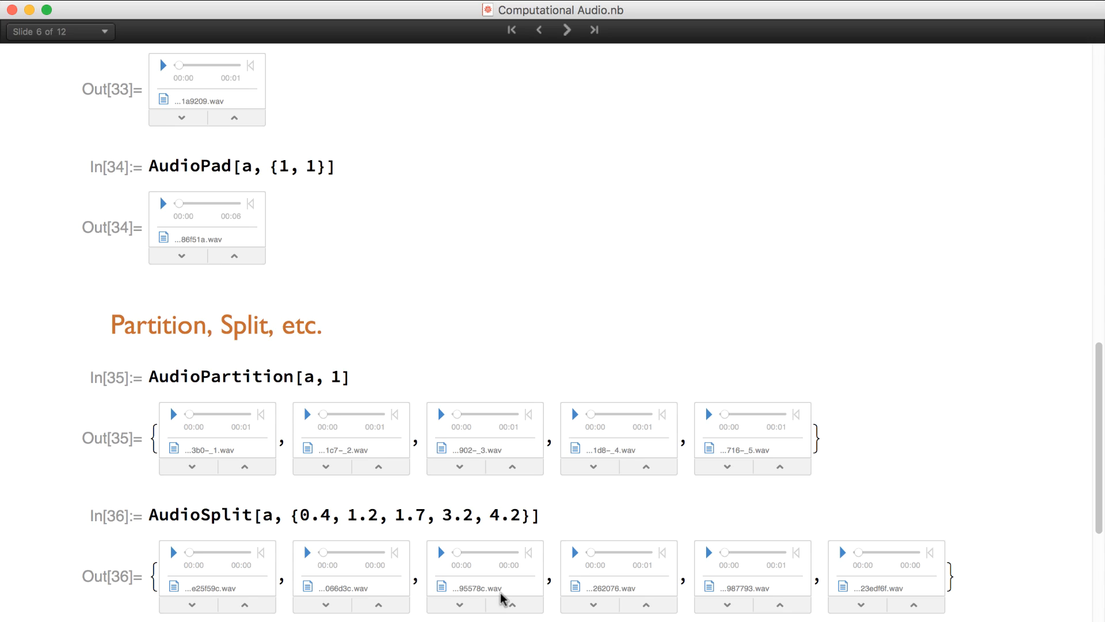
mouse_move(744, 434)
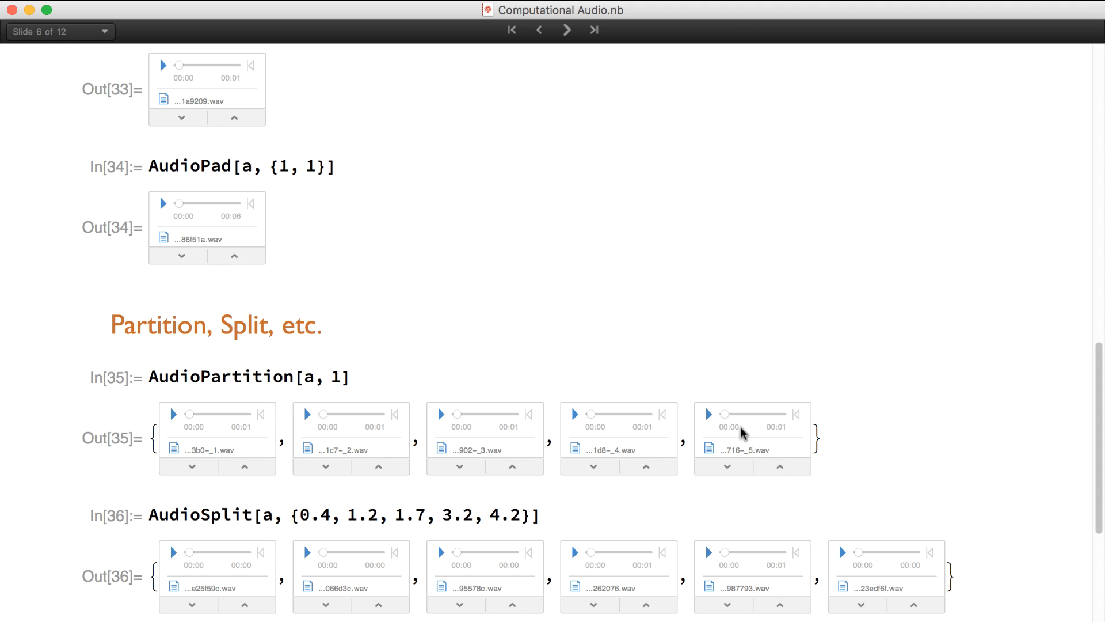
mouse_move(930, 574)
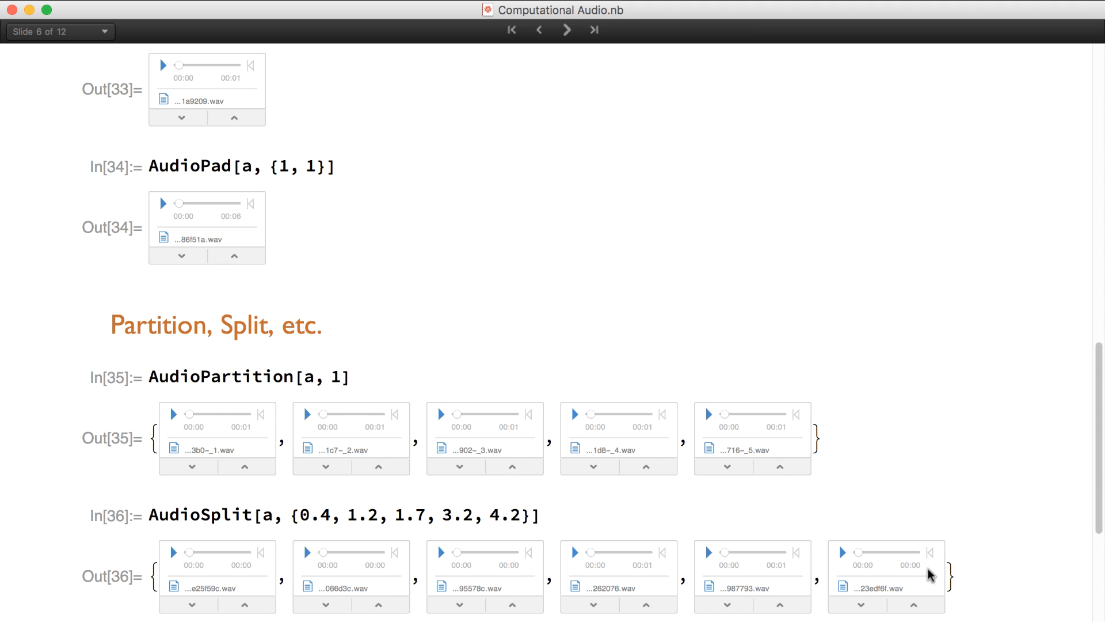
scroll(down, 3)
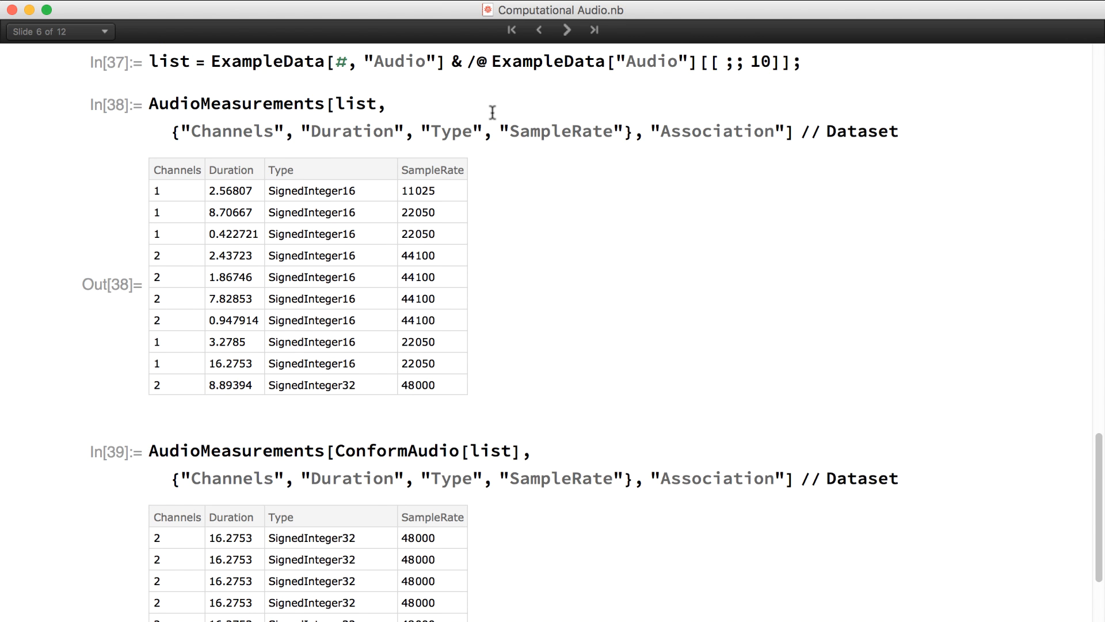
mouse_move(174, 192)
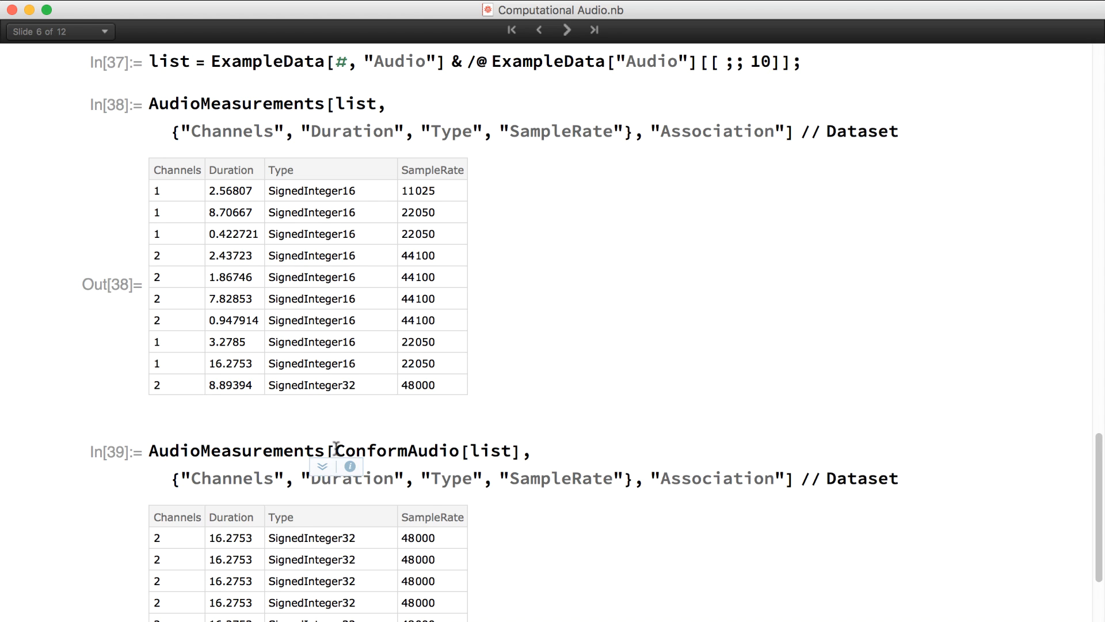
scroll(down, 3)
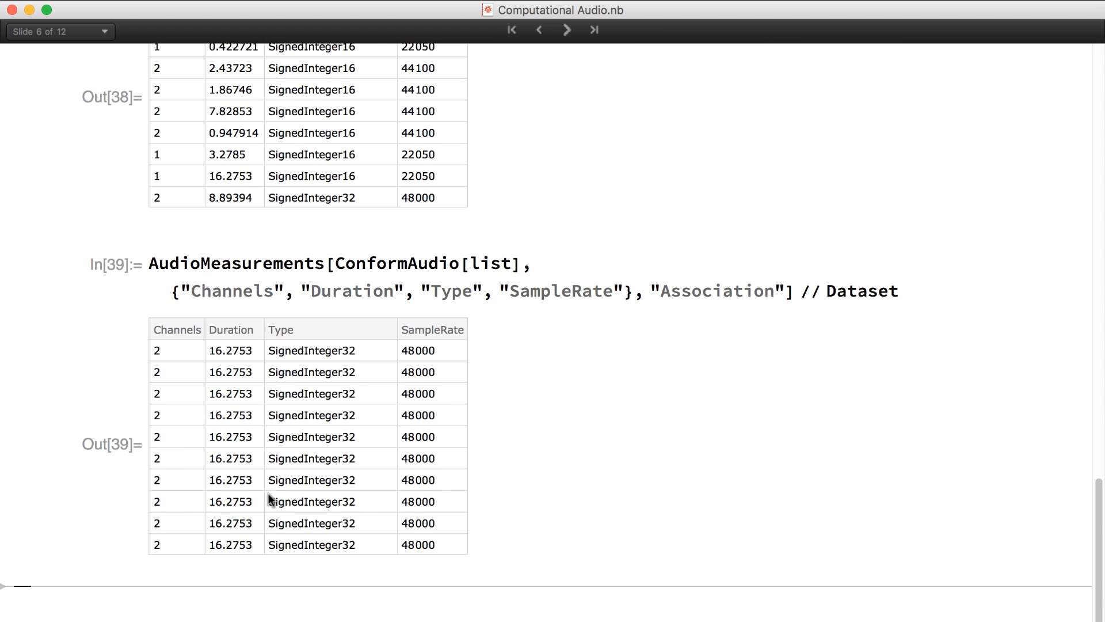
mouse_move(530, 477)
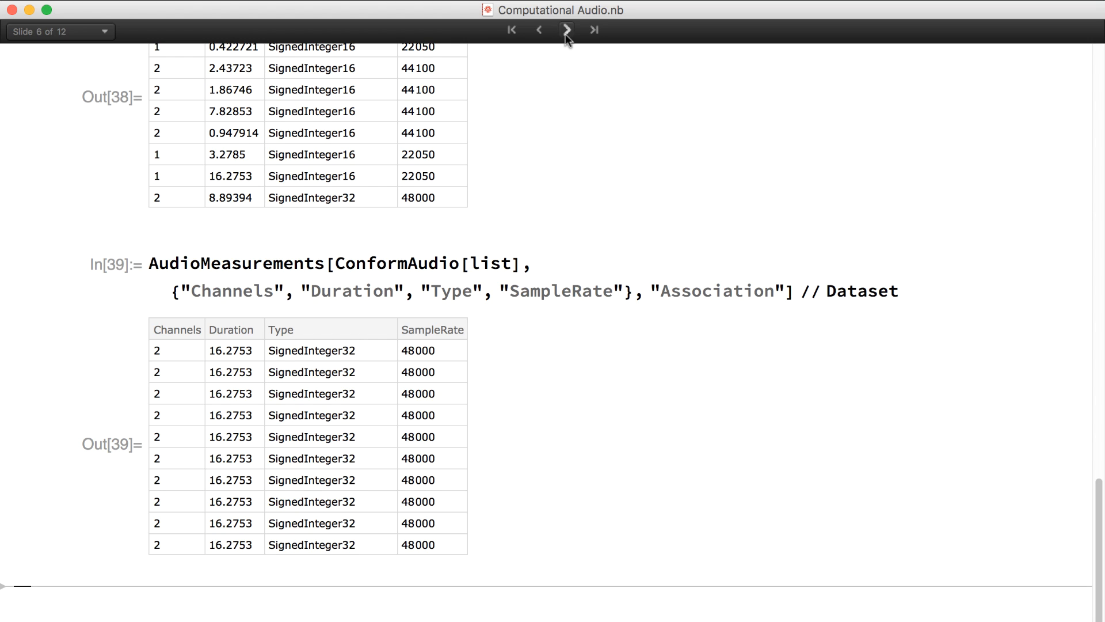
Move to the Audio Composition slide and evaluate the white noise and note definitions.
click(566, 30)
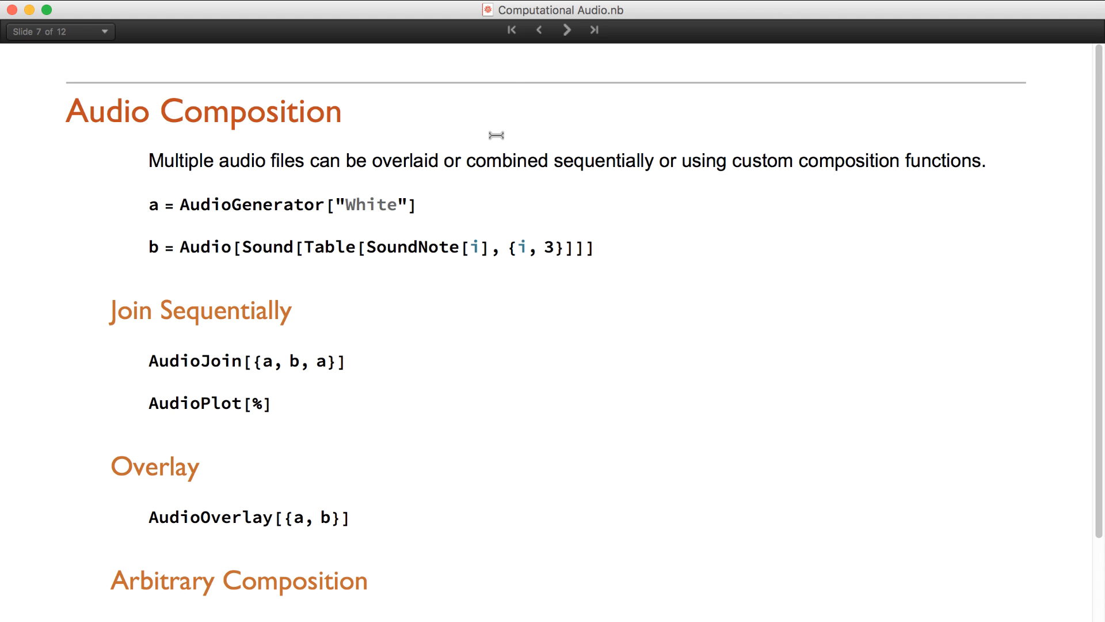
mouse_move(450, 198)
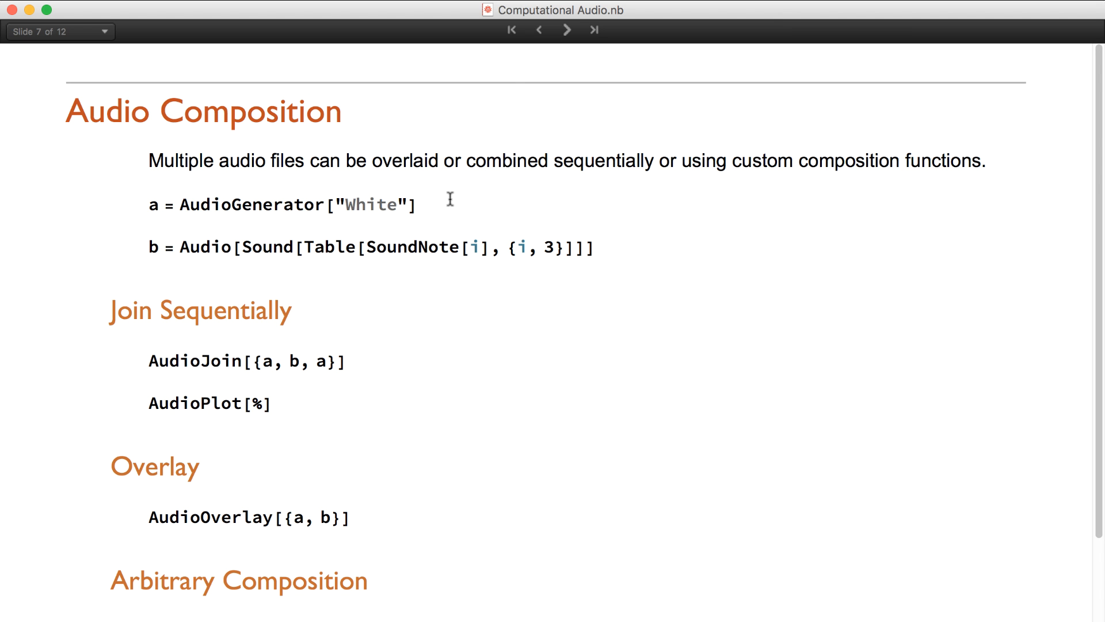
click(417, 204)
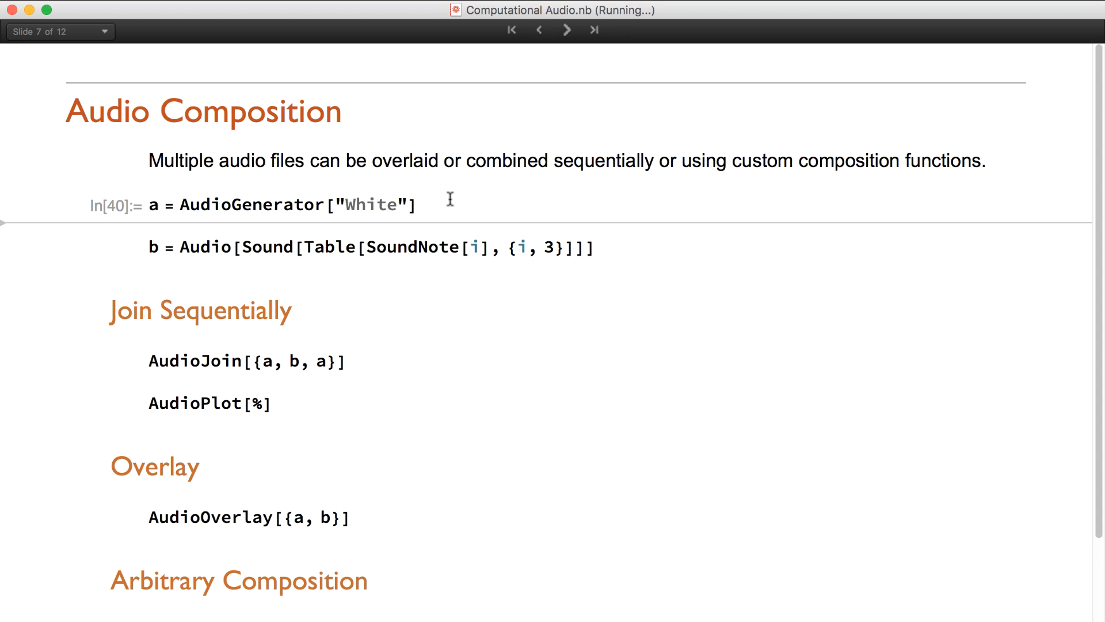
key(shift+Return)
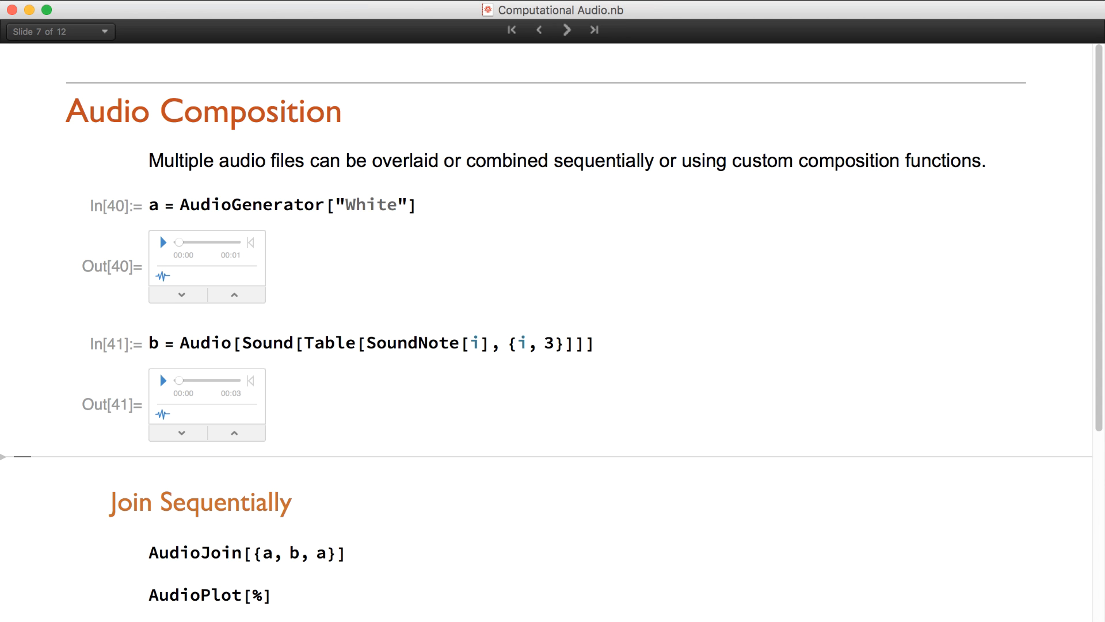
scroll(down, 3)
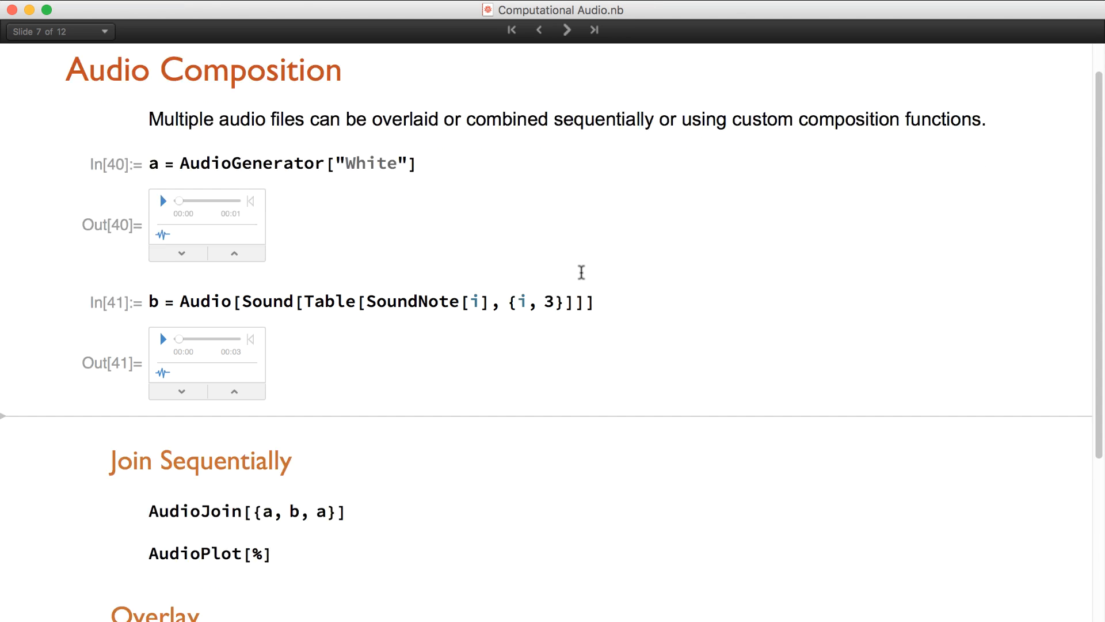
scroll(down, 3)
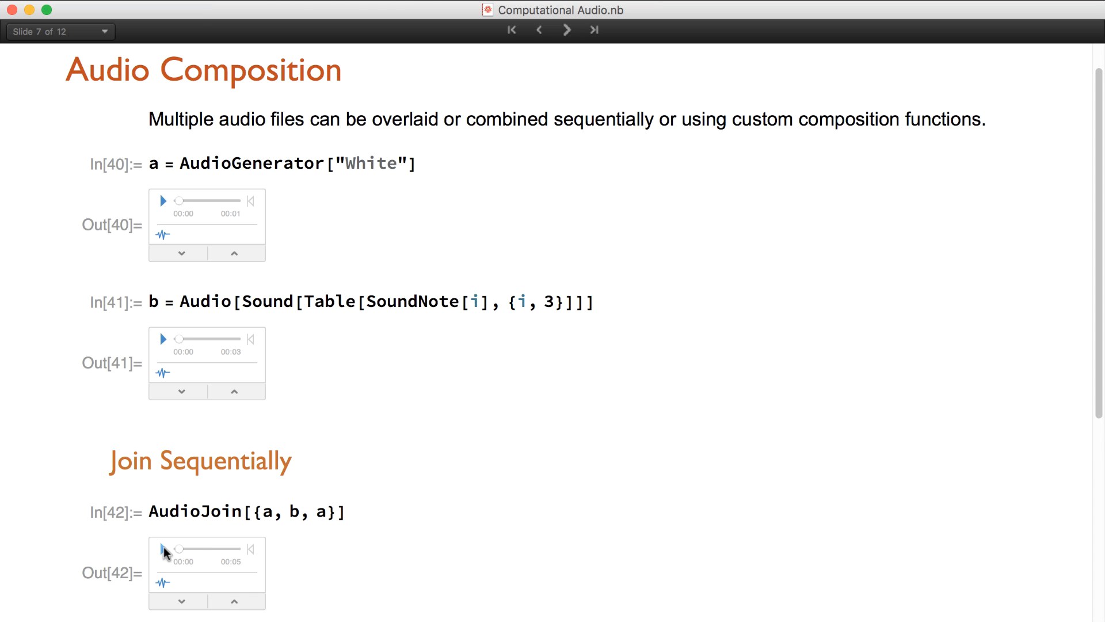
mouse_move(138, 546)
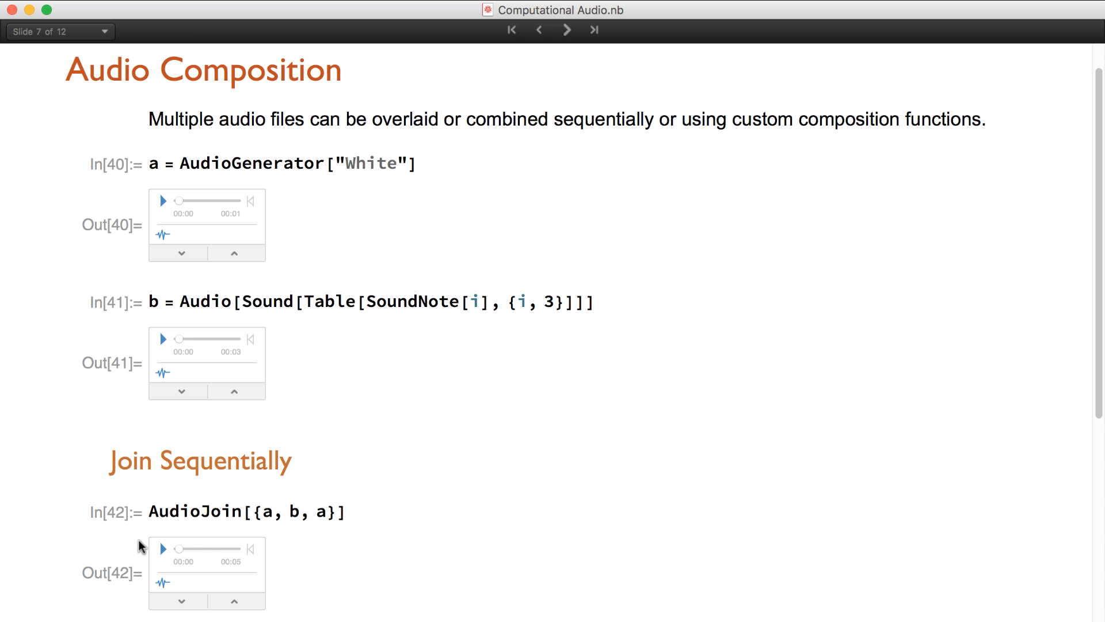
Play the sequentially joined audio and the overlay of noise and notes.
click(161, 549)
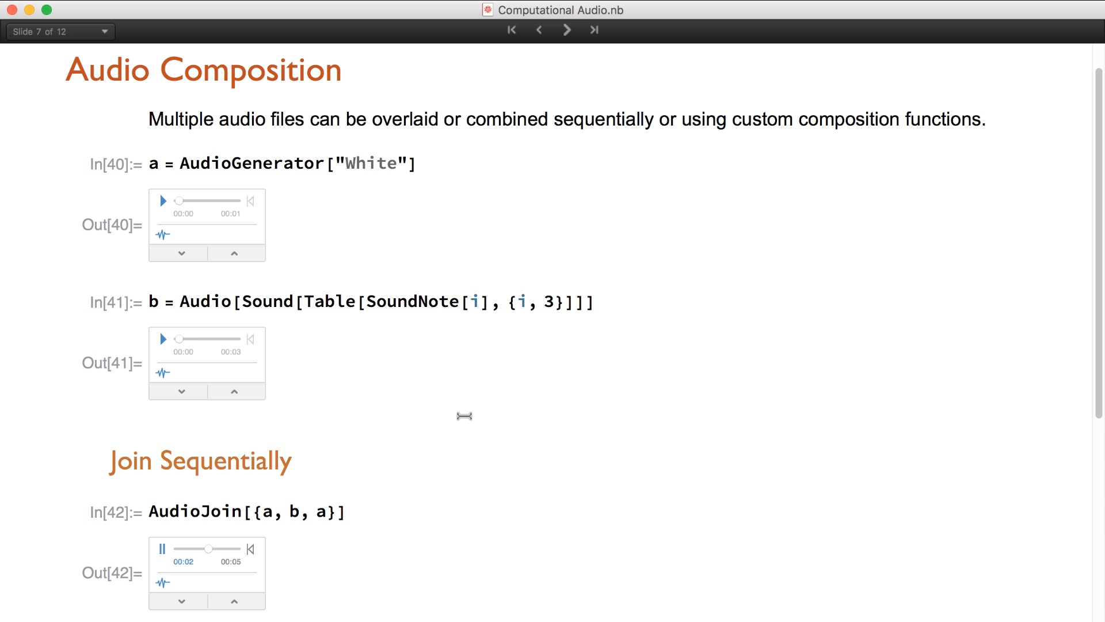
scroll(down, 3)
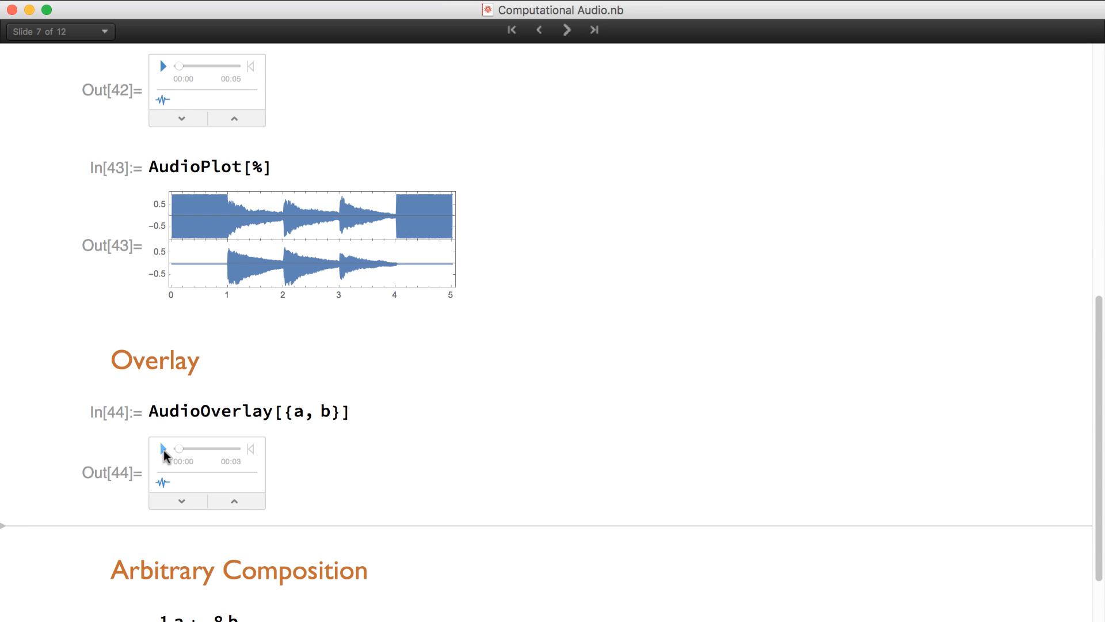
click(162, 449)
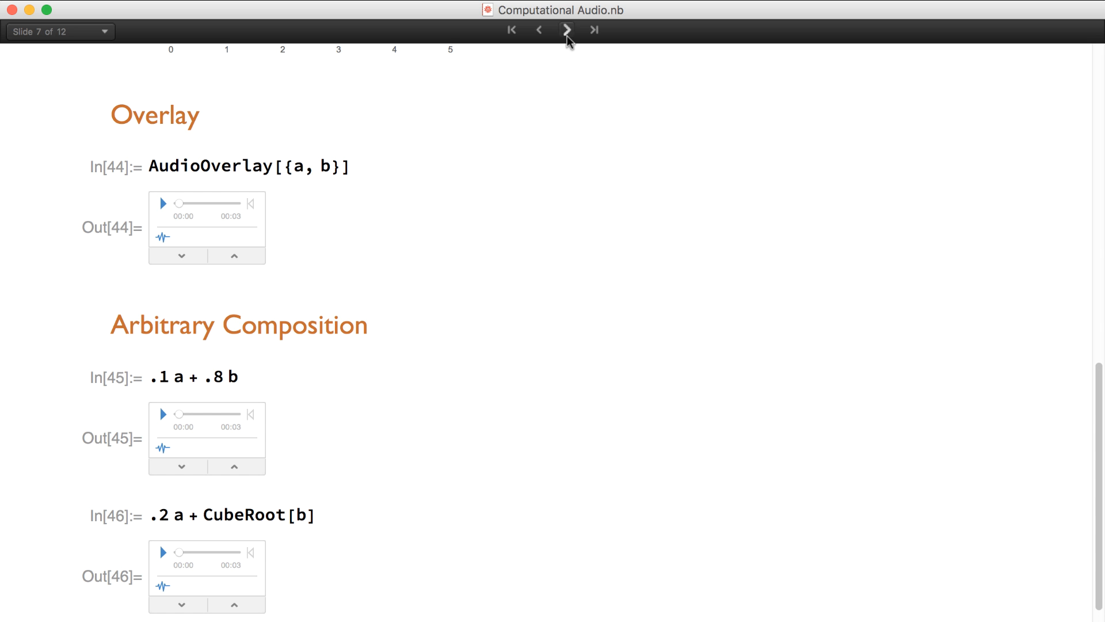
Move to the Audio Effects slide and play the delayed and reverberated voice.
click(566, 31)
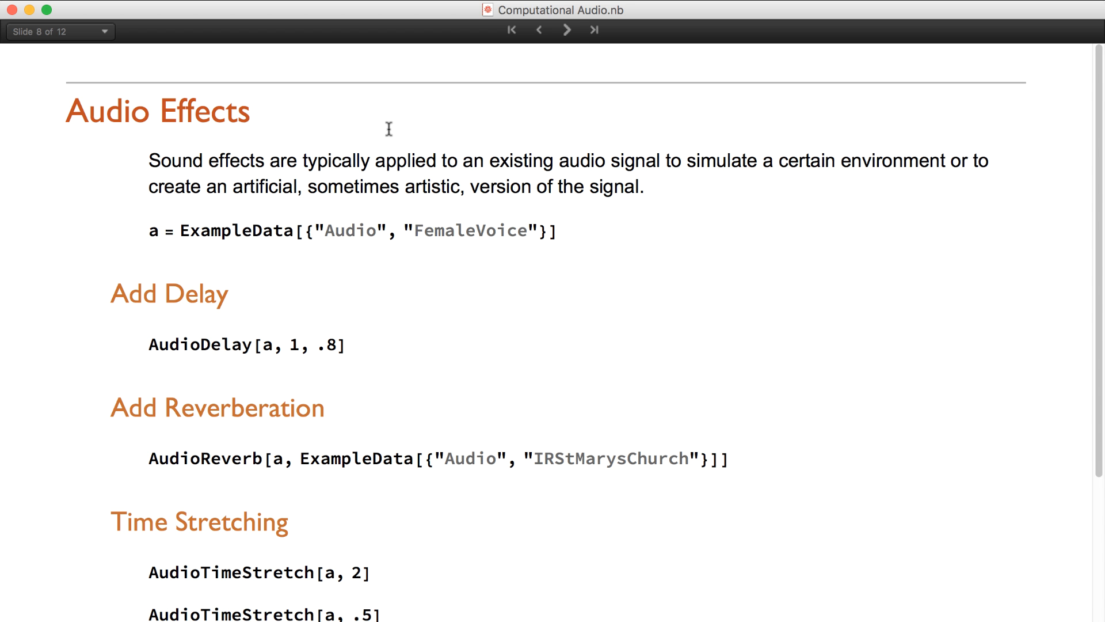
mouse_move(579, 231)
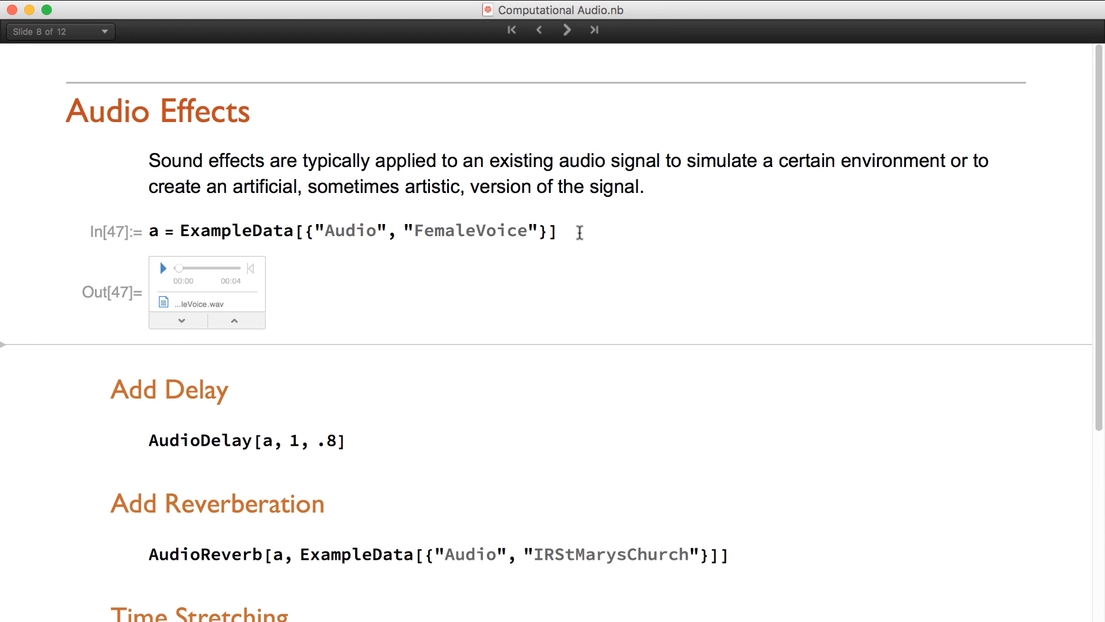
scroll(down, 3)
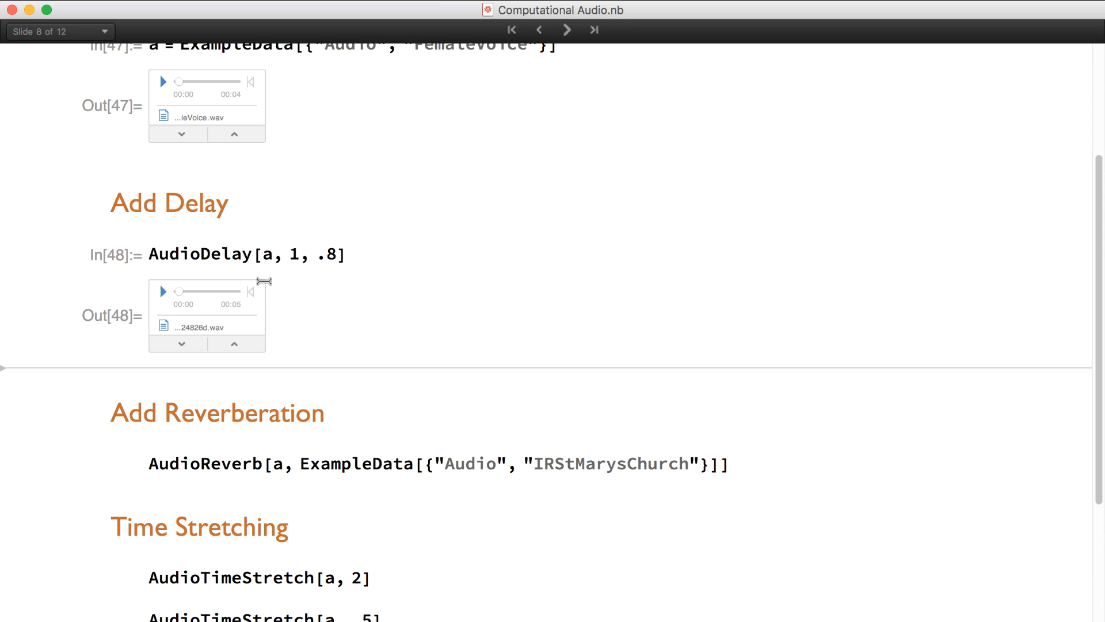
click(163, 291)
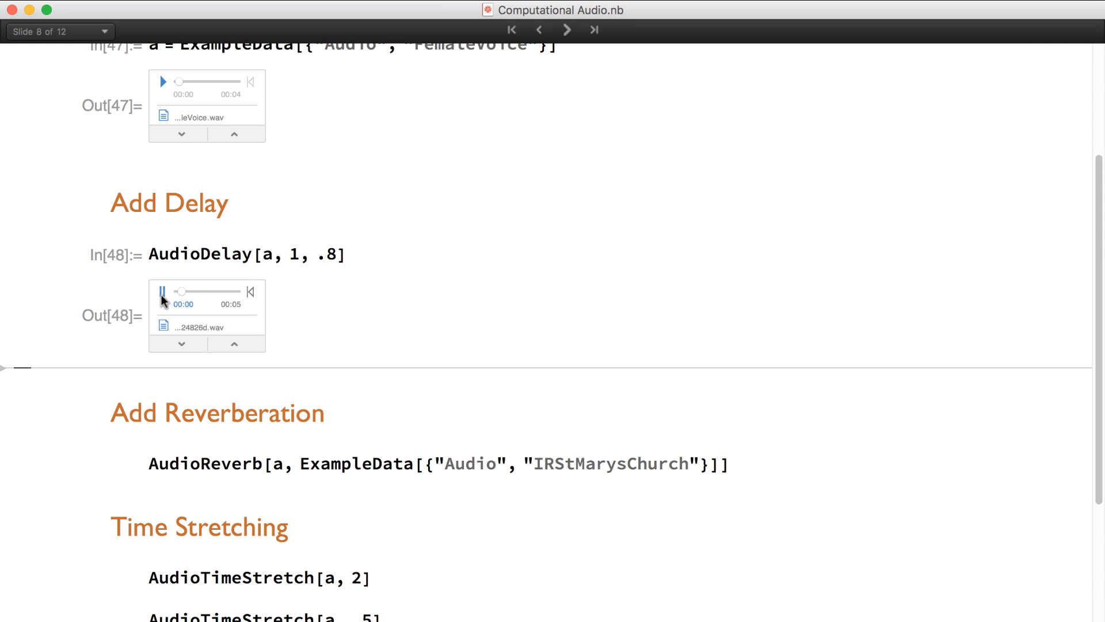
click(162, 291)
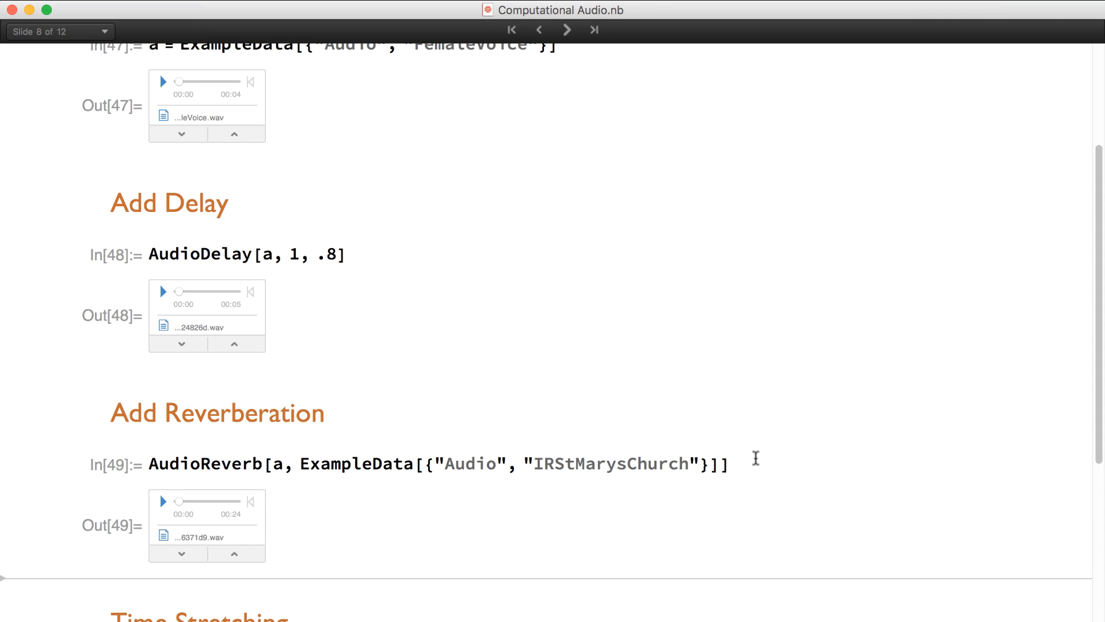
click(163, 501)
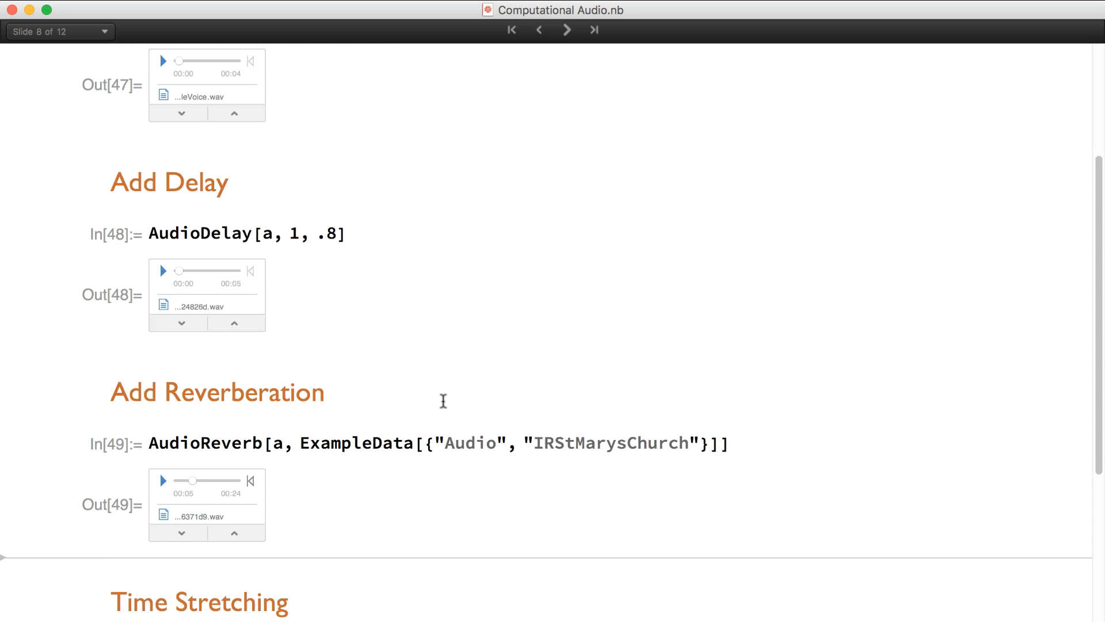
Play the voice time-stretched to double length and compressed to half length.
scroll(down, 3)
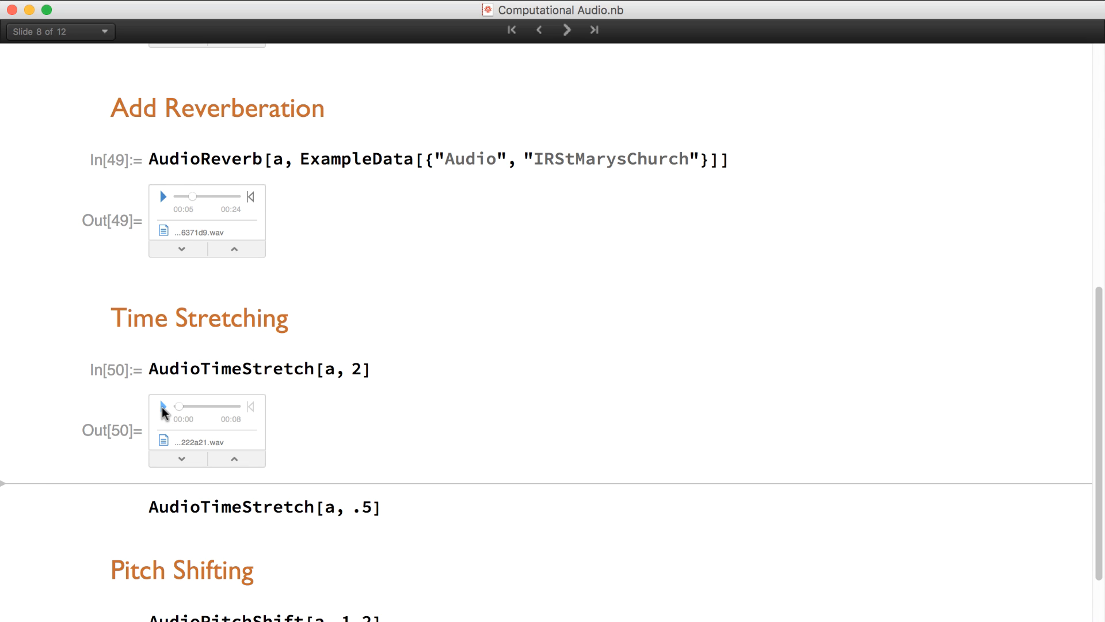
click(161, 405)
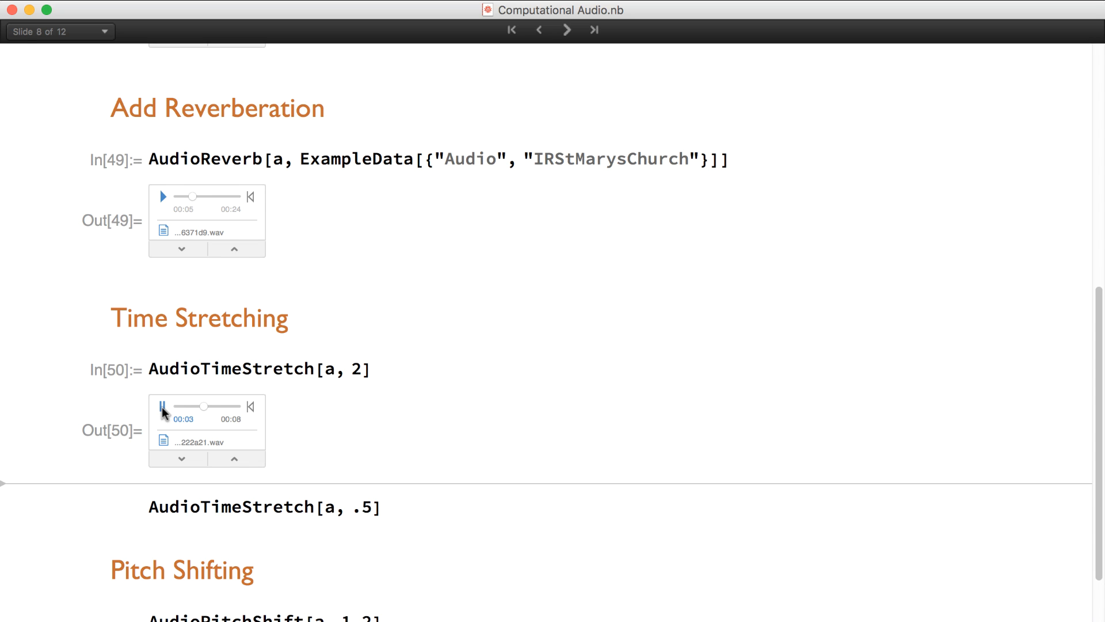
click(162, 406)
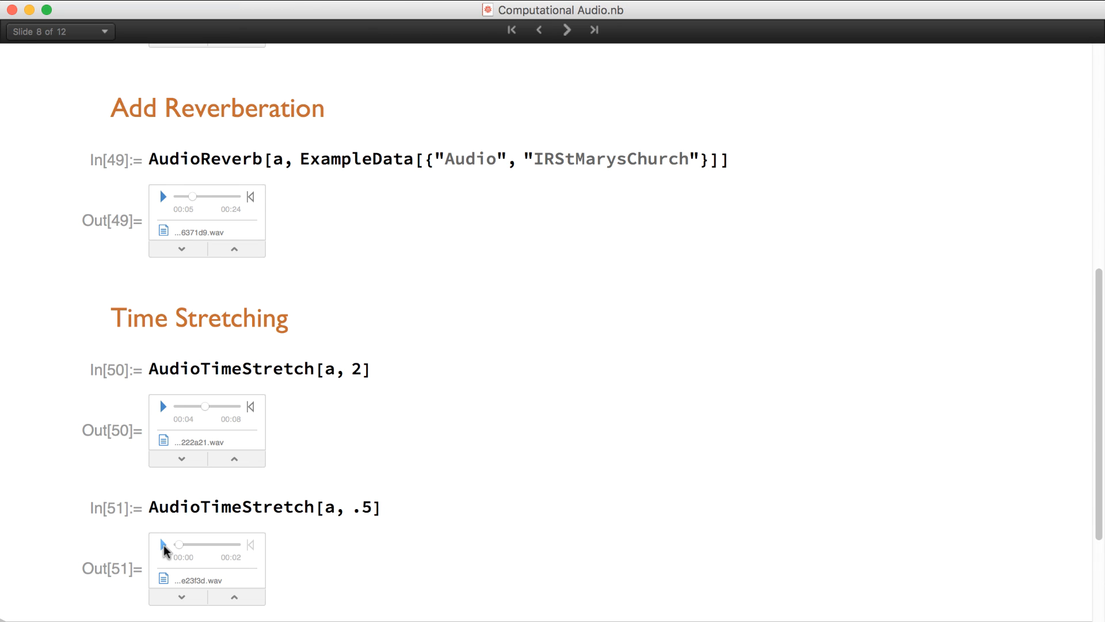
click(163, 543)
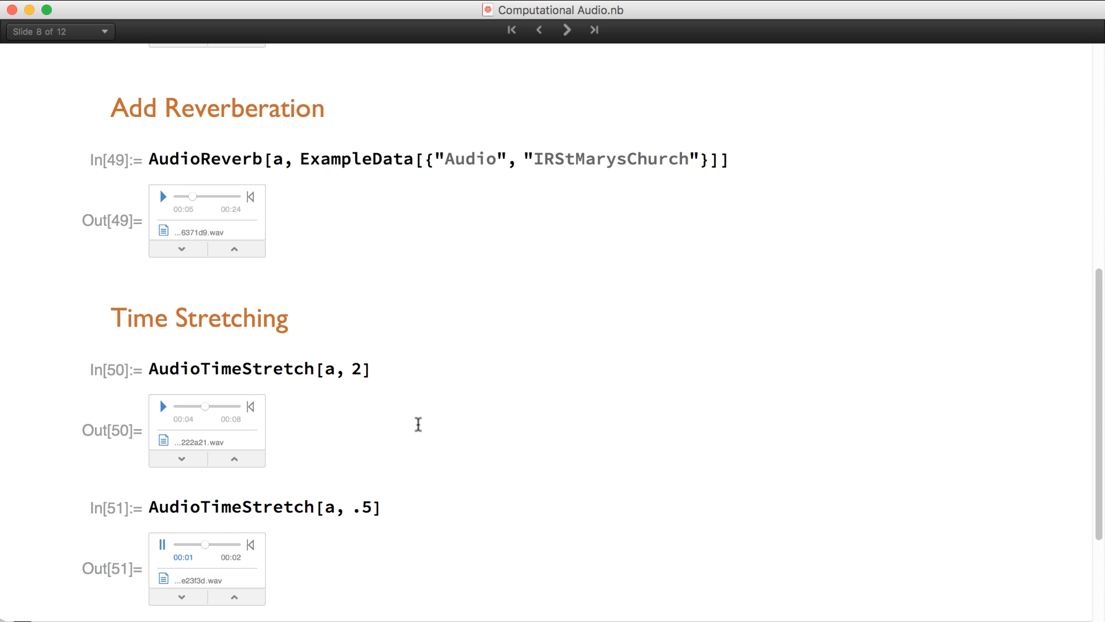
Play the voice pitch-shifted up and down, then advance to Audio Analysis.
scroll(down, 3)
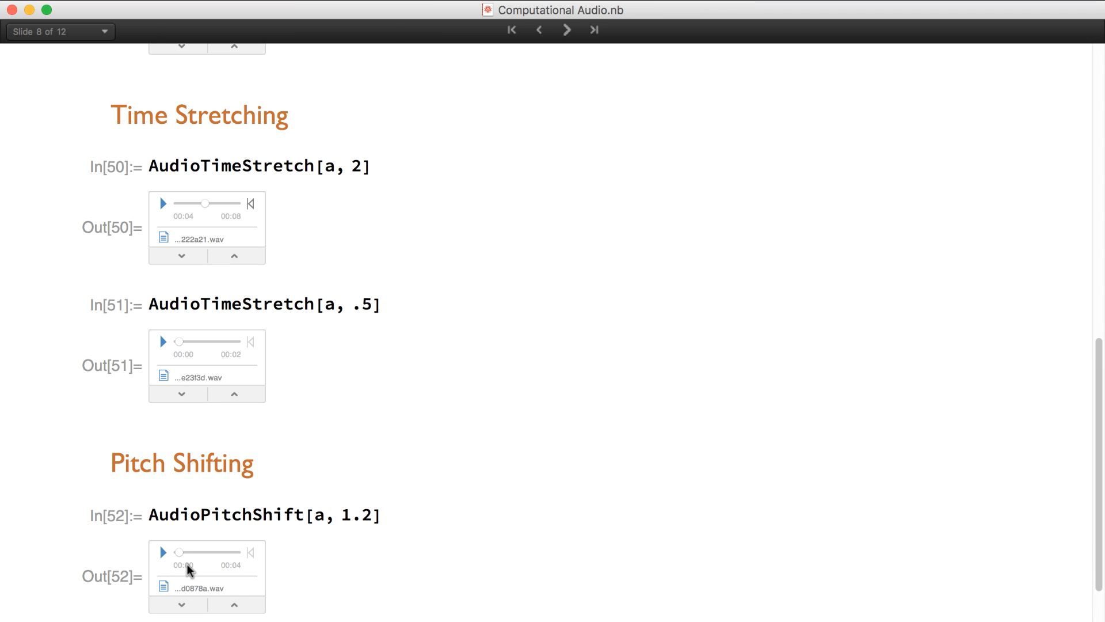
click(163, 552)
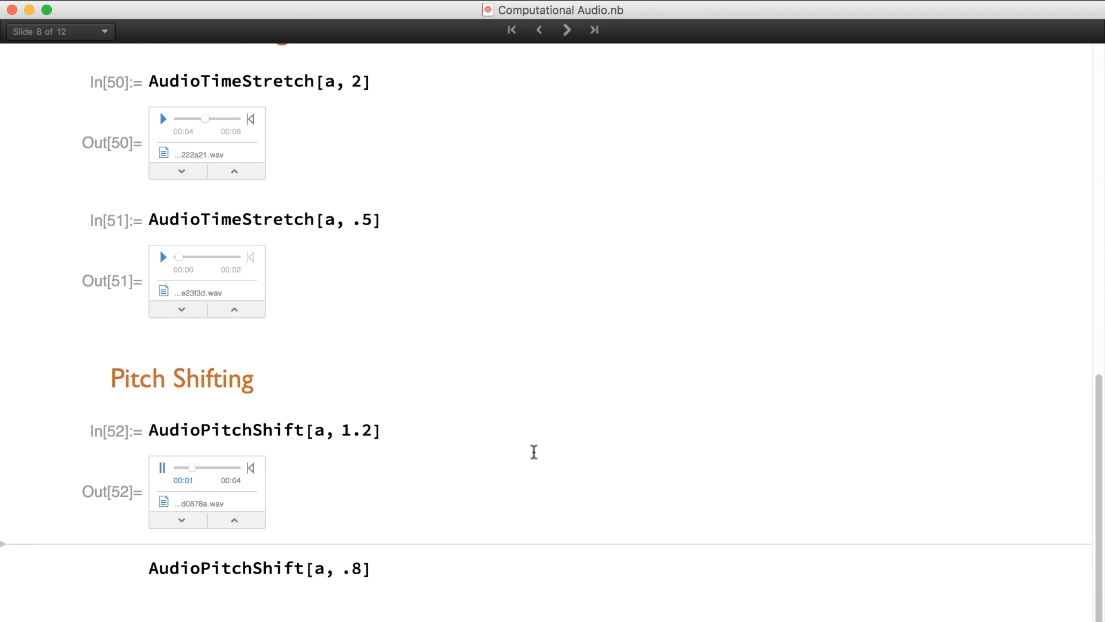
click(374, 568)
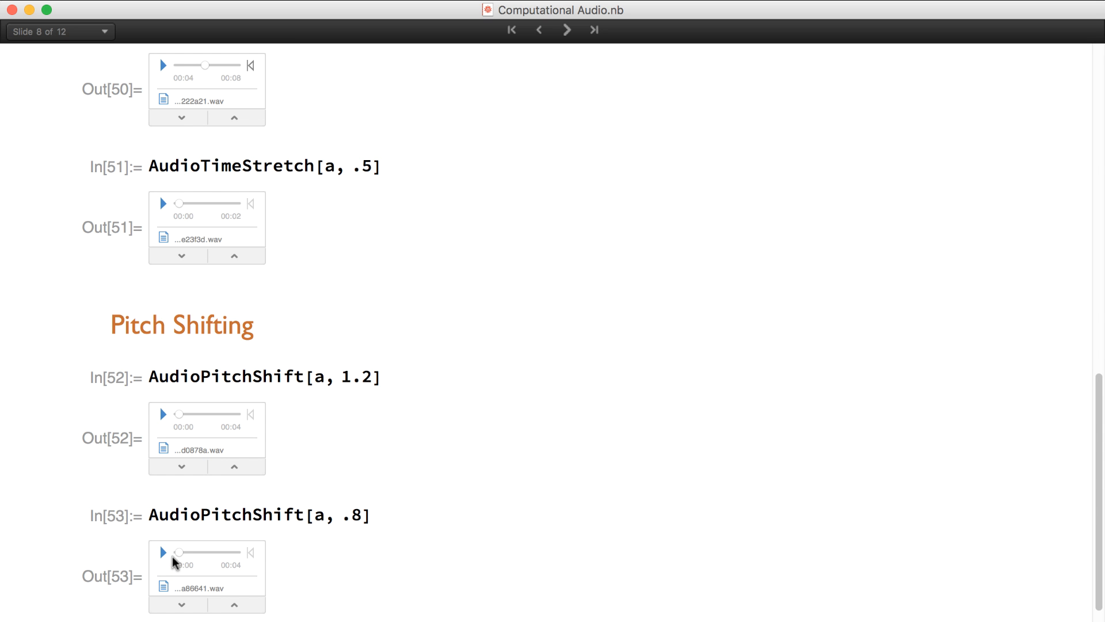
click(163, 552)
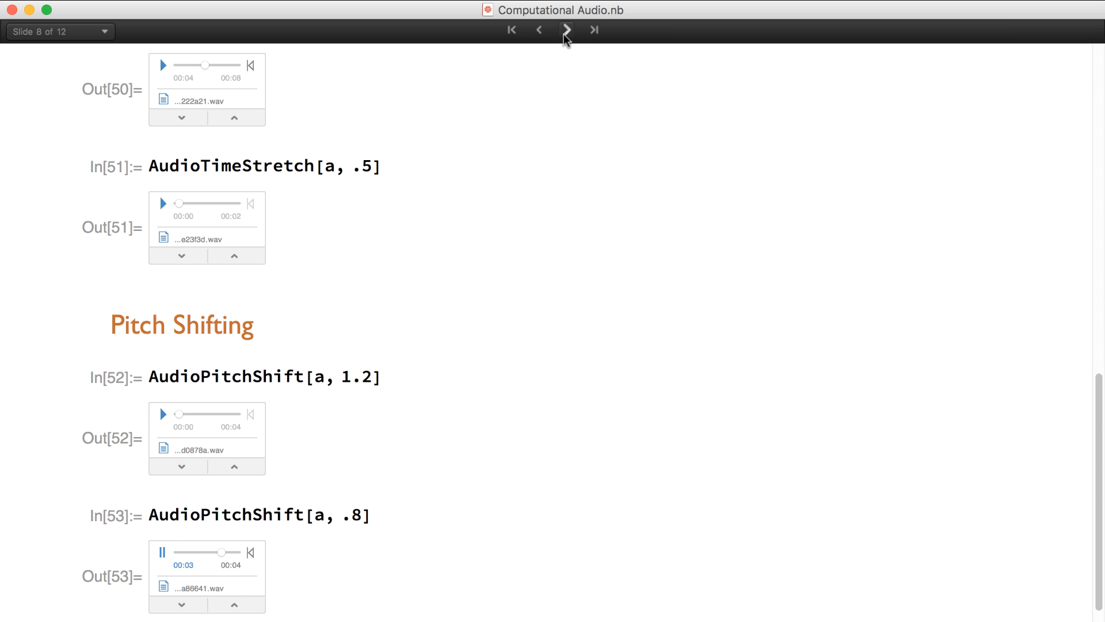
click(566, 29)
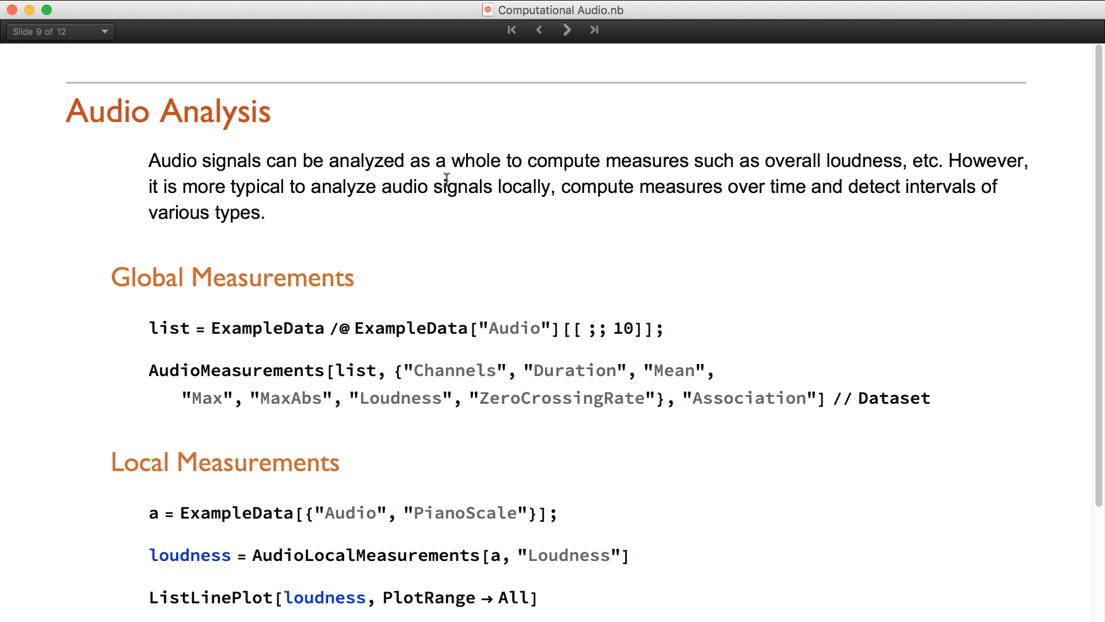
mouse_move(493, 289)
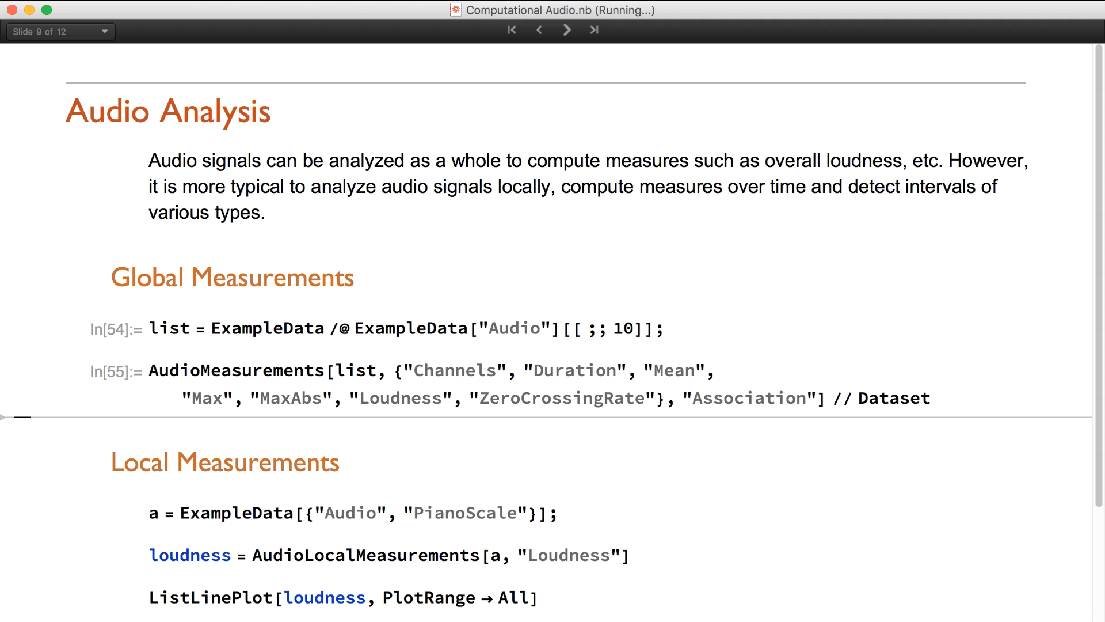
mouse_move(681, 331)
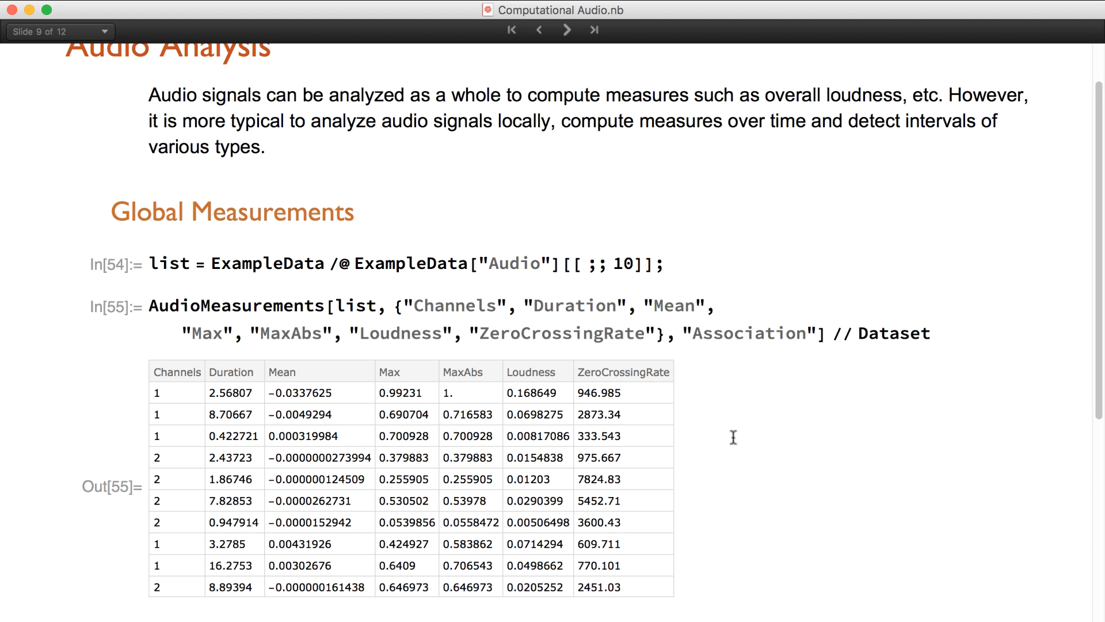
Plot the piano scale's loudness with its five peaks as large red dots, then advance to slide 10.
scroll(down, 3)
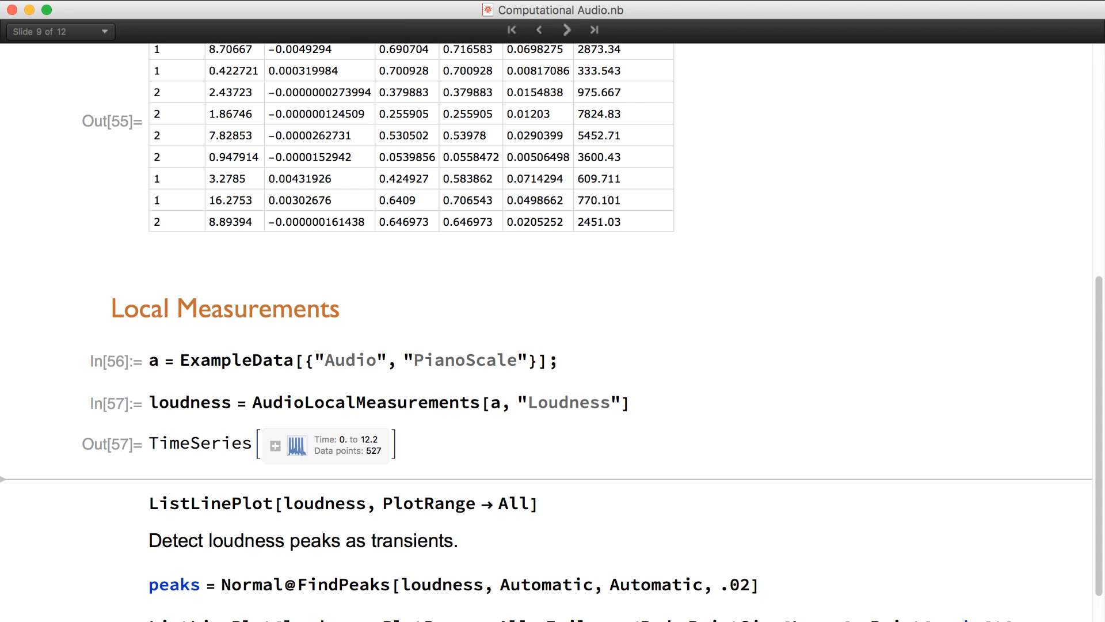
click(148, 503)
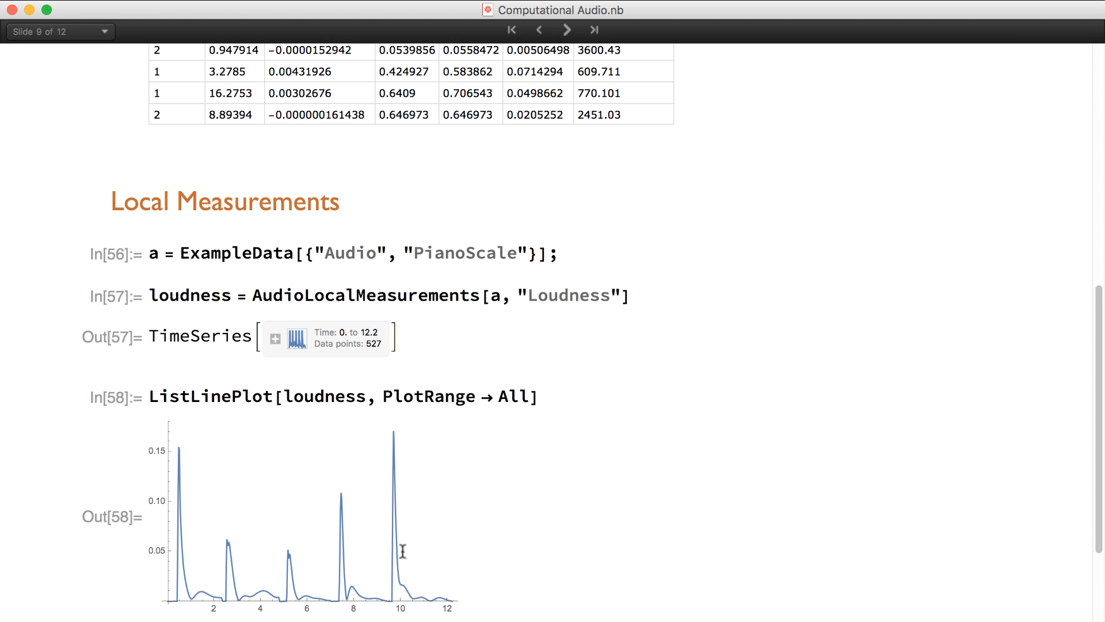
scroll(down, 3)
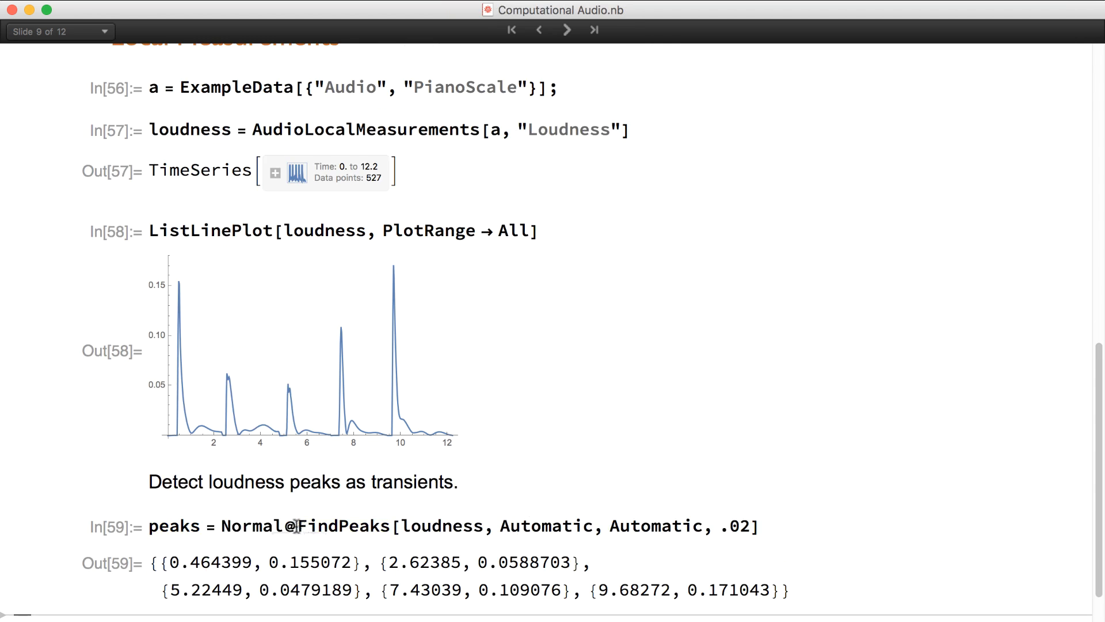
mouse_move(194, 443)
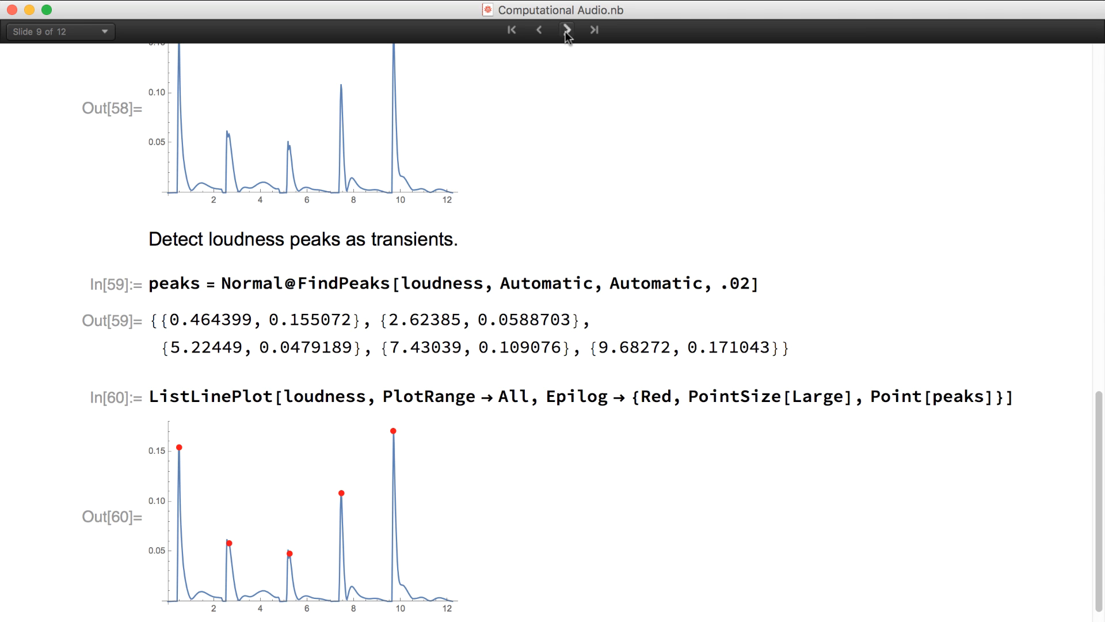
click(566, 30)
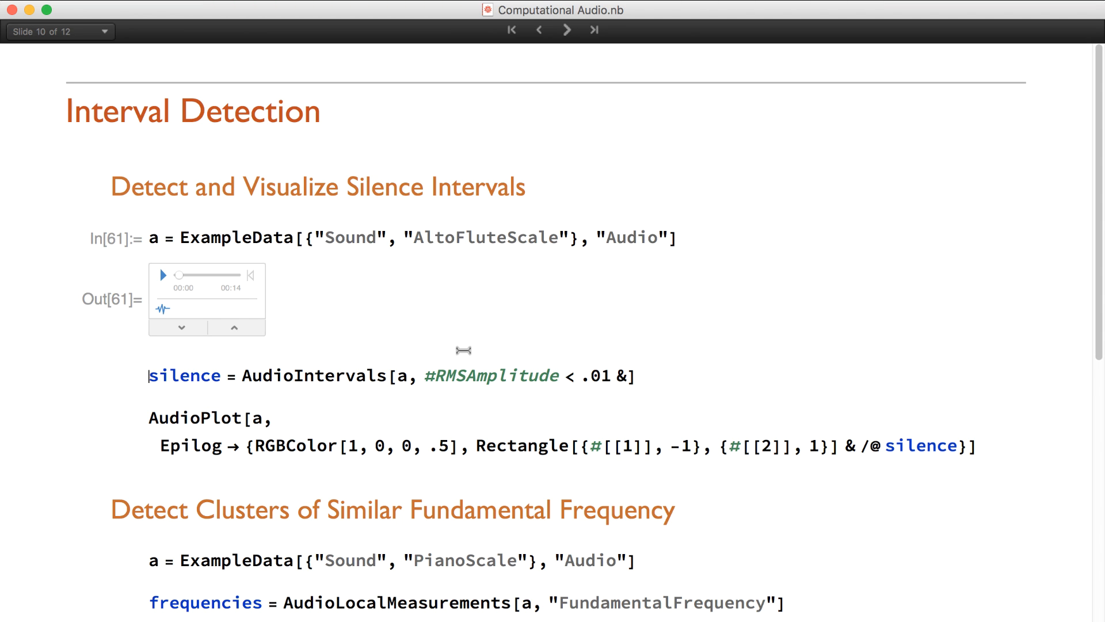
mouse_move(468, 380)
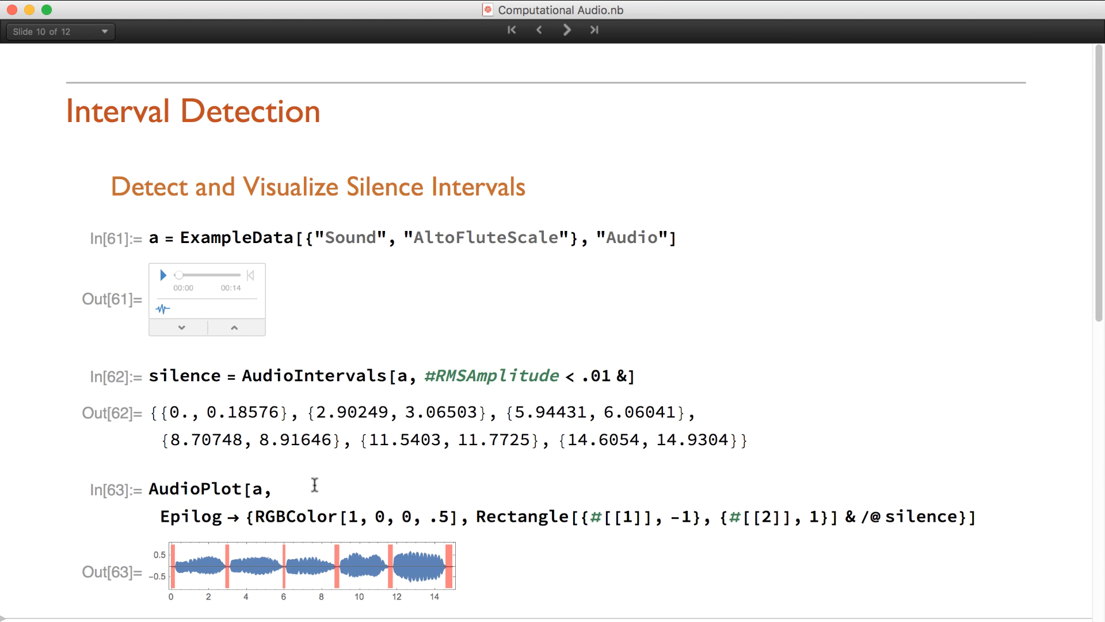
Shade the flute's silence intervals red, cluster piano pitches into five groups, and find NoisyTalk's seven non-voiced intervals.
scroll(down, 3)
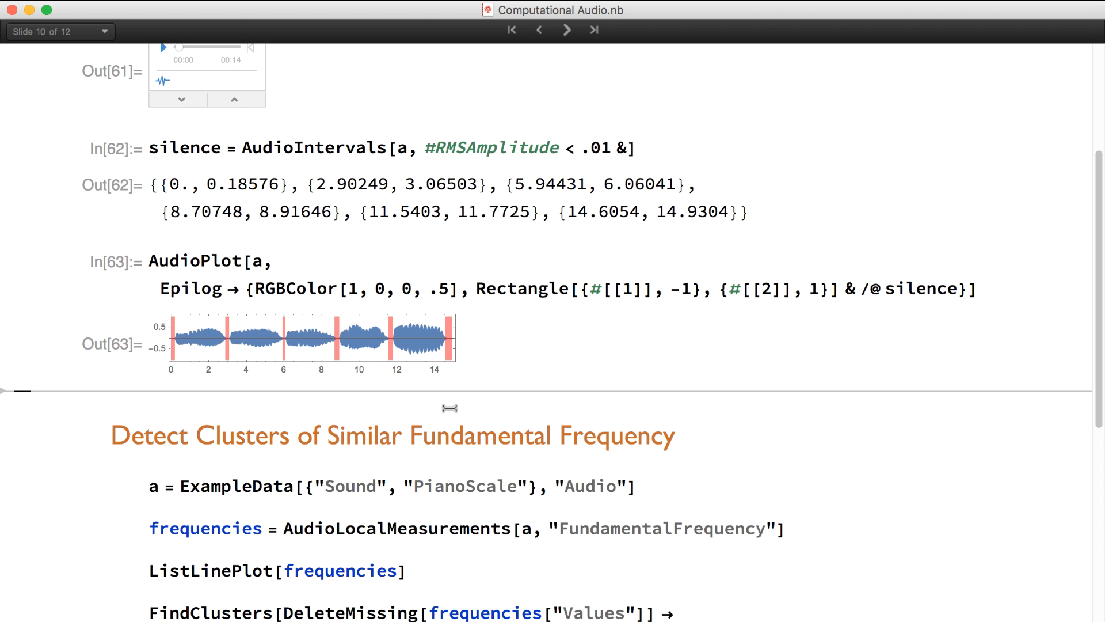
scroll(down, 3)
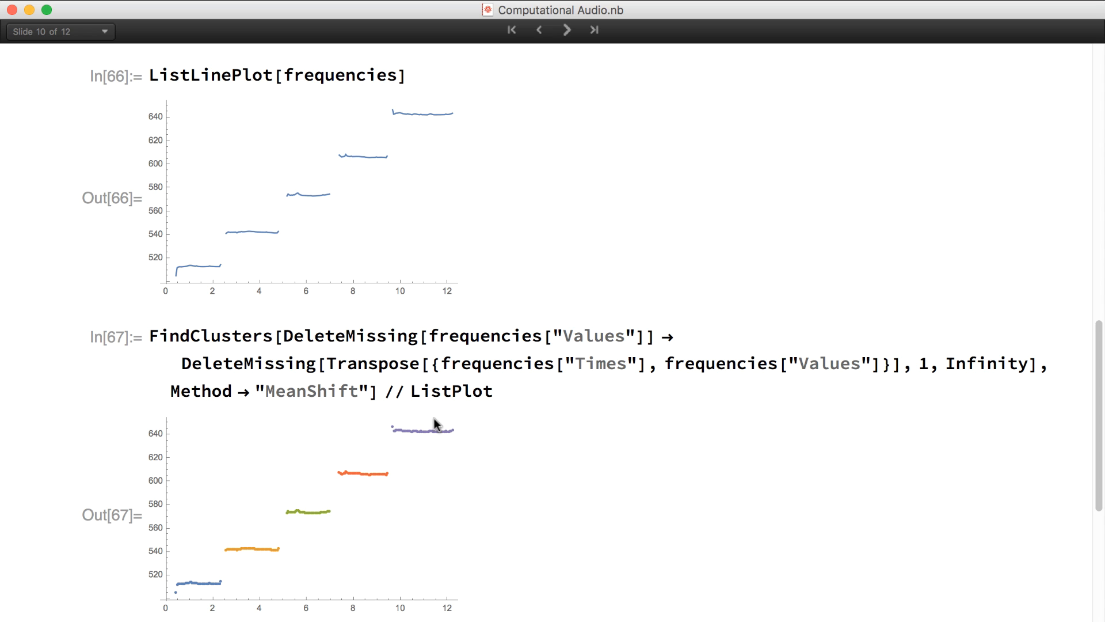
mouse_move(410, 433)
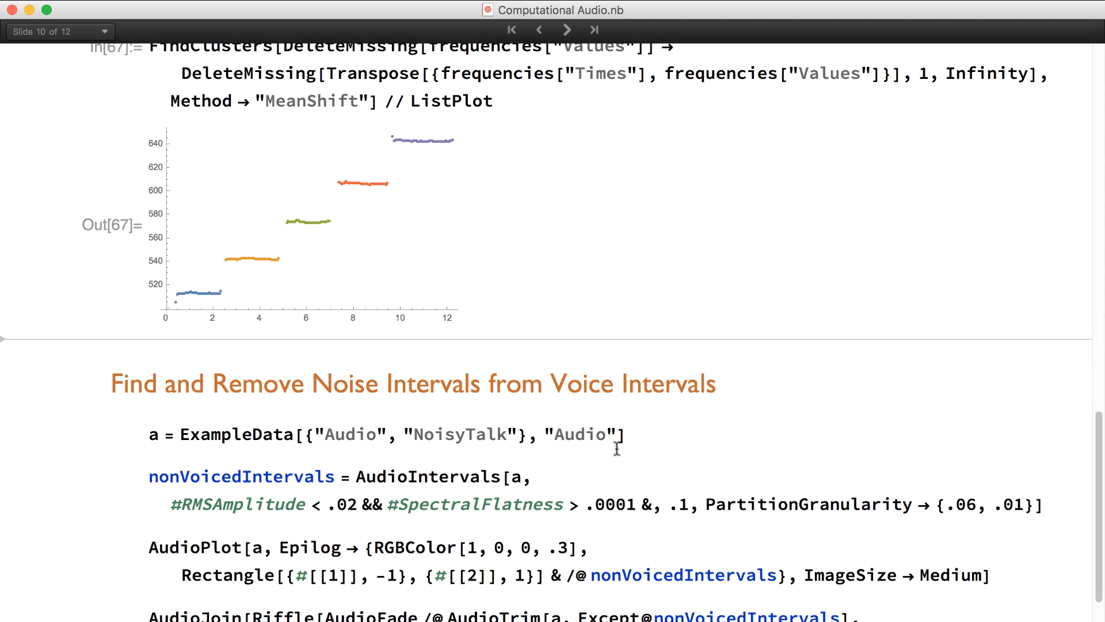
scroll(down, 3)
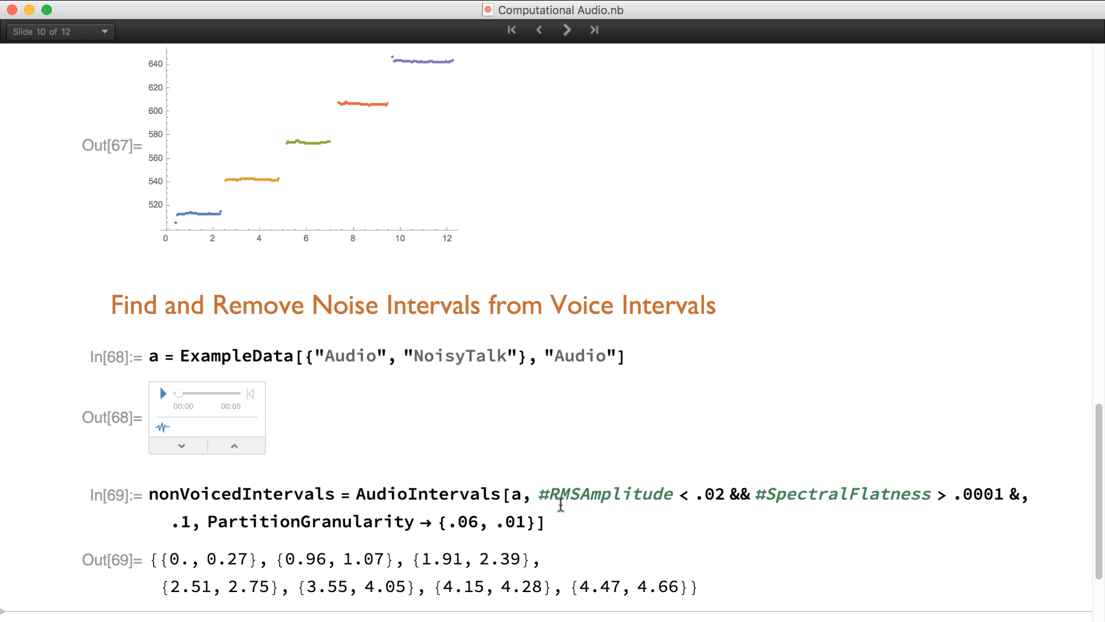
List and shade NoisyTalk's non-voiced intervals pink, and play the original recording.
scroll(down, 3)
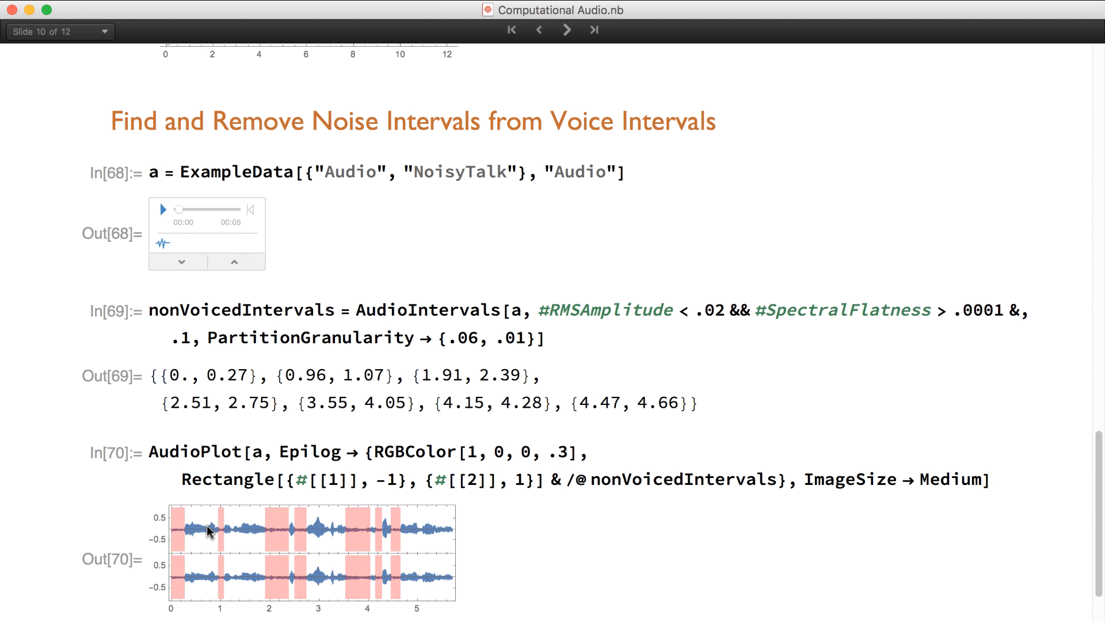
scroll(down, 3)
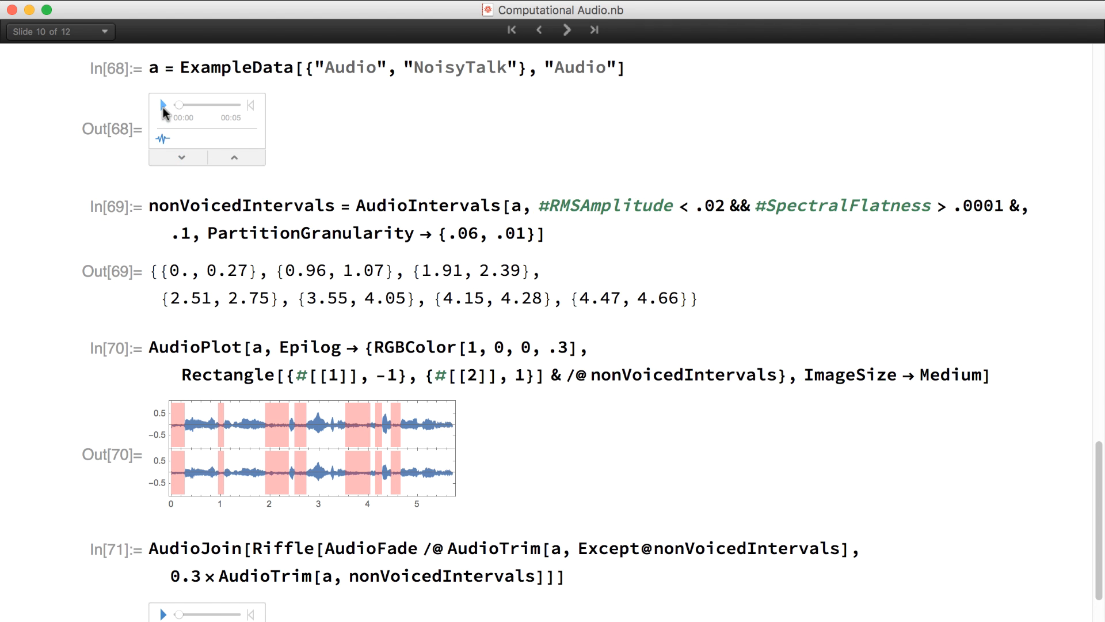
mouse_move(163, 105)
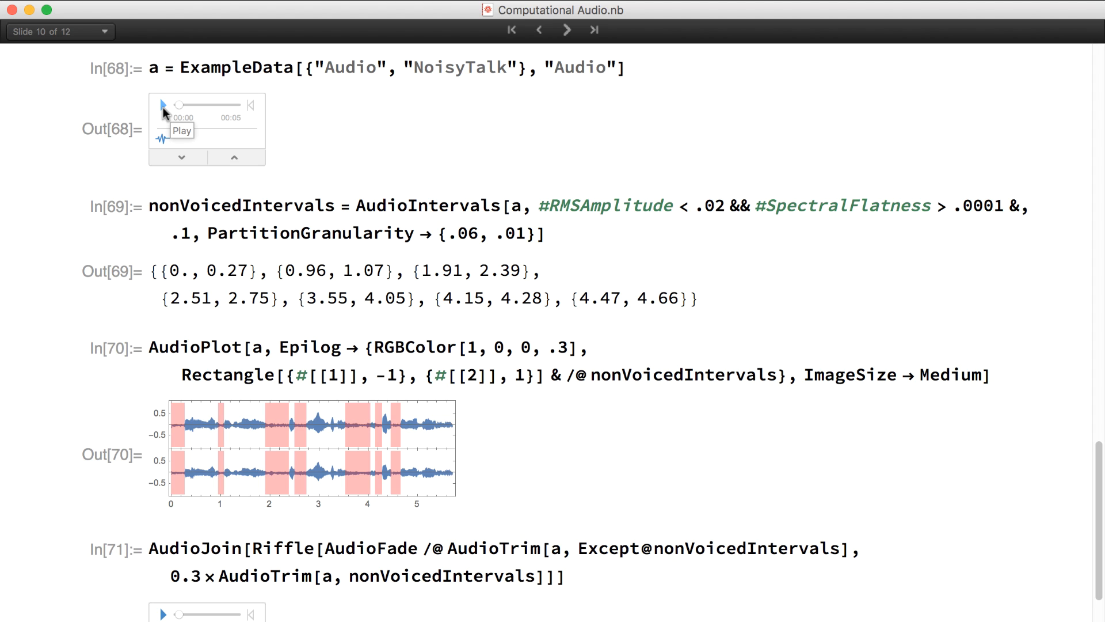
click(162, 104)
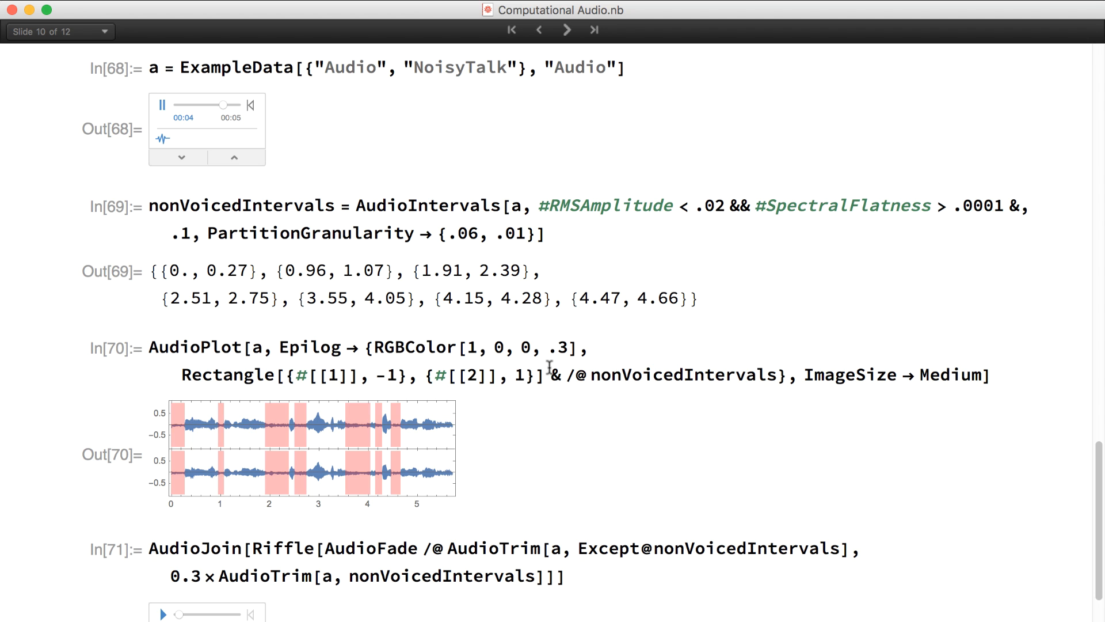
Play the joined clip with quieted noise and move to slide 11 (bach.mp3 MFCC).
scroll(down, 3)
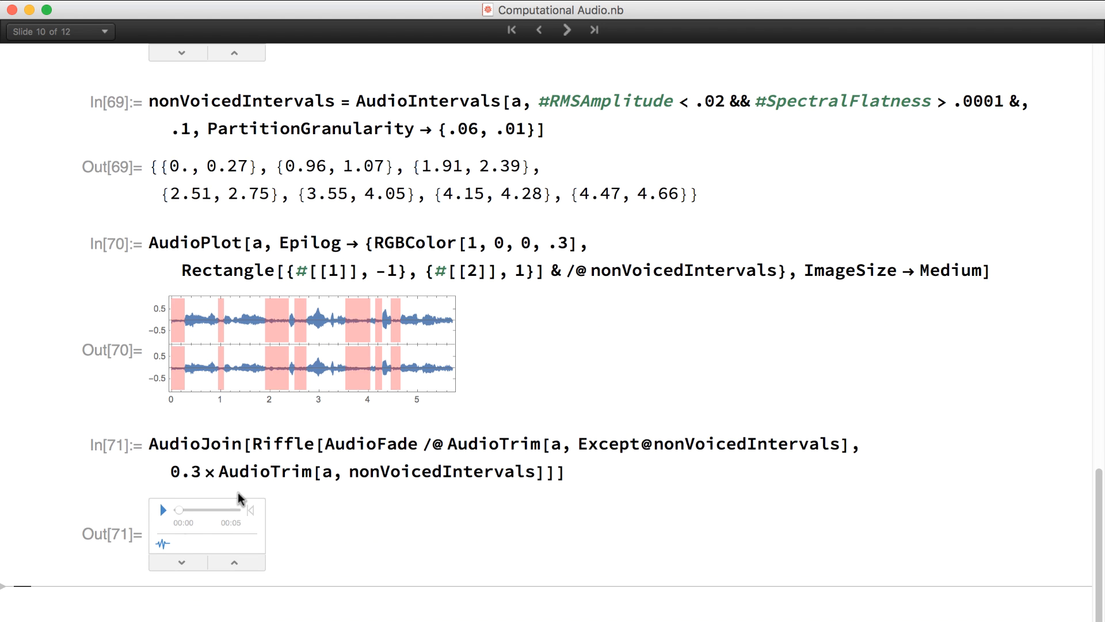
click(163, 509)
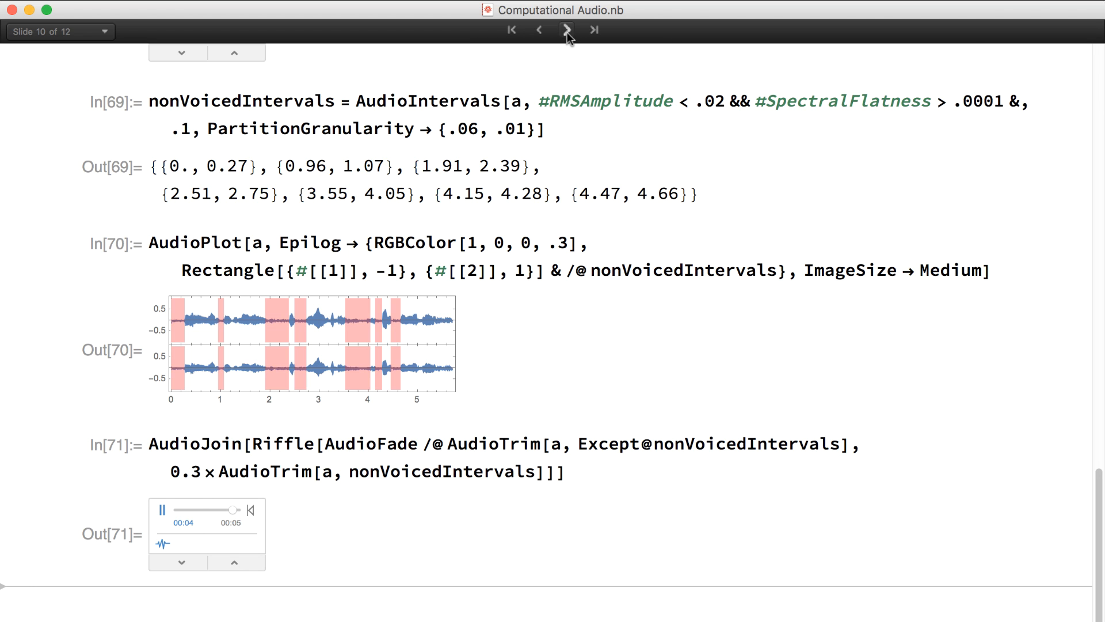
click(568, 29)
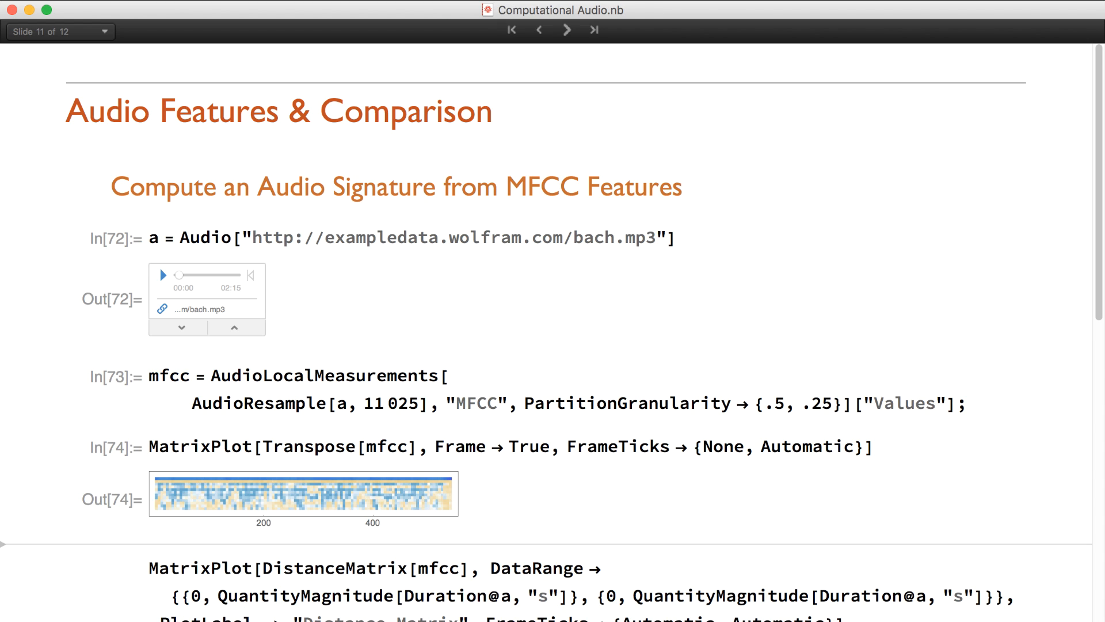
mouse_move(160, 513)
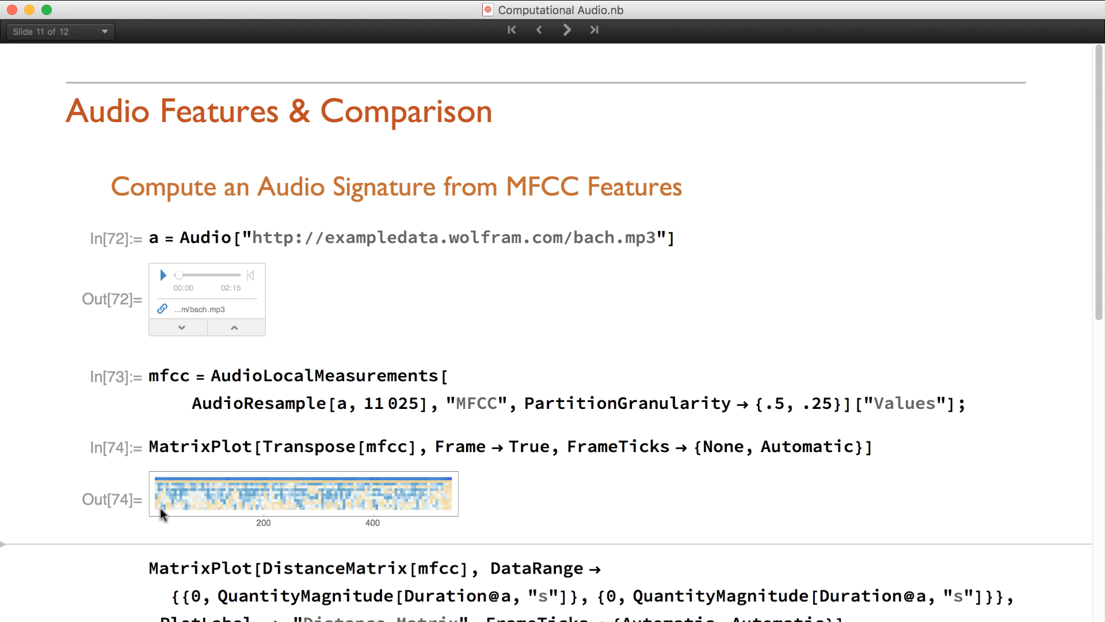
mouse_move(156, 515)
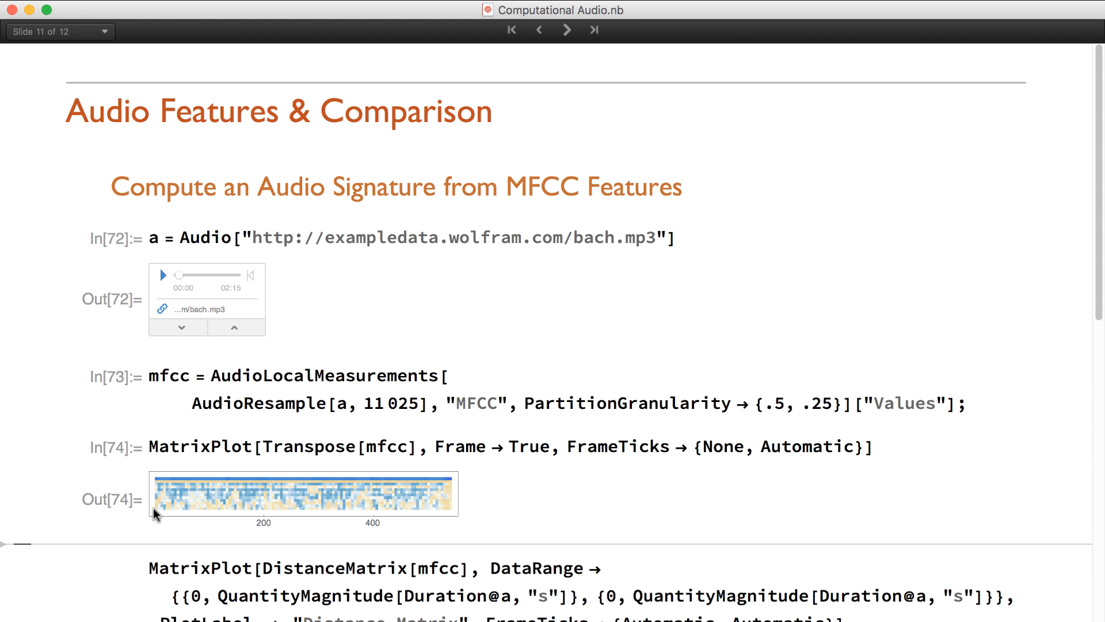
Render an orange DistanceMatrix self-similarity plot of bach's MFCCs and load two Alice clips.
double_click(342, 568)
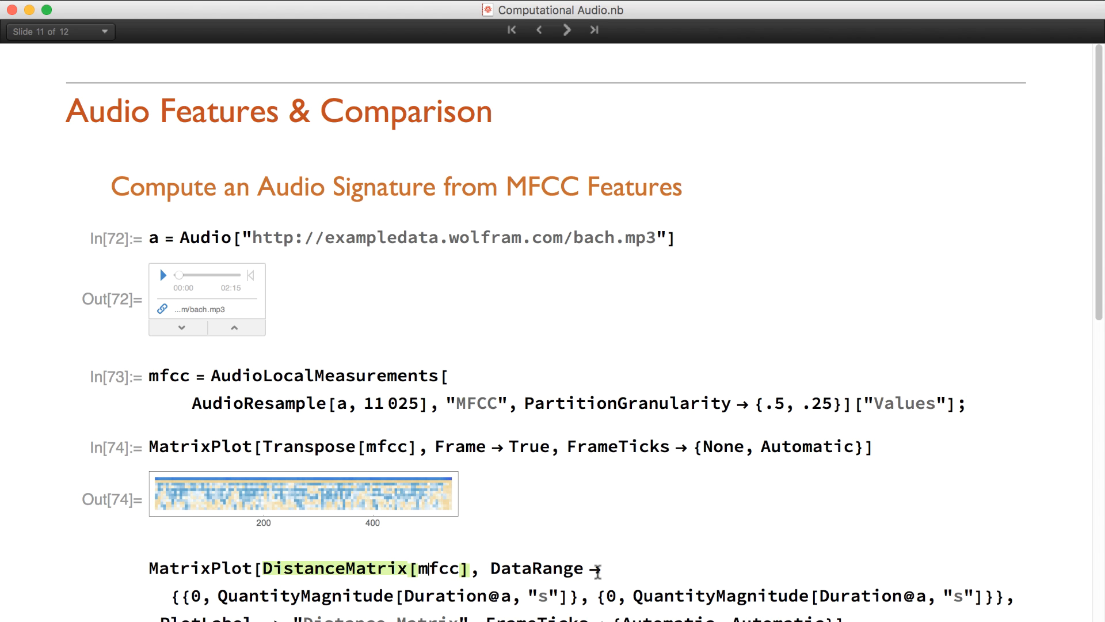
scroll(down, 3)
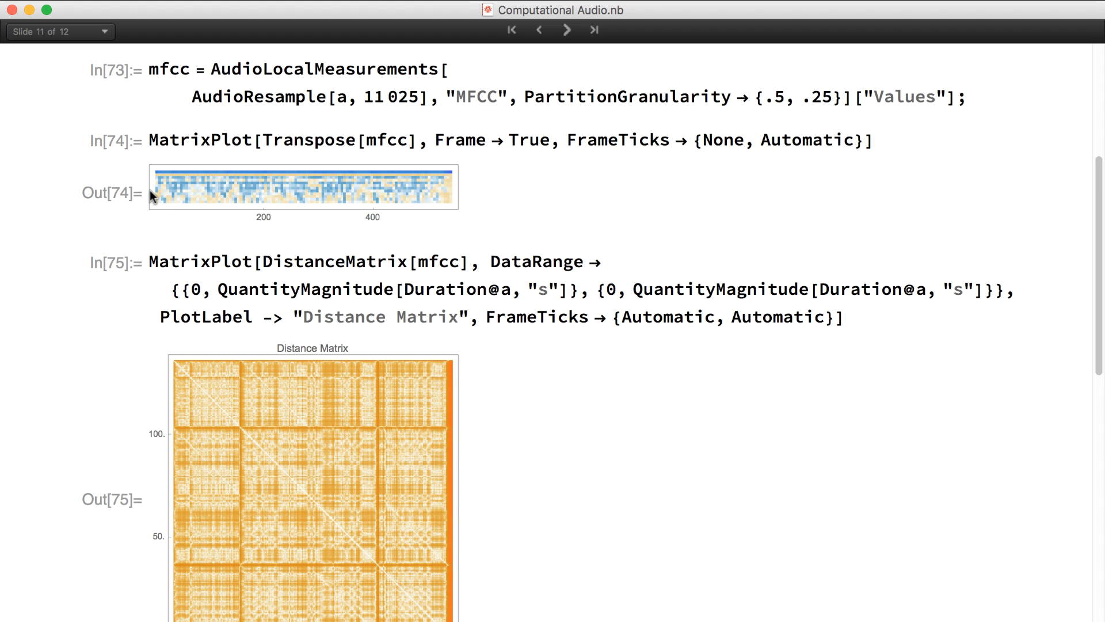
mouse_move(176, 192)
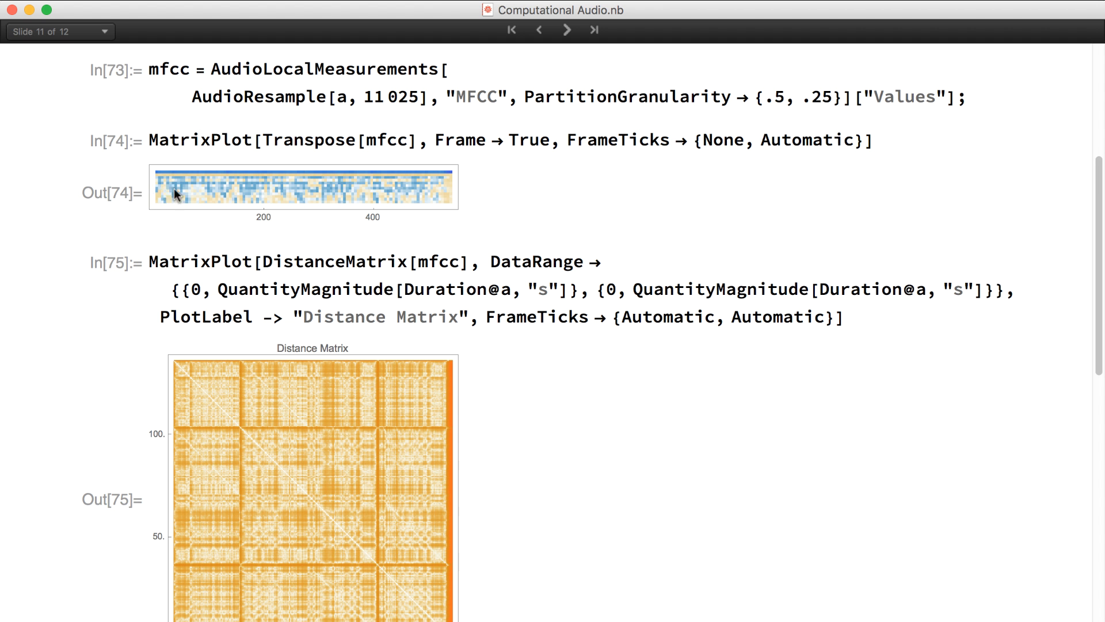
mouse_move(181, 372)
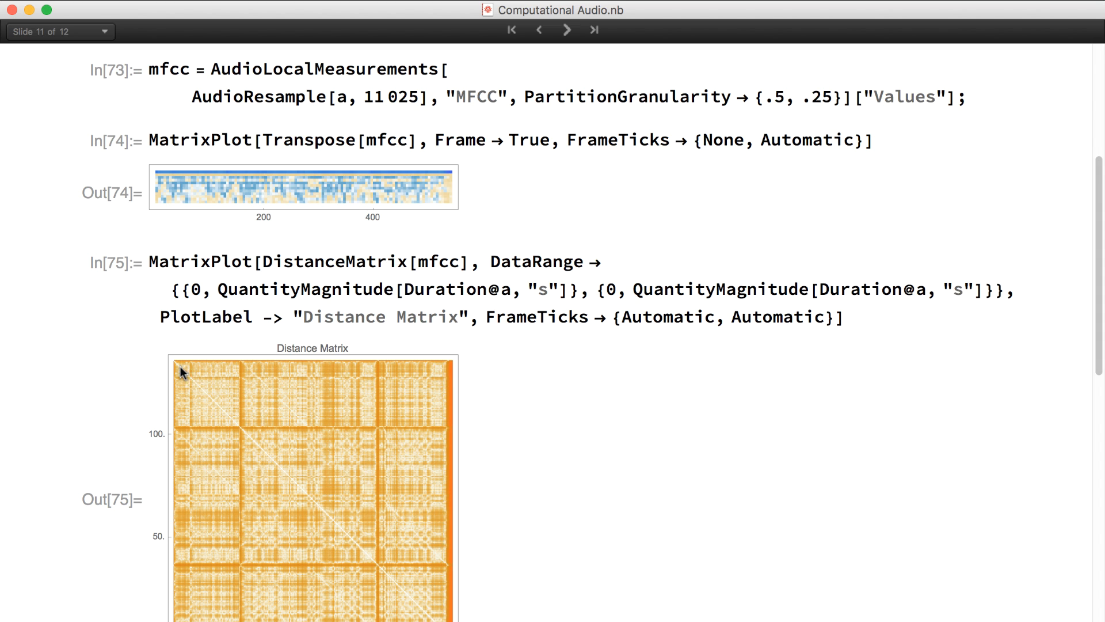
scroll(down, 3)
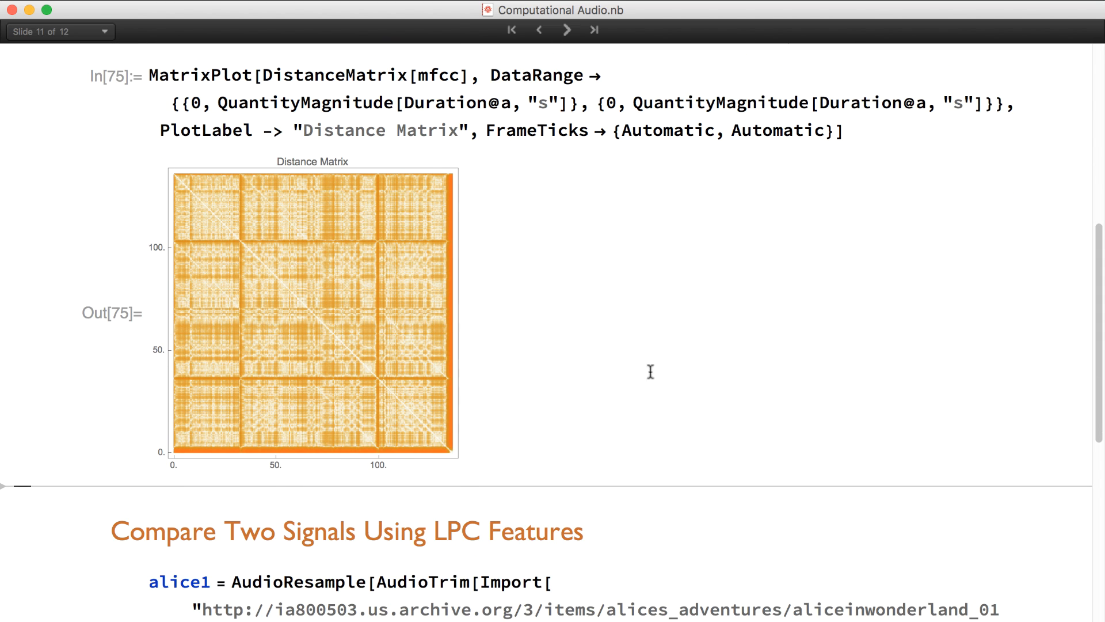
mouse_move(308, 334)
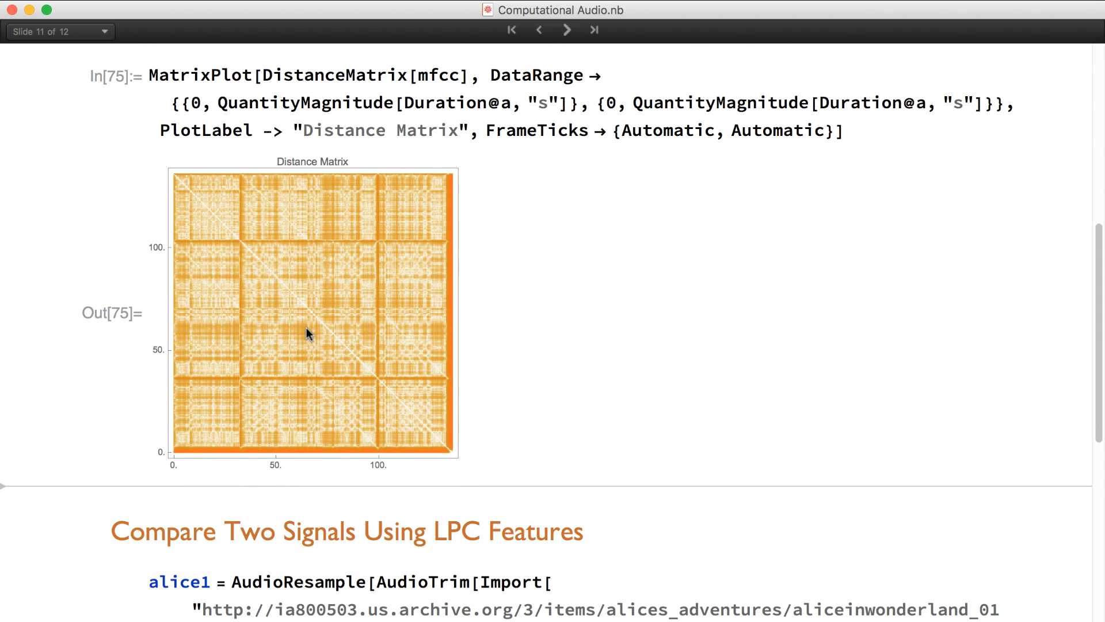
scroll(down, 3)
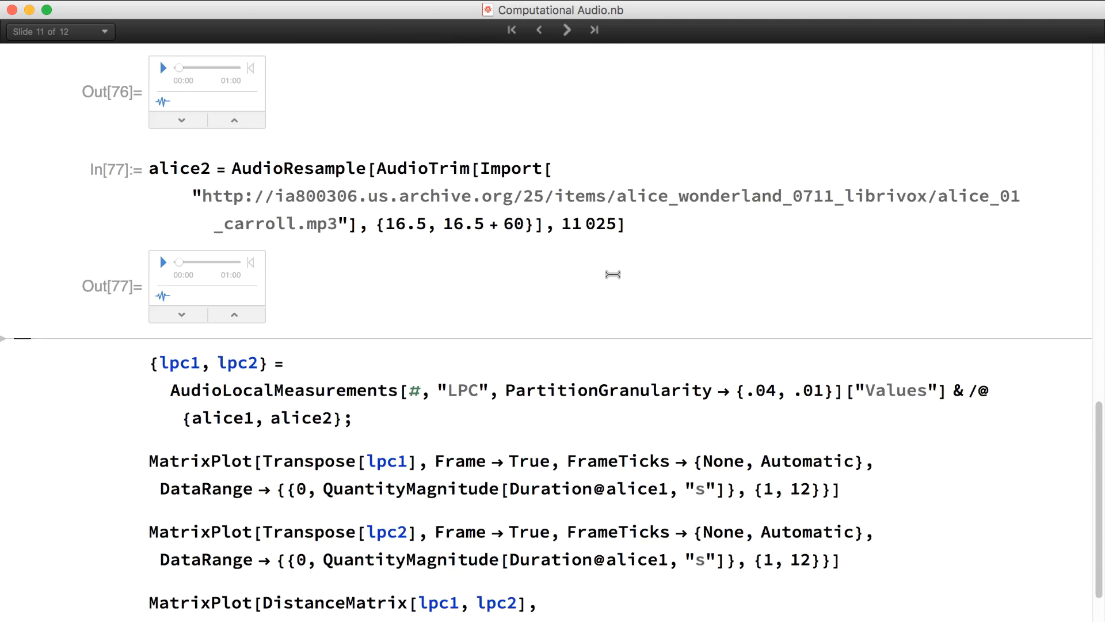
mouse_move(374, 366)
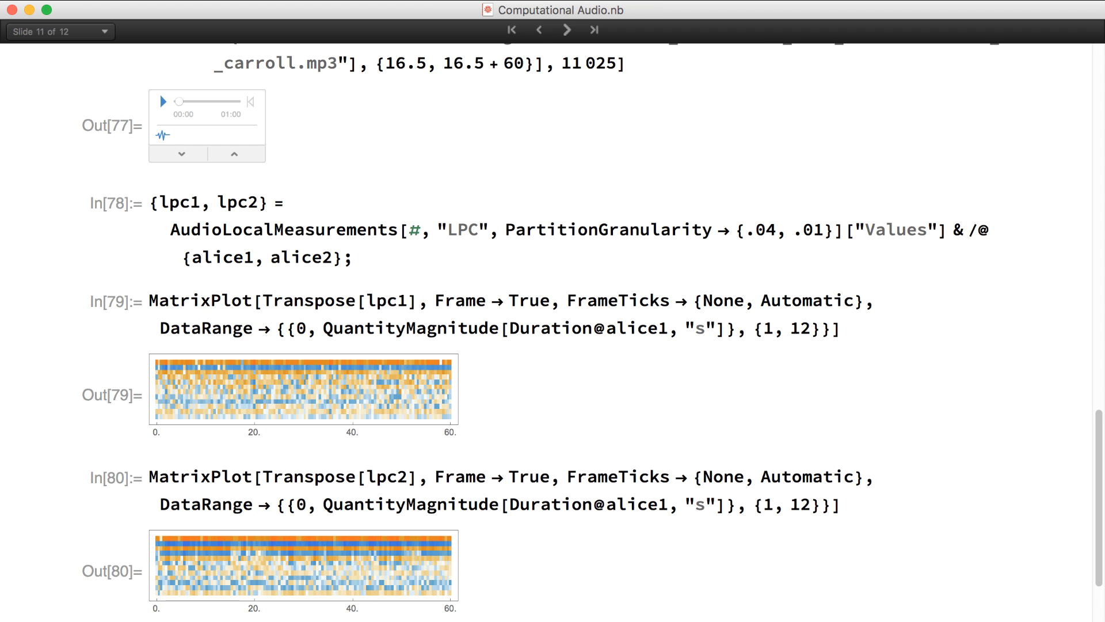
Plot LPC features for both Alice clips and their cross distance matrix, then reach slide 12.
scroll(down, 3)
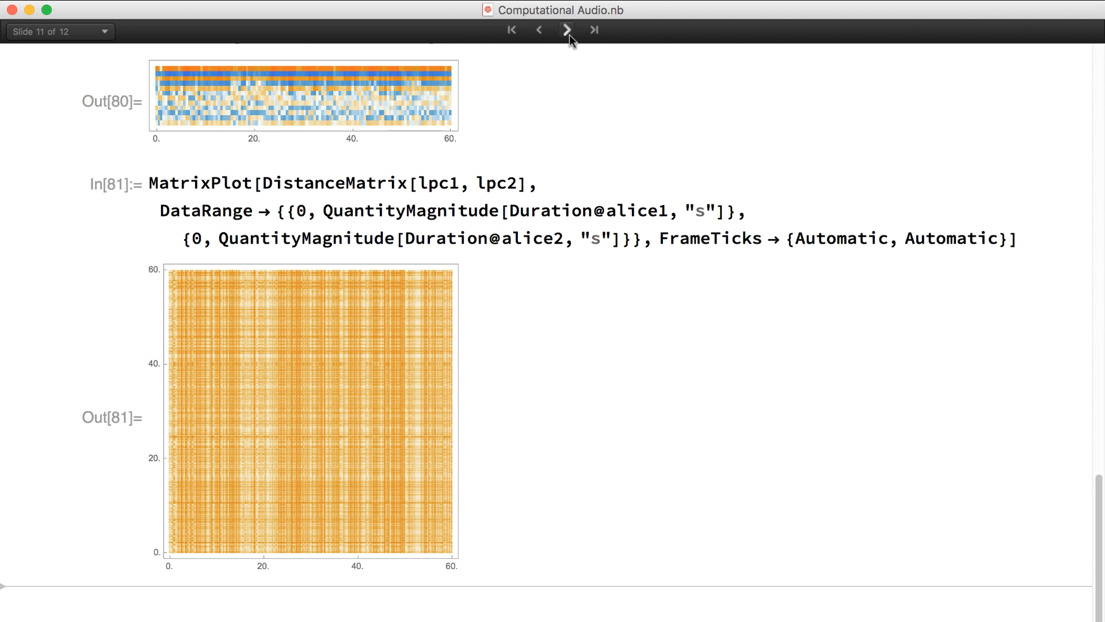
click(568, 29)
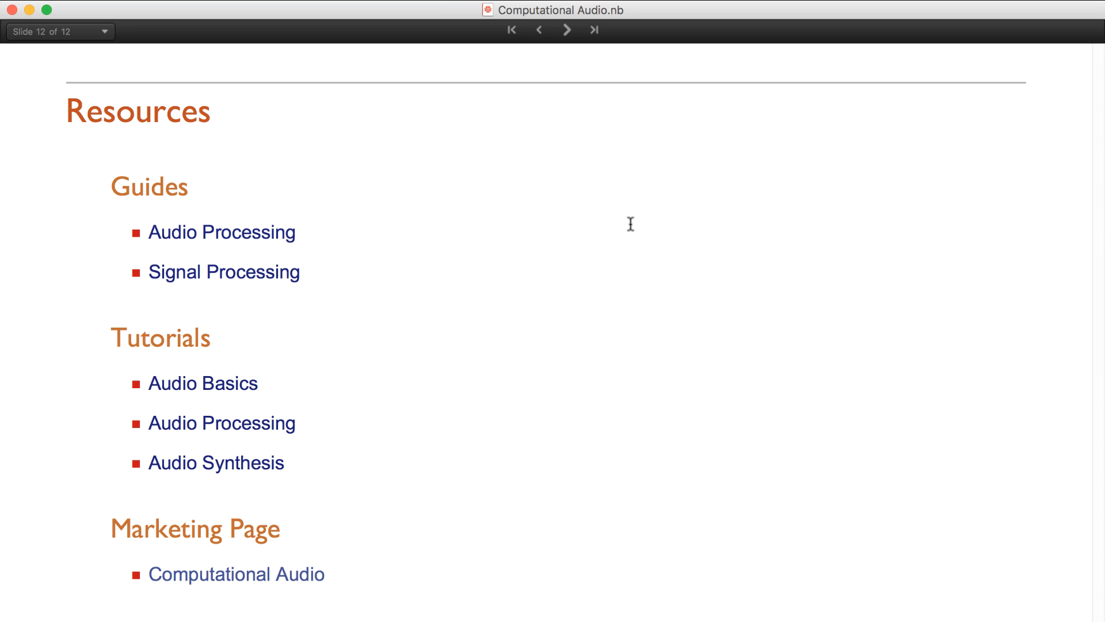
mouse_move(195, 399)
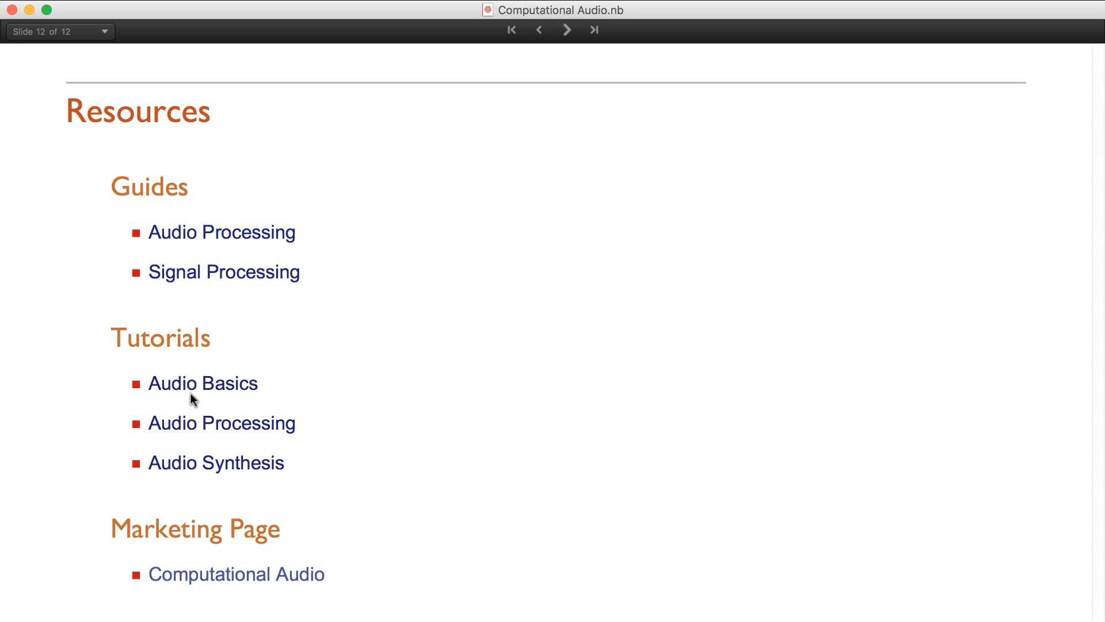
mouse_move(302, 471)
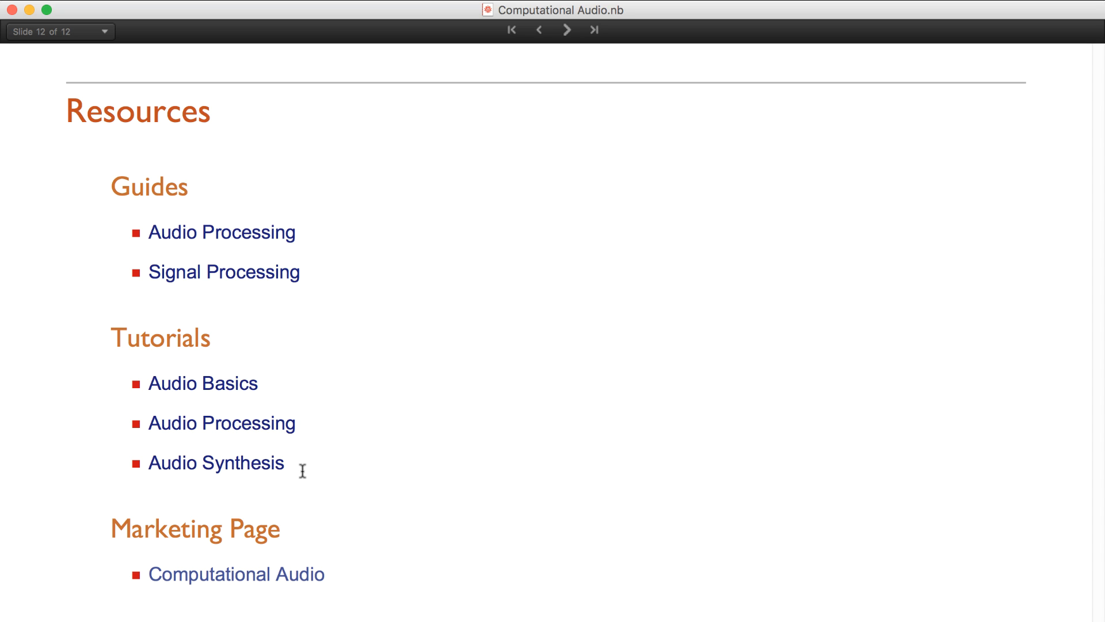